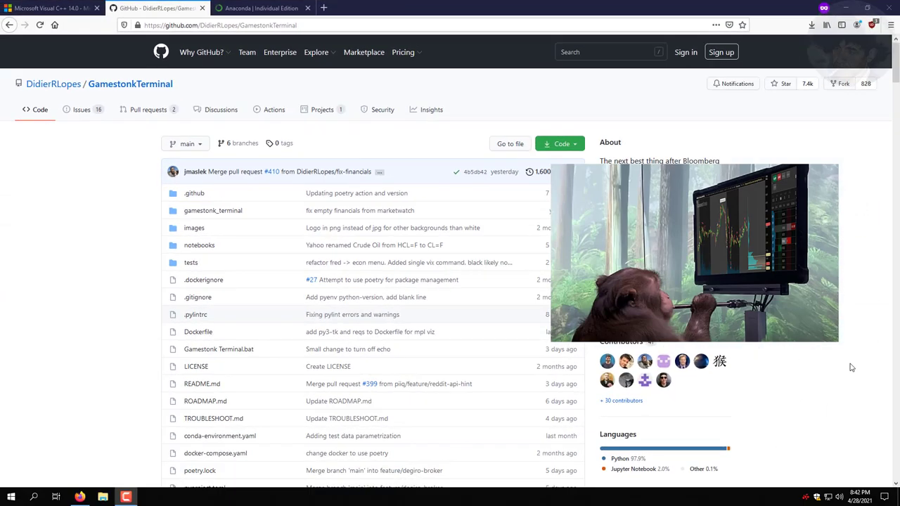
# Scroll the GamestonkTerminal README down to its Getting Started > Install instructions
pyautogui.scroll(3)
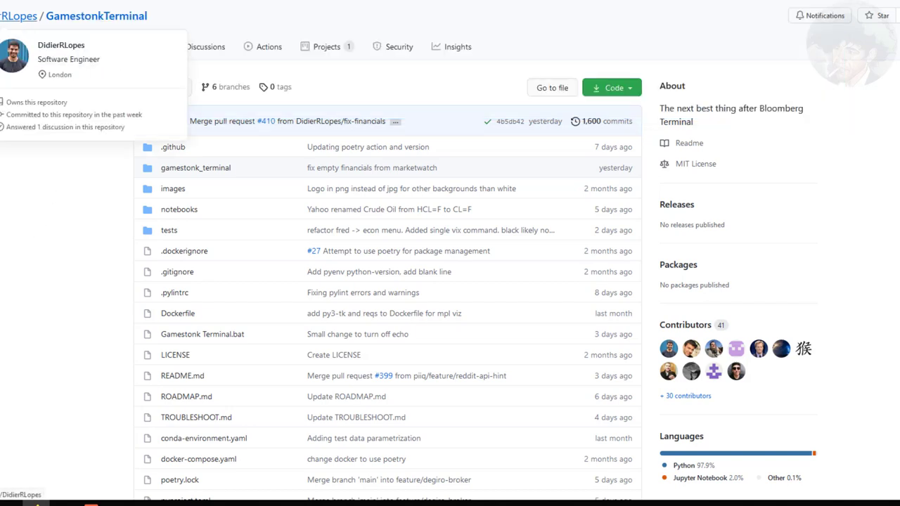
pyautogui.scroll(-3)
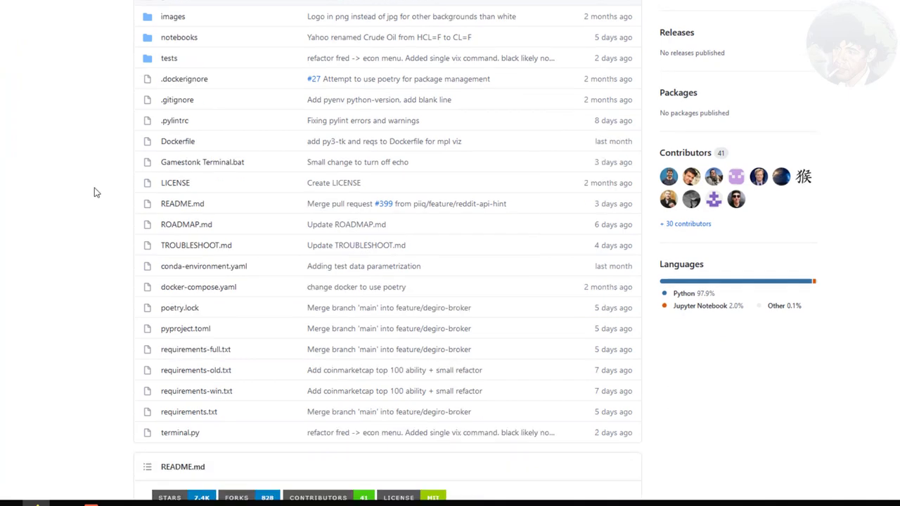
pyautogui.scroll(-3)
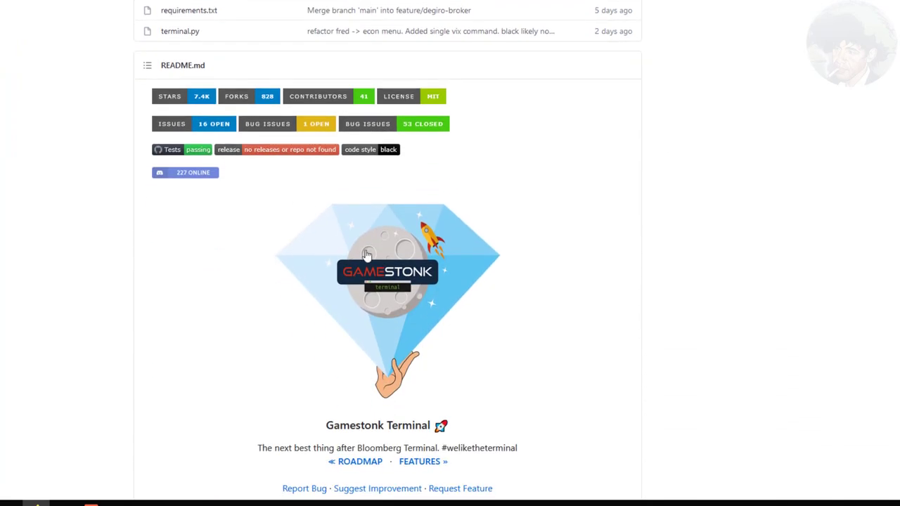
pyautogui.scroll(-3)
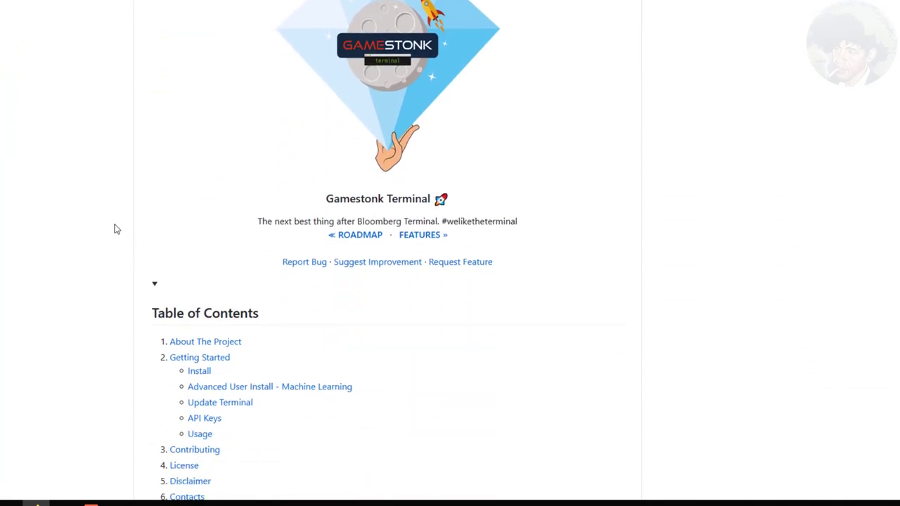
pyautogui.scroll(-3)
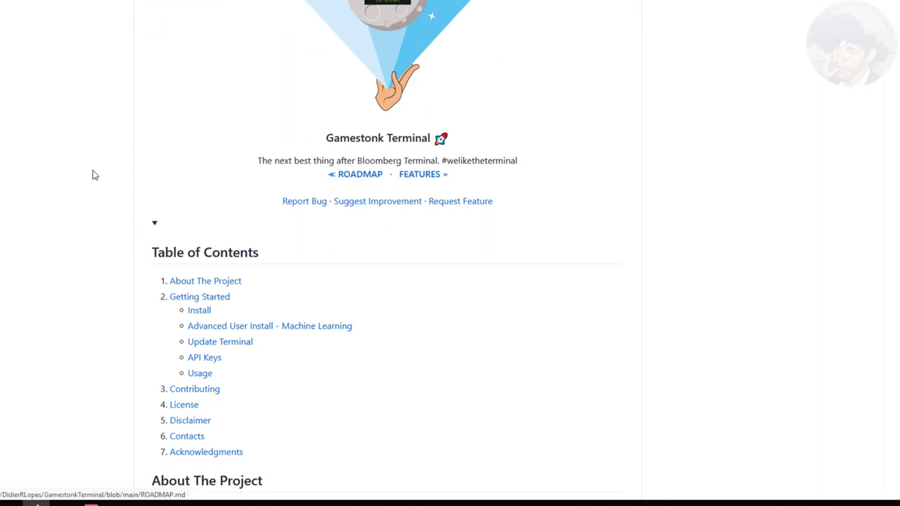
pyautogui.scroll(-3)
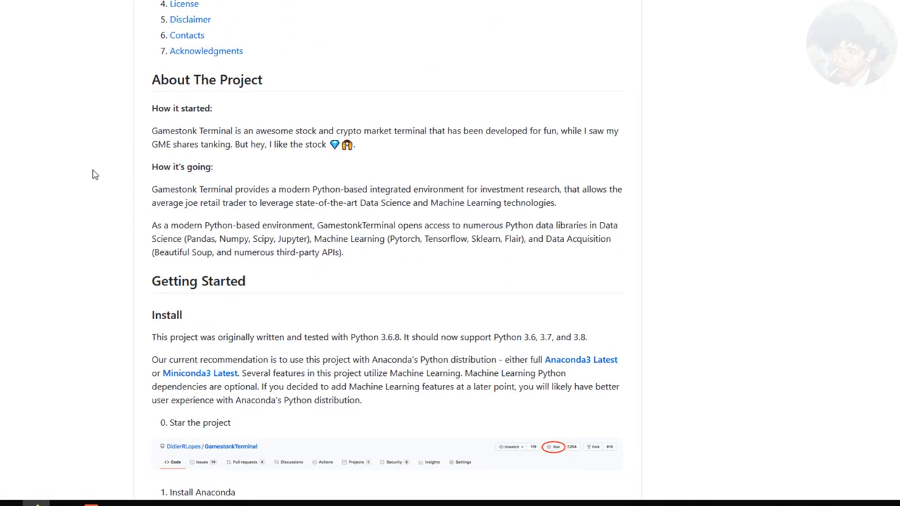
pyautogui.scroll(-3)
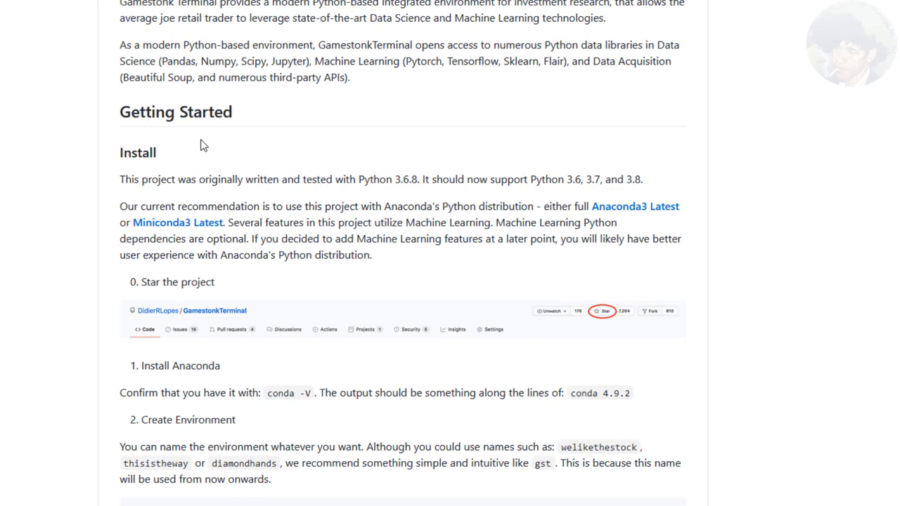
pyautogui.scroll(-3)
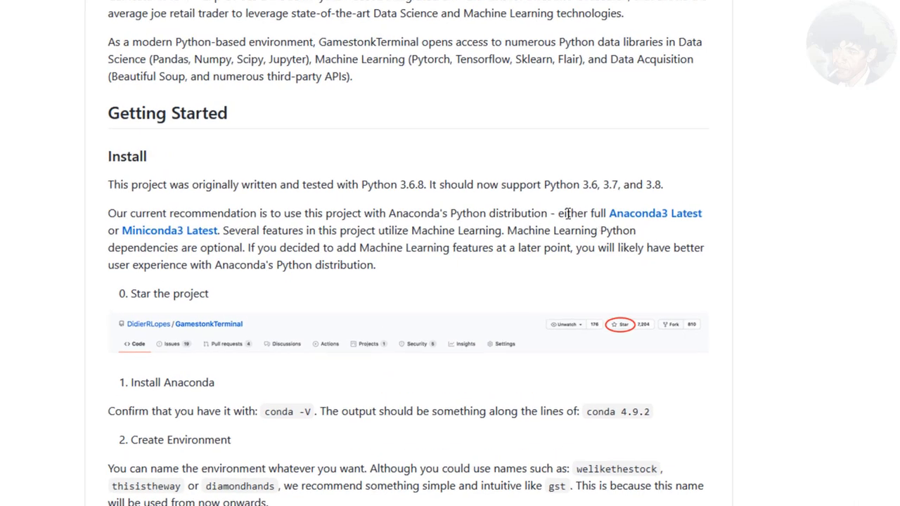
pyautogui.moveTo(467, 218)
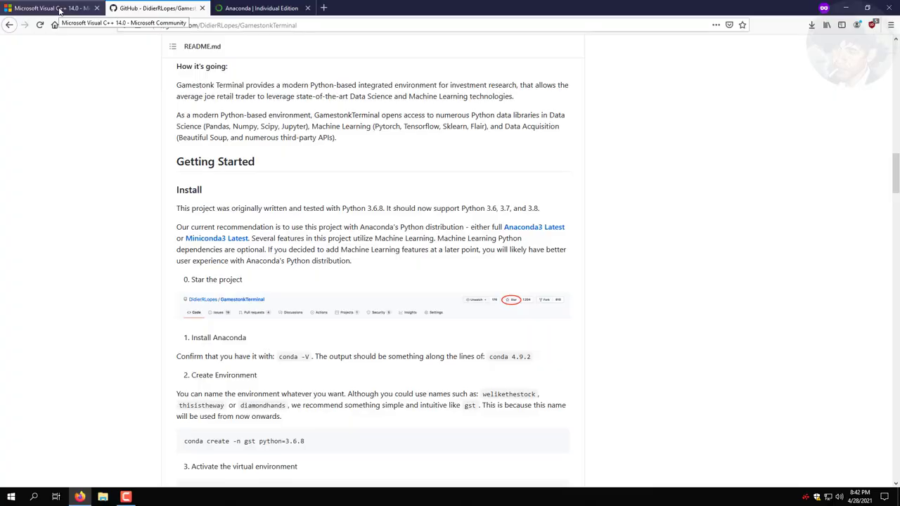
# From the Visual C++ 14.0 question's answer, follow the visualstudio.microsoft.com Build Tools link
pyautogui.click(49, 8)
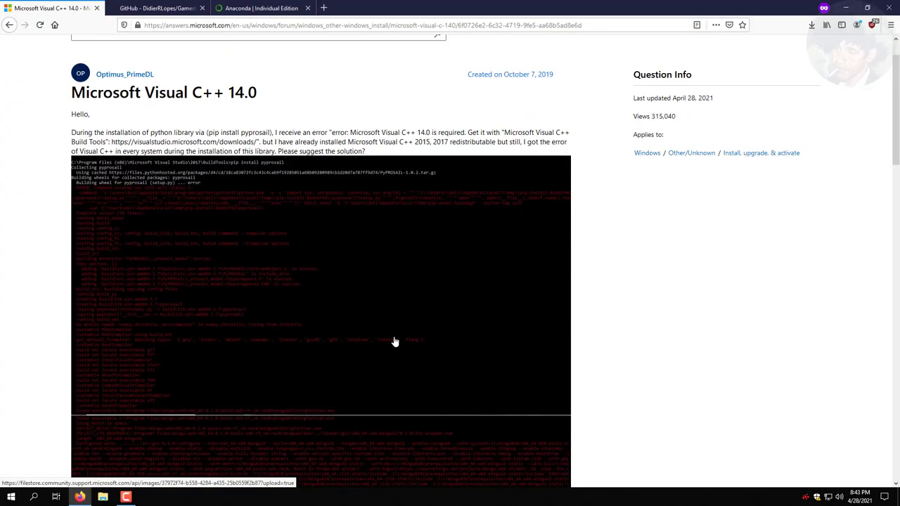
pyautogui.scroll(-3)
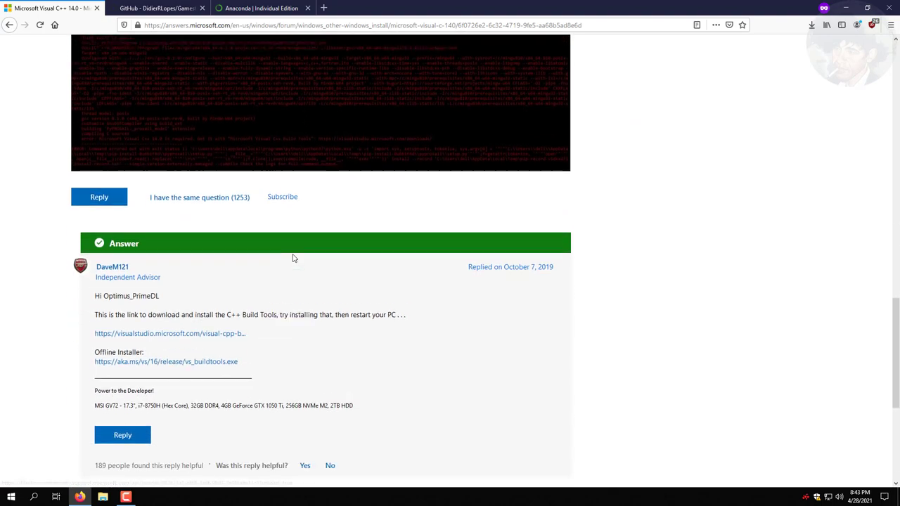
pyautogui.click(169, 333)
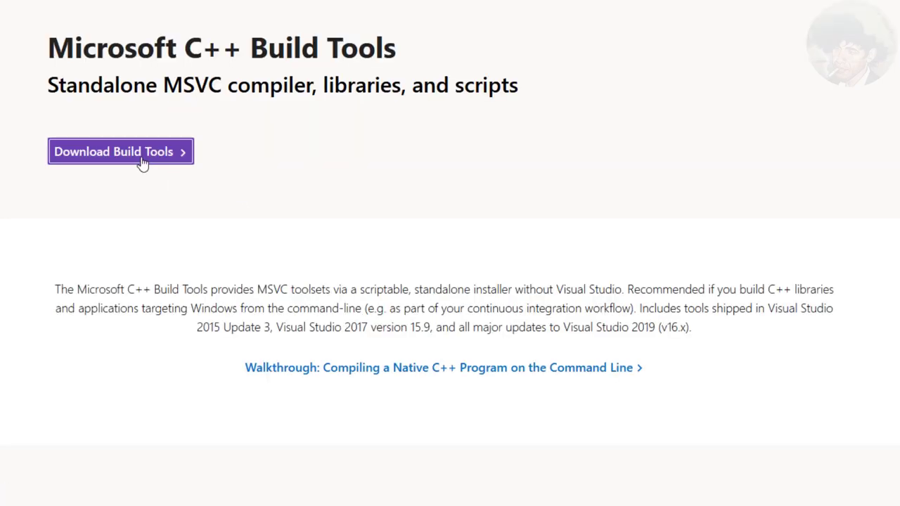
# Download the Build Tools installer, save and run it, and let the Visual Studio Installer continue
pyautogui.click(120, 152)
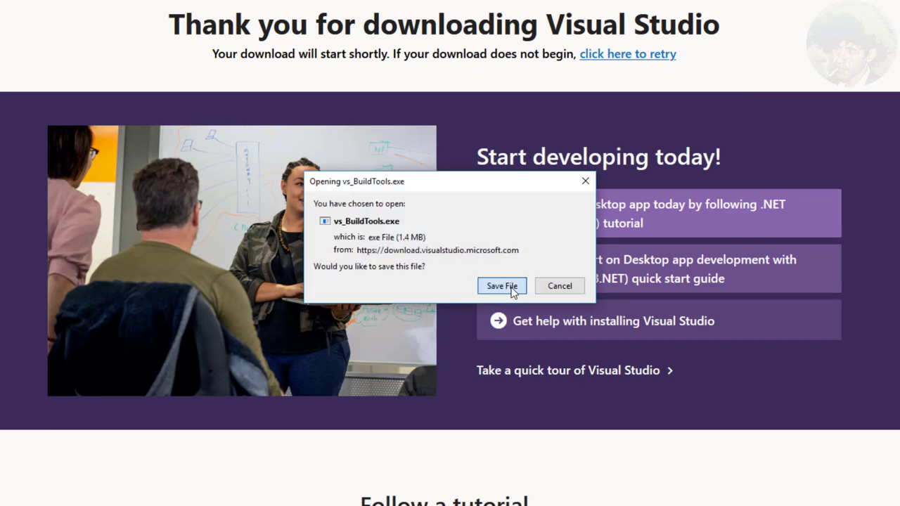
pyautogui.click(501, 286)
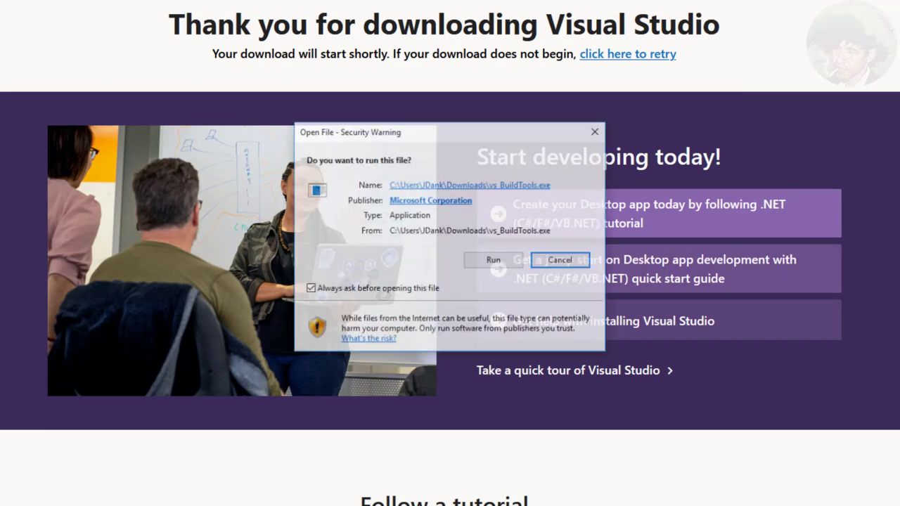
pyautogui.click(493, 259)
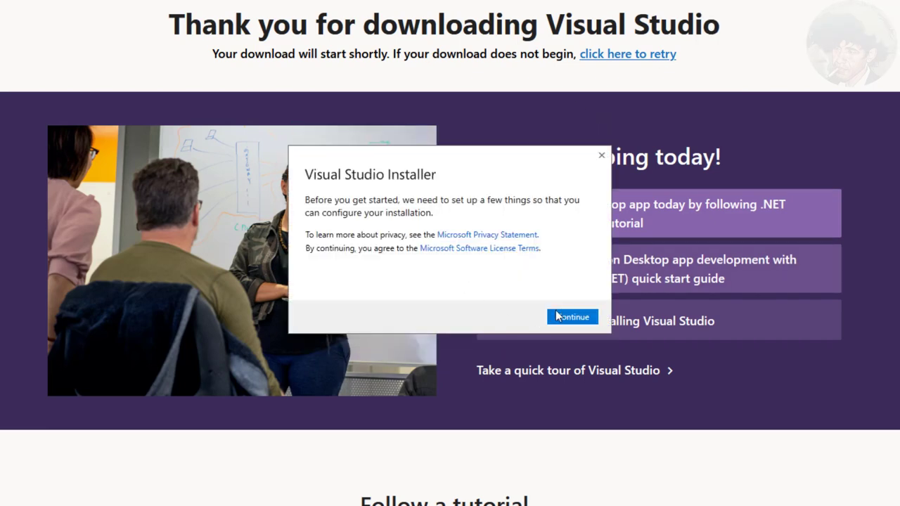
pyautogui.click(571, 317)
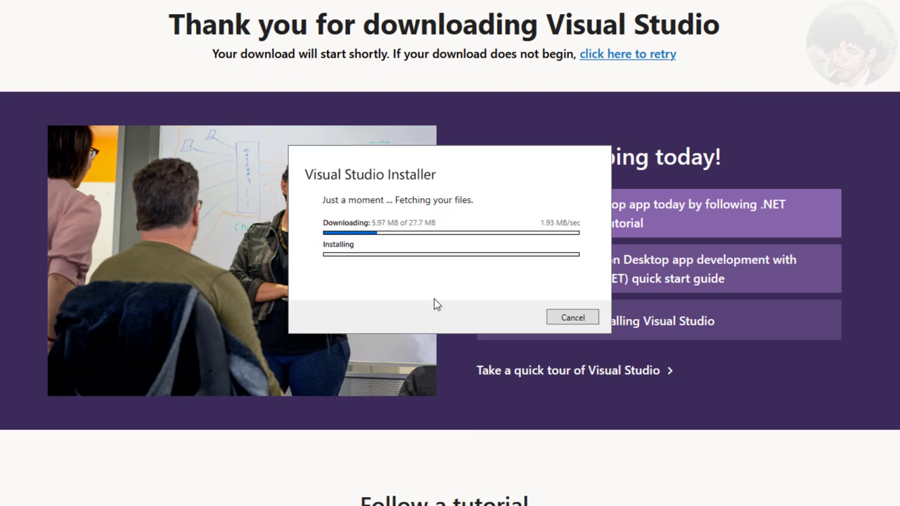
pyautogui.moveTo(481, 325)
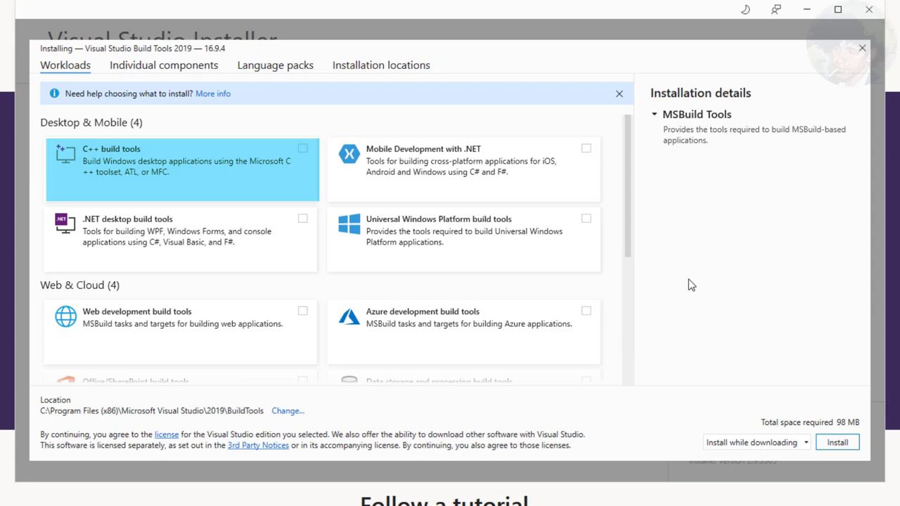
pyautogui.moveTo(630, 181)
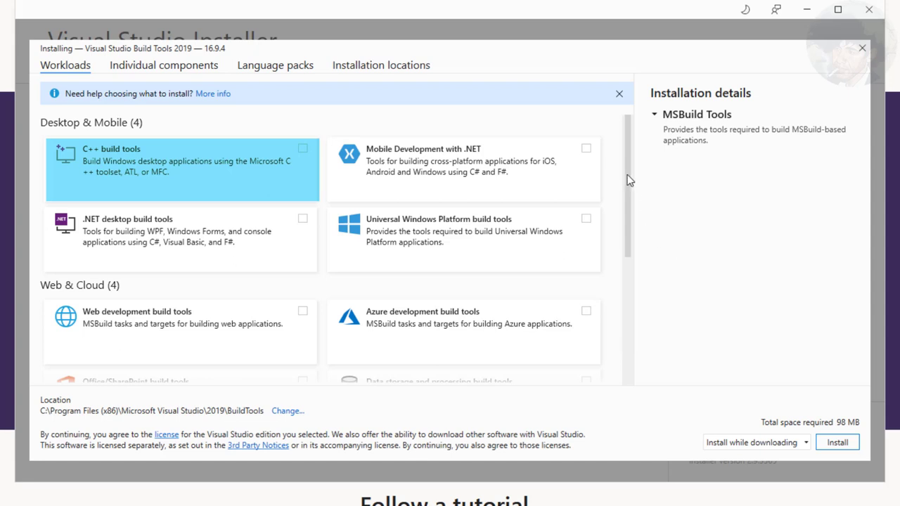
# Select C++ build tools with MSVC v142 and SDK 10.0.17763.0, exclude SDK 10.0.19041.0, and start the install
pyautogui.scroll(-3)
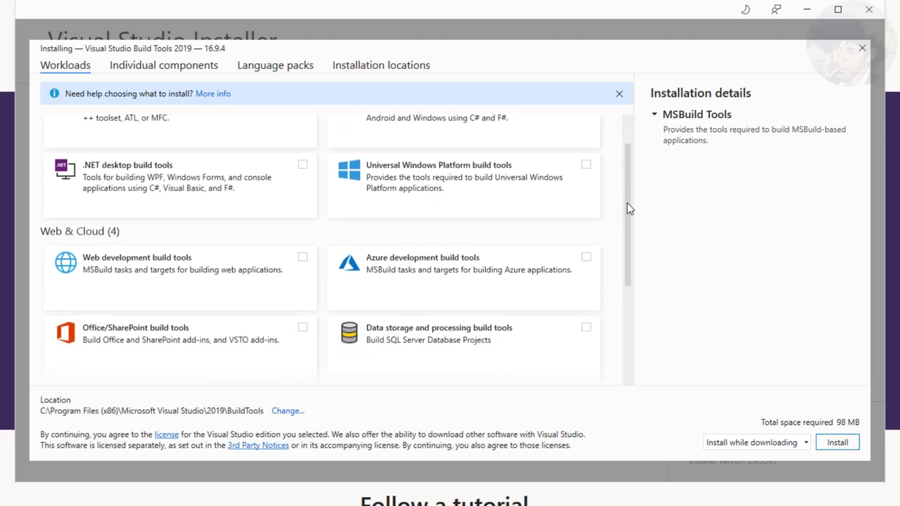
pyautogui.scroll(-3)
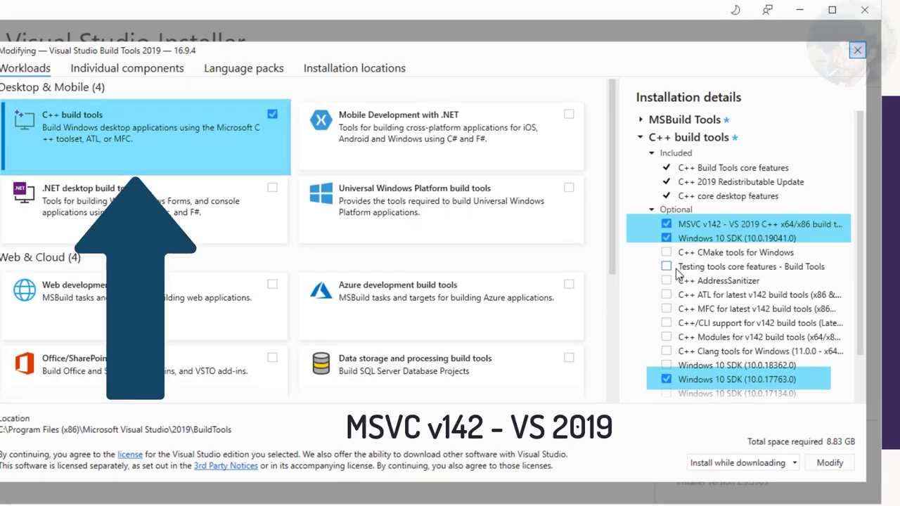
pyautogui.click(666, 238)
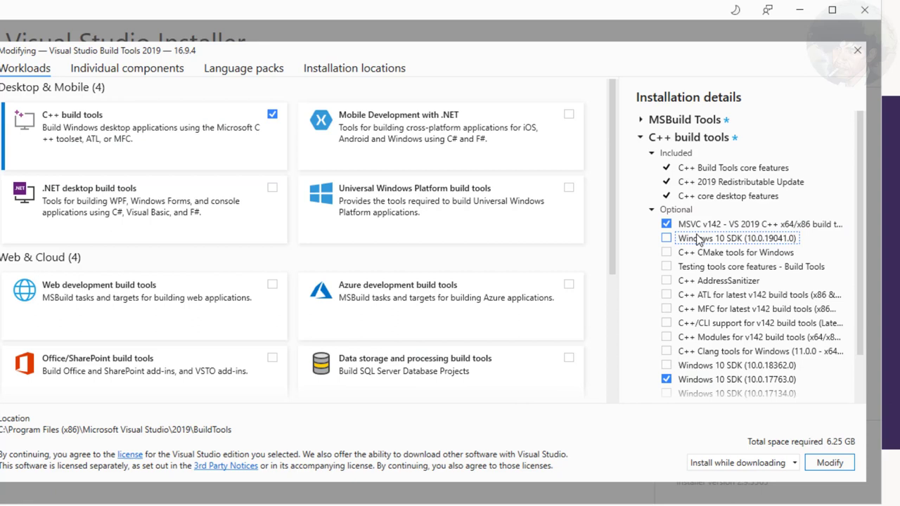
pyautogui.moveTo(739, 485)
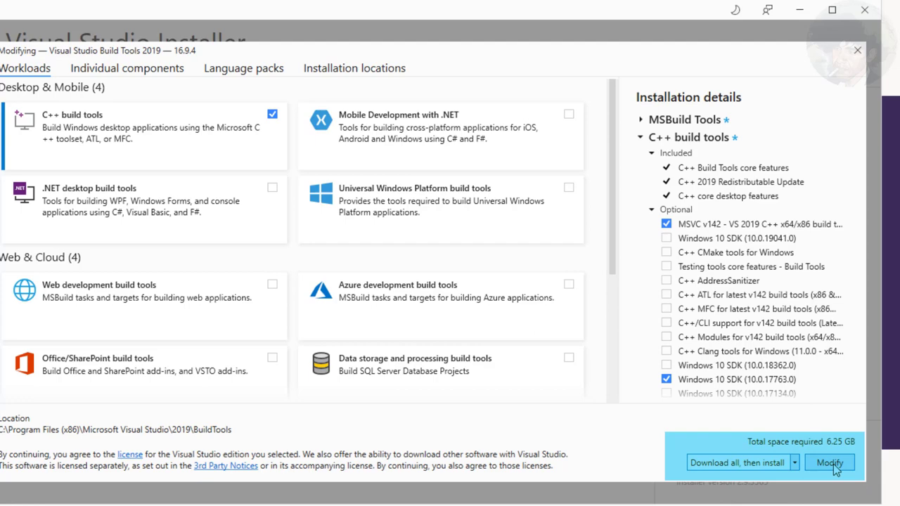
pyautogui.click(830, 463)
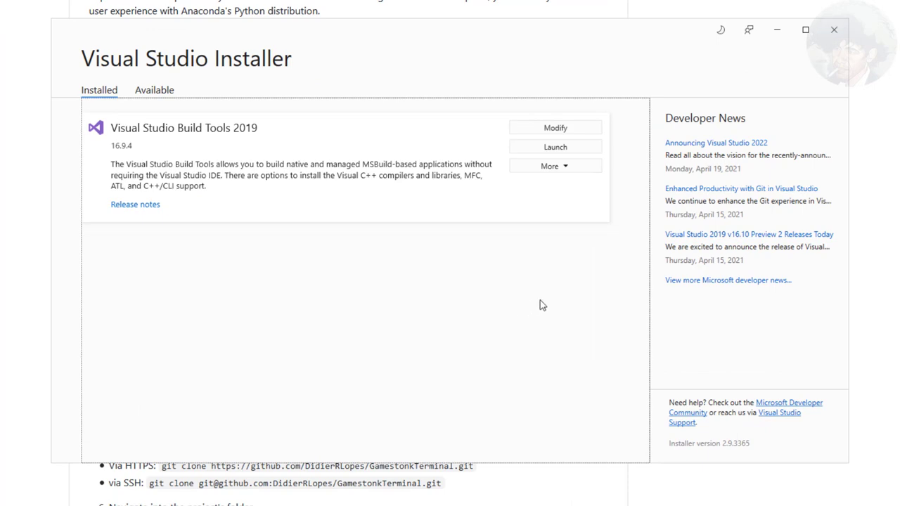
# Close the Visual Studio Installer now that Build Tools 2019 is installed
pyautogui.click(554, 166)
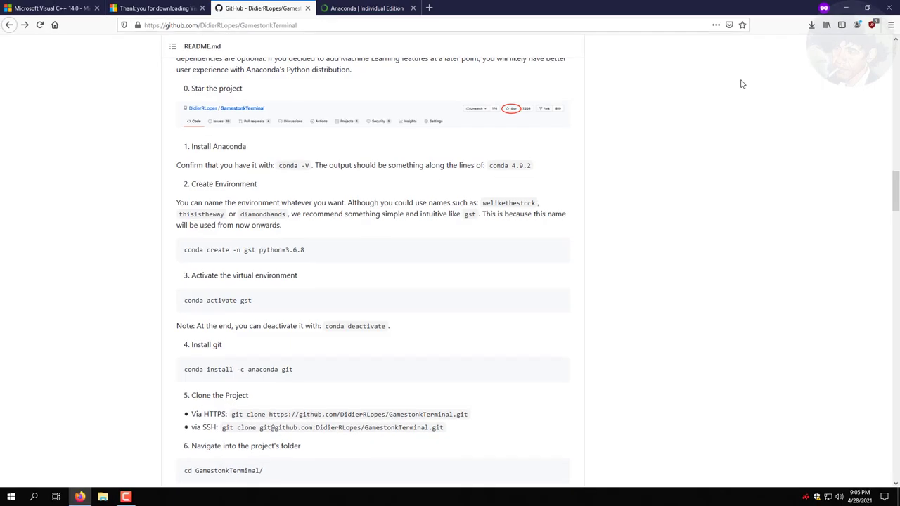
pyautogui.moveTo(453, 51)
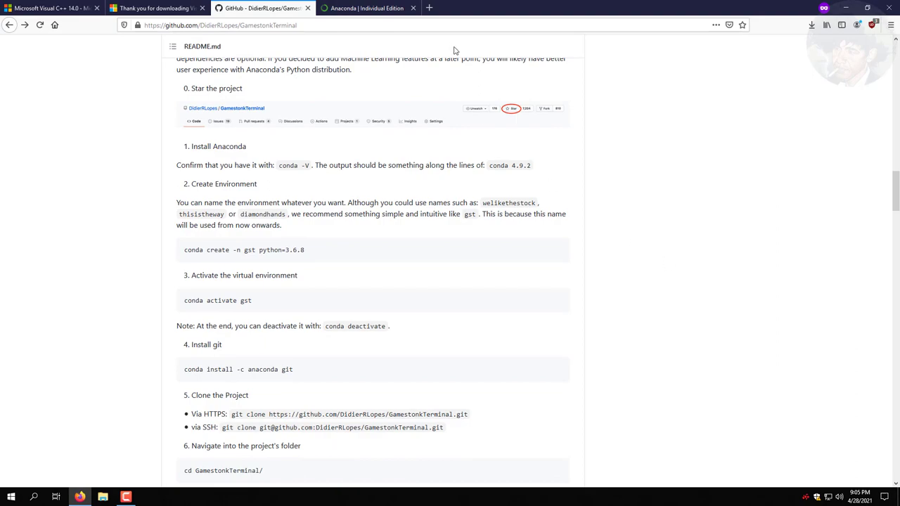
# From the Anaconda Individual Edition page, download and save the 64-bit Windows Anaconda installer
pyautogui.click(366, 8)
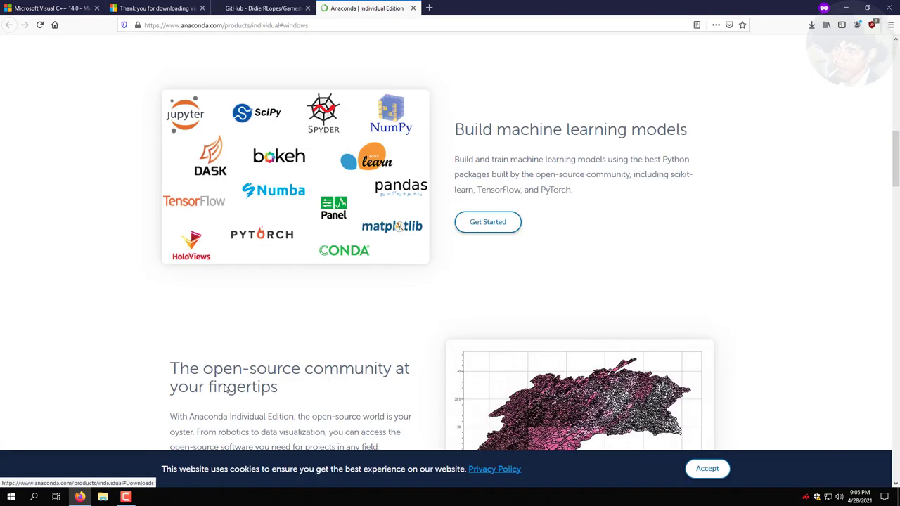
pyautogui.scroll(-3)
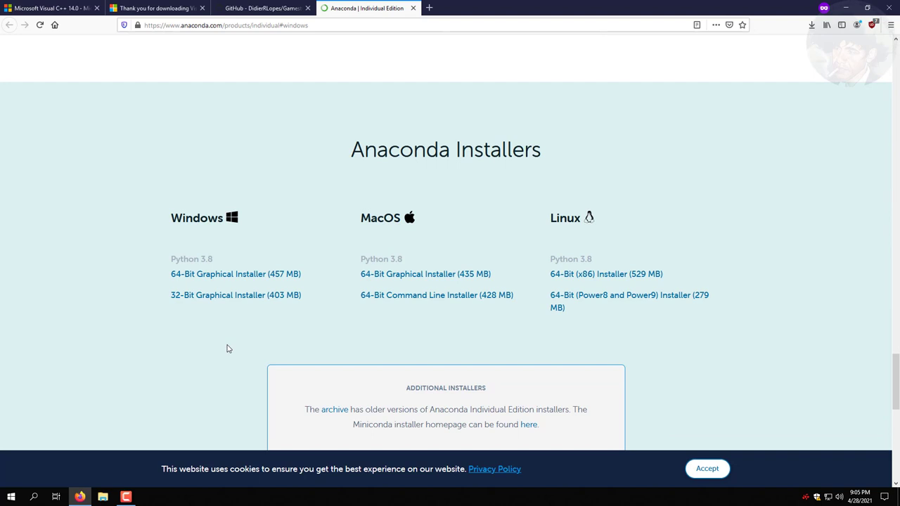
pyautogui.moveTo(236, 273)
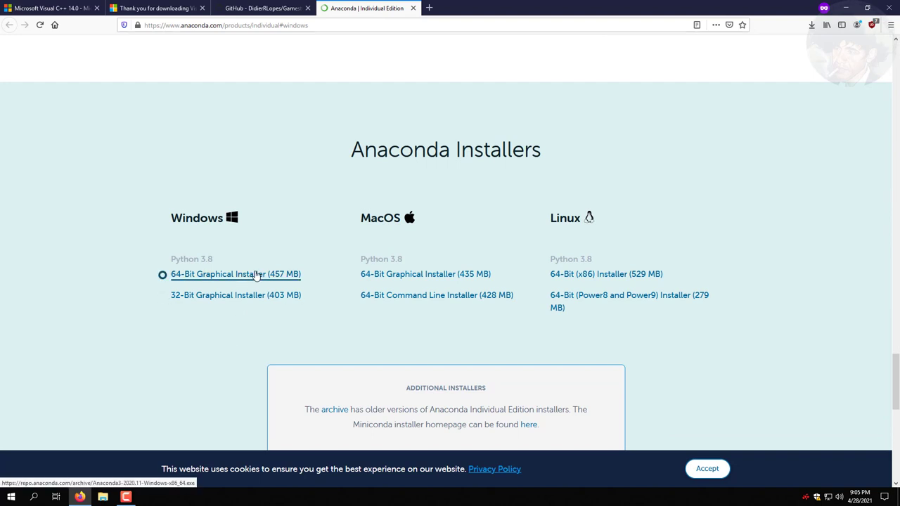
pyautogui.click(164, 275)
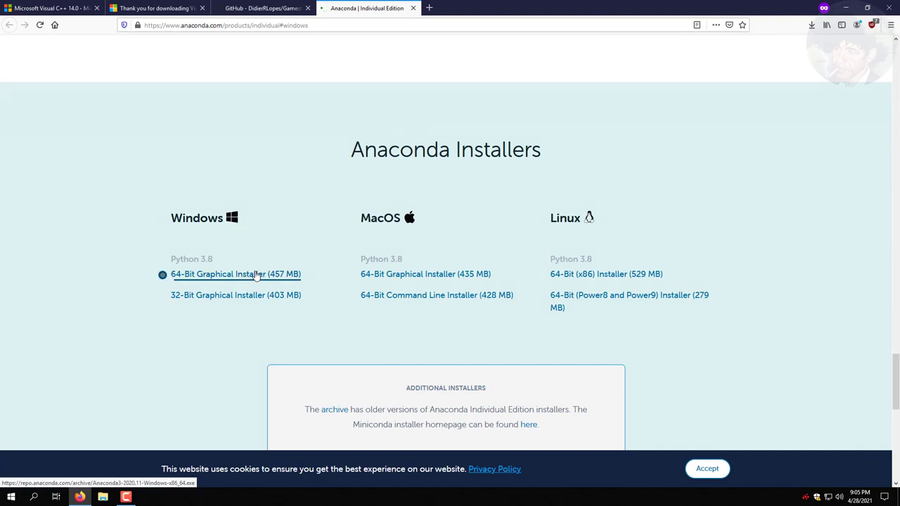
pyautogui.click(236, 273)
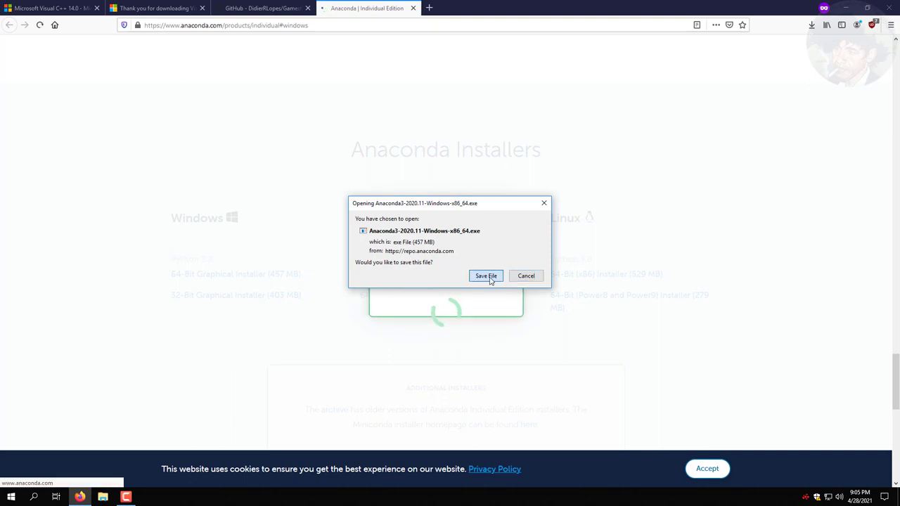
pyautogui.click(487, 276)
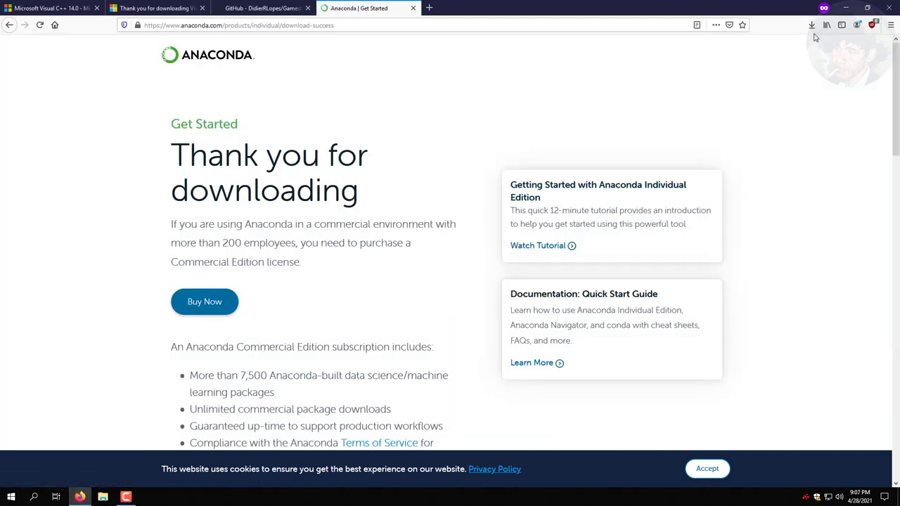
pyautogui.moveTo(433, 197)
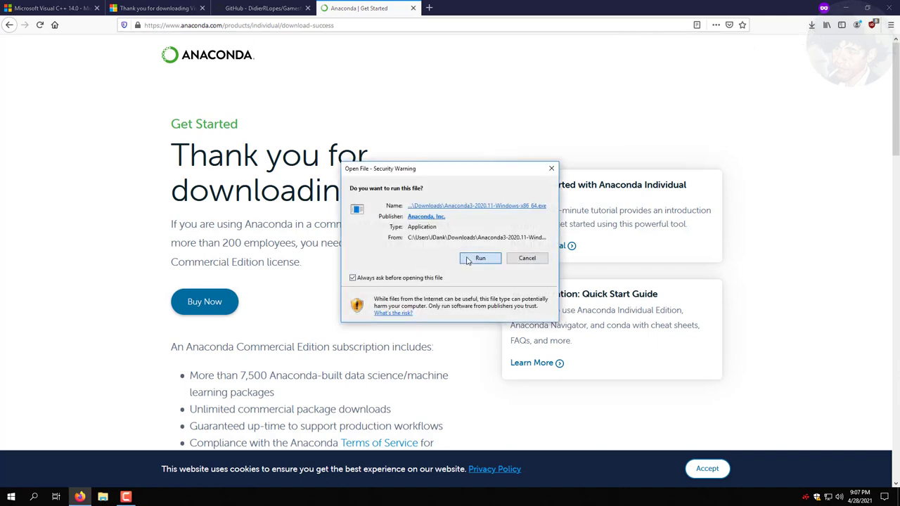
# Run the Anaconda3 installer, choosing All Users and the default destination folder
pyautogui.click(481, 259)
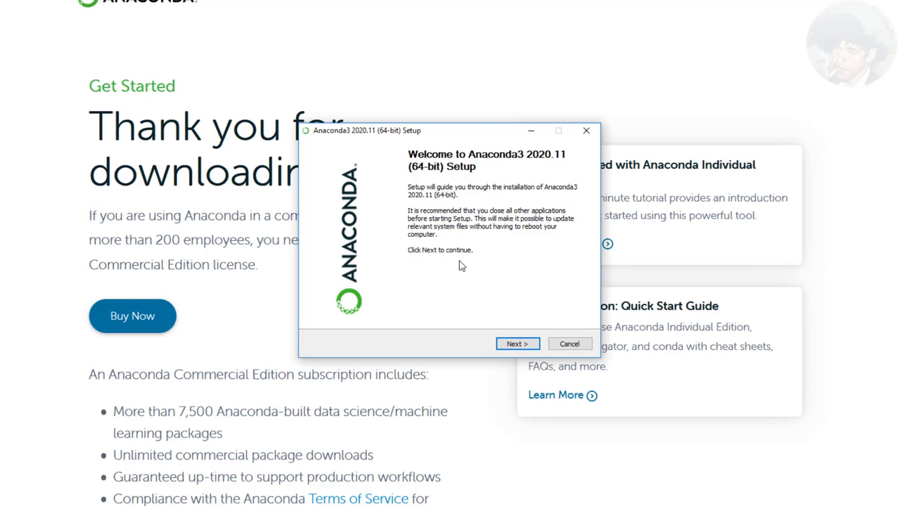
pyautogui.click(518, 343)
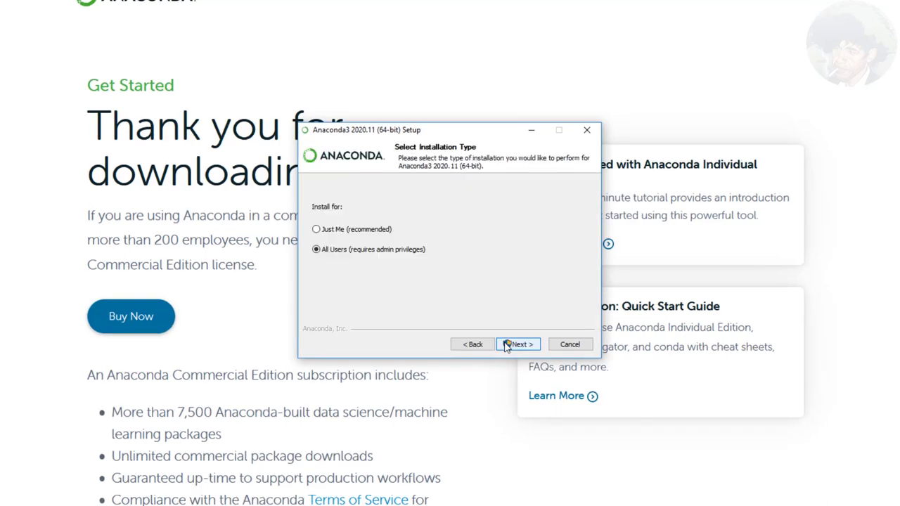
pyautogui.click(518, 343)
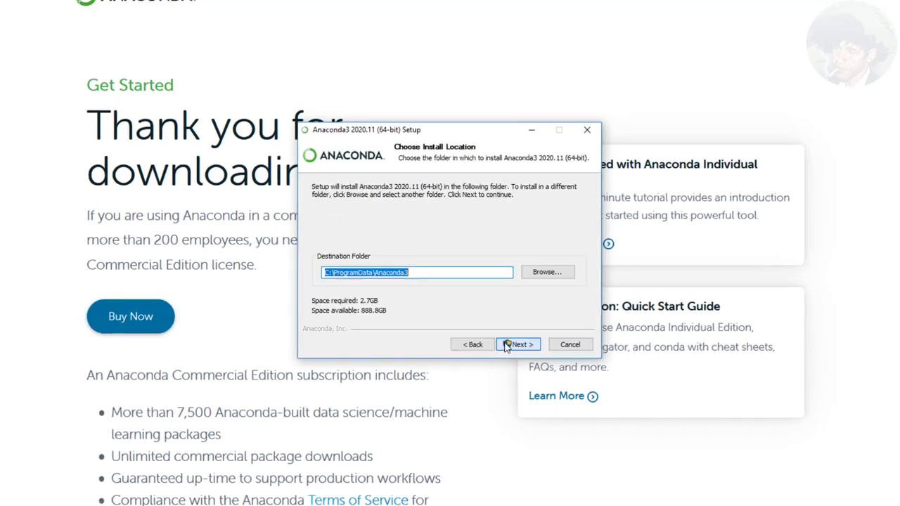
pyautogui.click(518, 344)
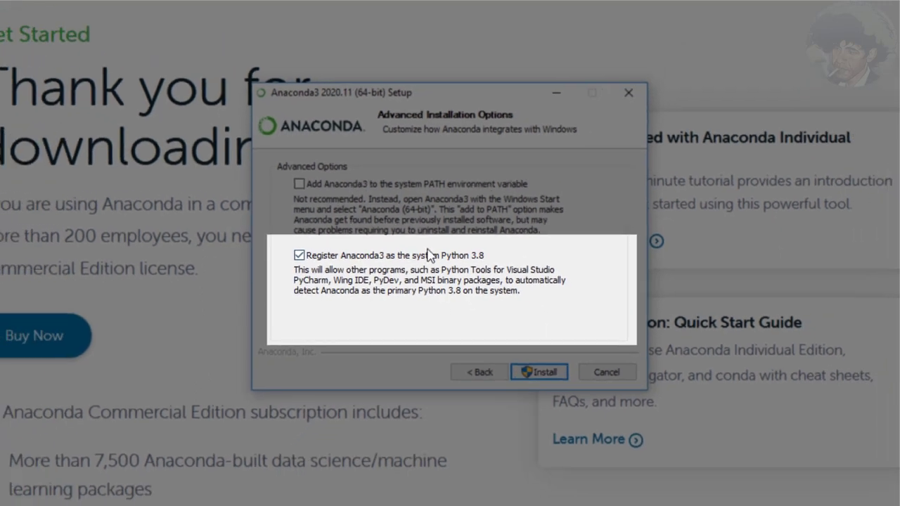
# Install with 'Register as system Python' checked, finish setup and check the Start menu
pyautogui.click(538, 372)
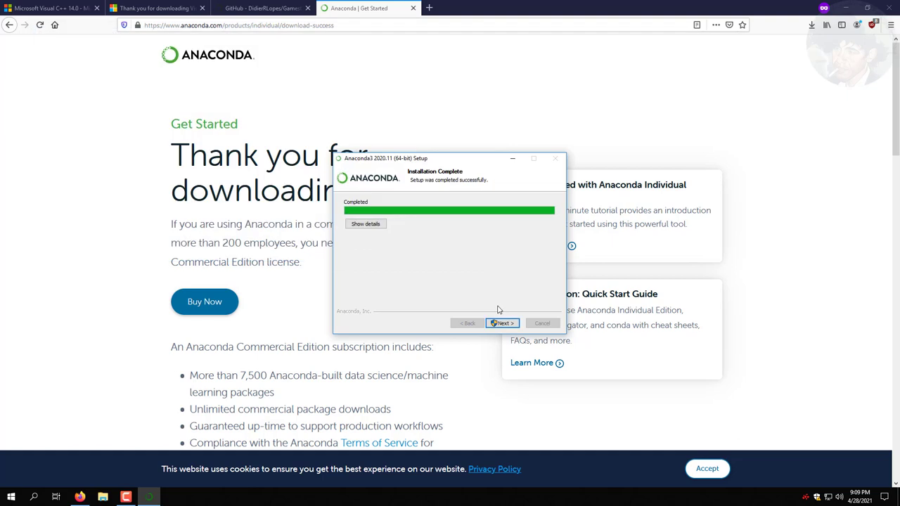
pyautogui.click(502, 322)
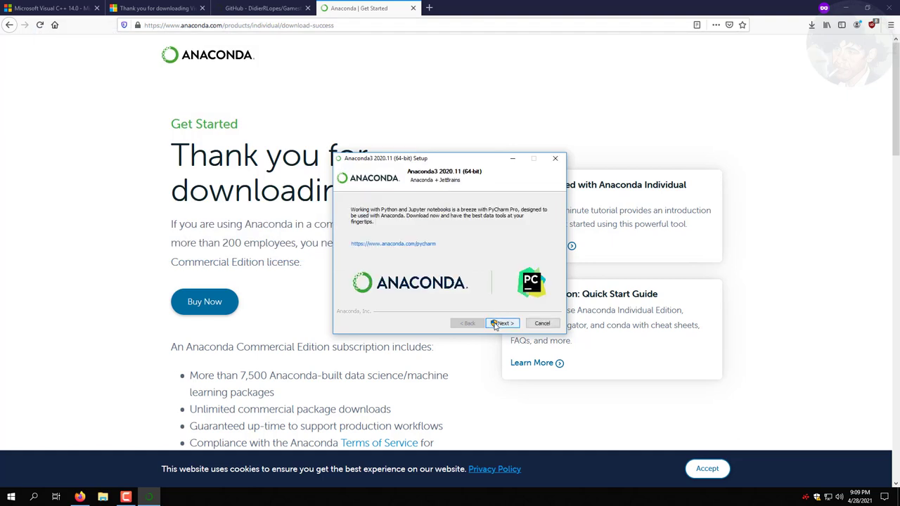
pyautogui.click(504, 322)
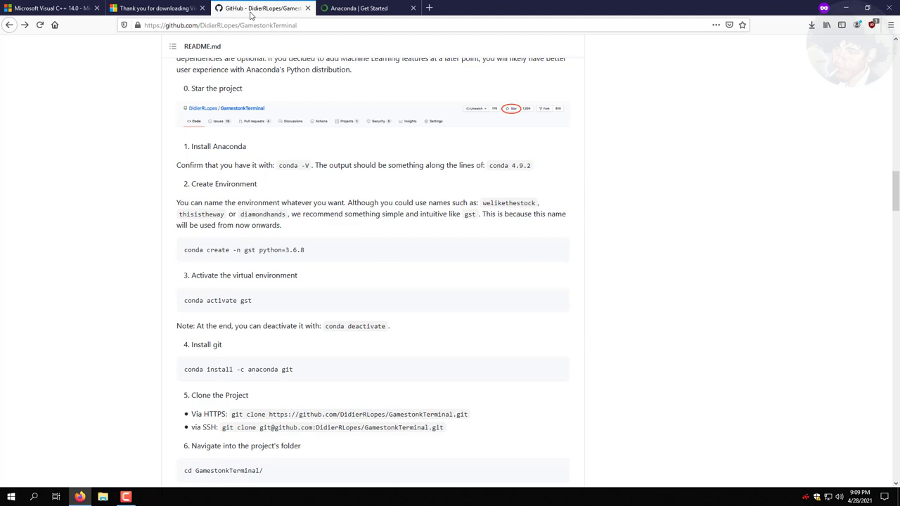
pyautogui.click(11, 498)
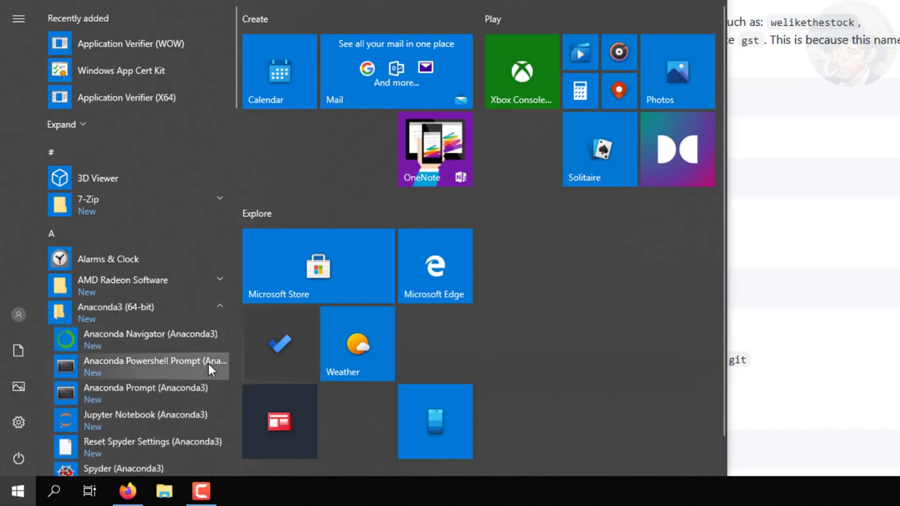
# Drag Anaconda Prompt from the Start menu's Anaconda3 folder onto the desktop beside the other icons
pyautogui.scroll(-3)
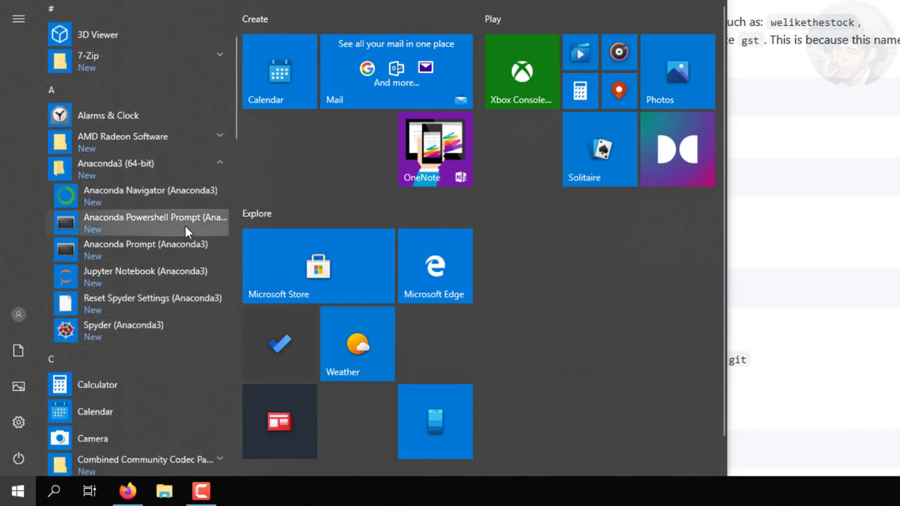
pyautogui.moveTo(168, 250)
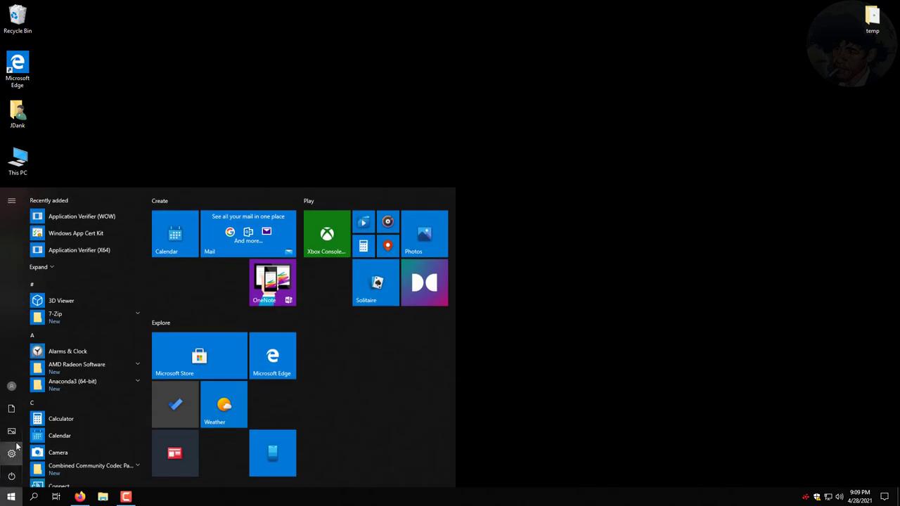
pyautogui.click(73, 381)
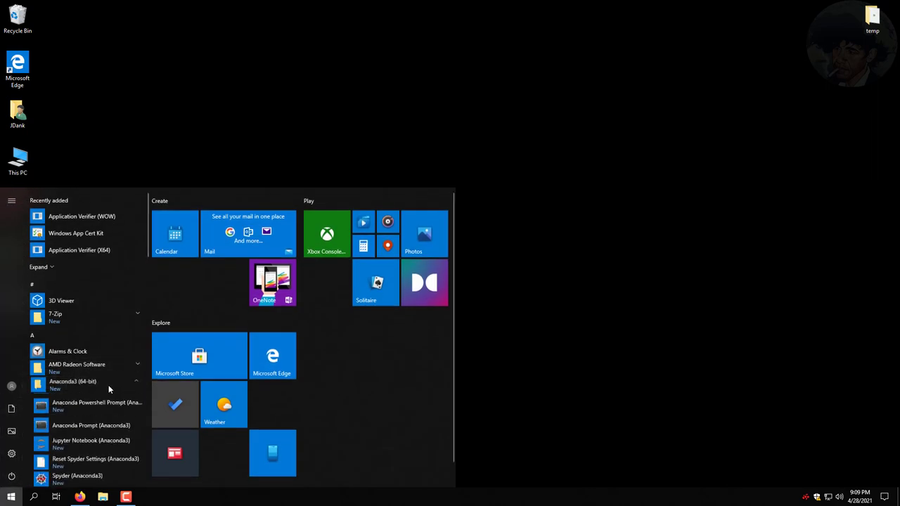
pyautogui.click(73, 381)
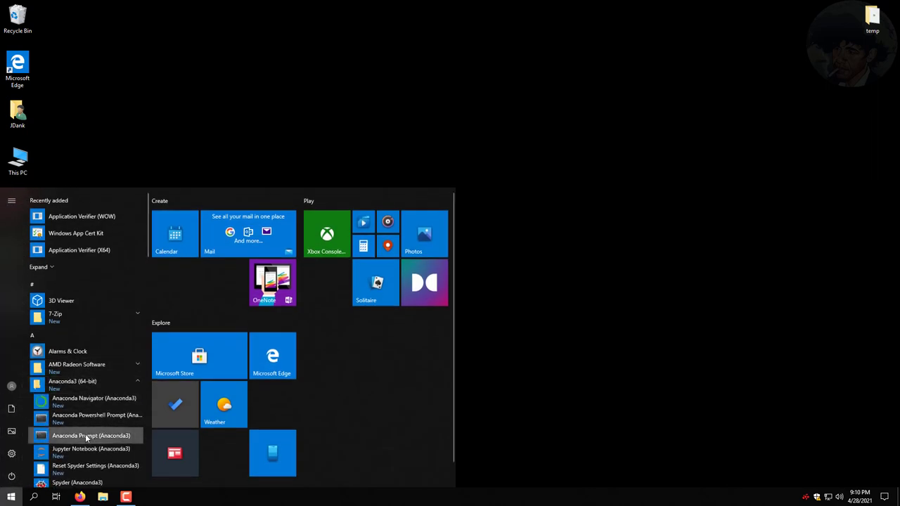
pyautogui.moveTo(509, 363)
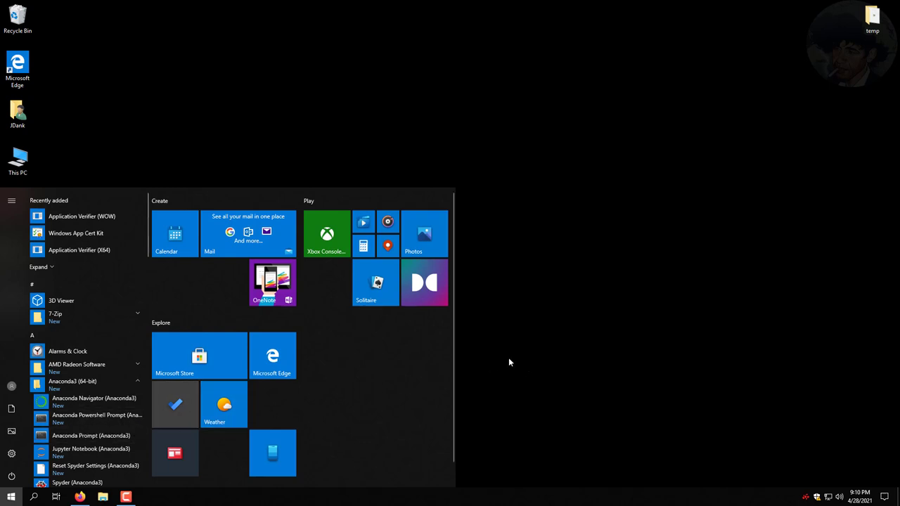
pyautogui.moveTo(90, 436); pyautogui.dragTo(551, 309)
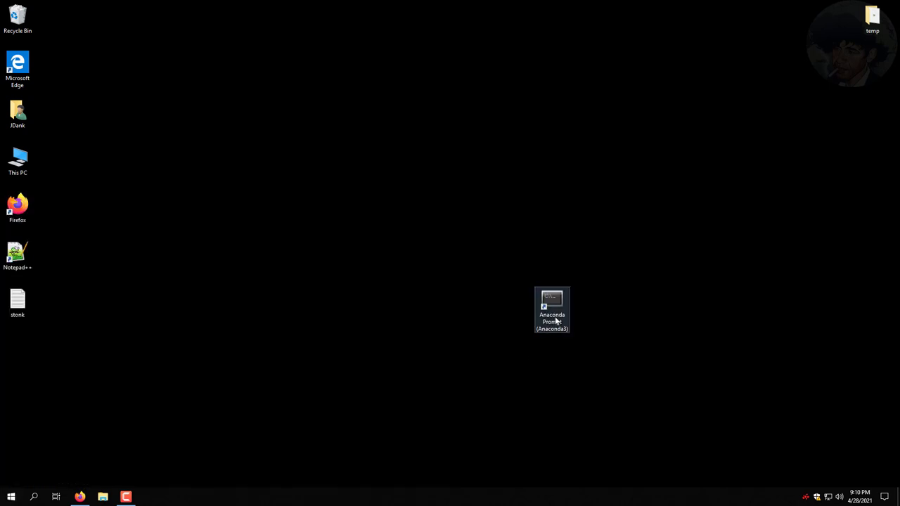
pyautogui.moveTo(552, 309); pyautogui.dragTo(17, 352)
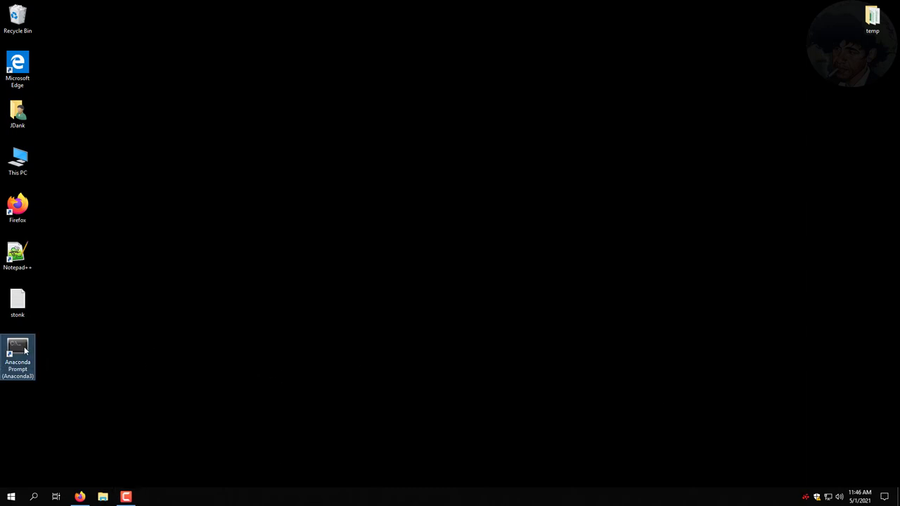
# Launch Anaconda Prompt from the desktop shortcut and run conda -V to confirm conda 4.9.2
pyautogui.doubleClick(17, 351)
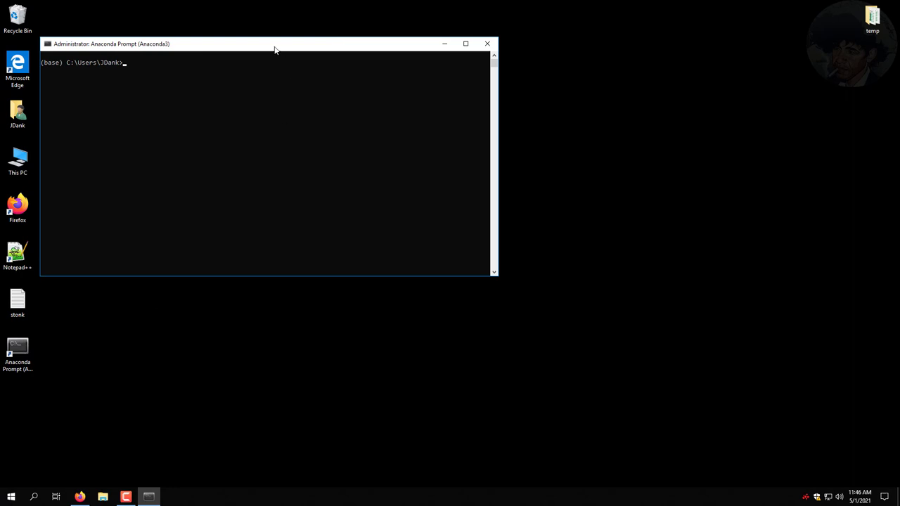
pyautogui.moveTo(275, 44); pyautogui.dragTo(492, 101)
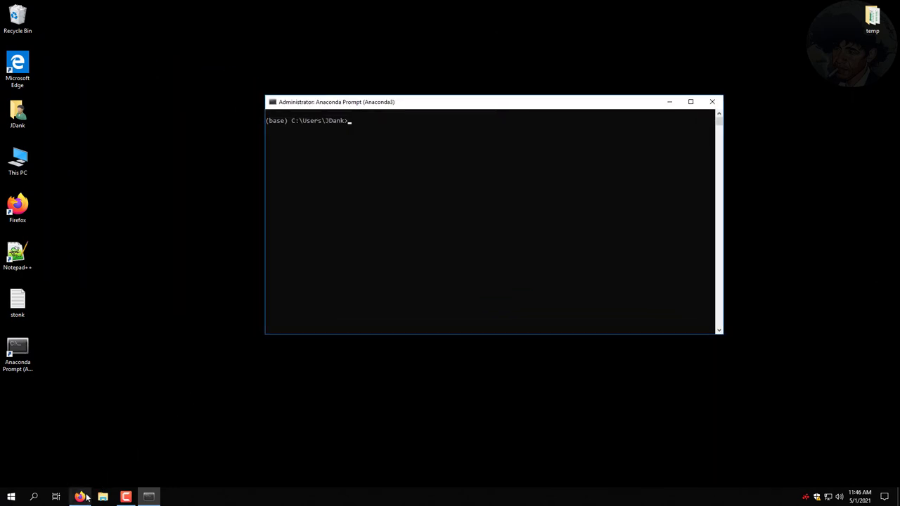
pyautogui.click(80, 497)
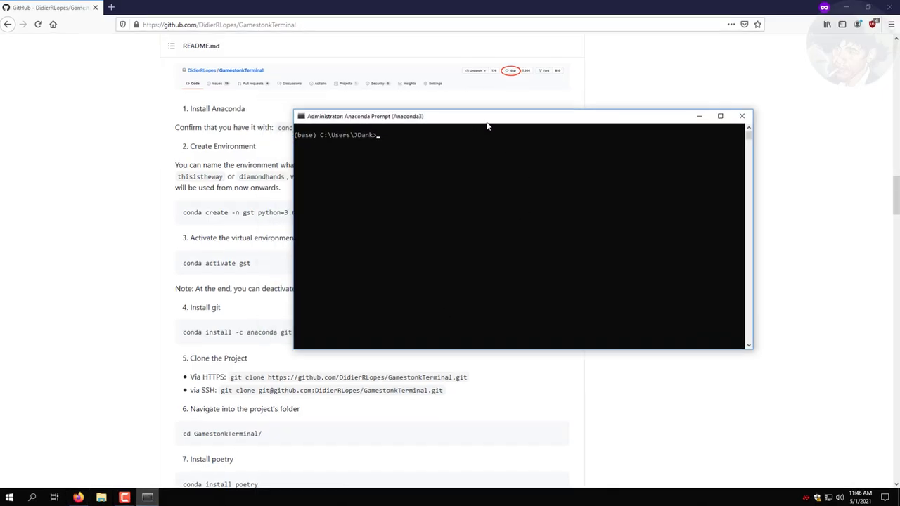
pyautogui.write('conda')
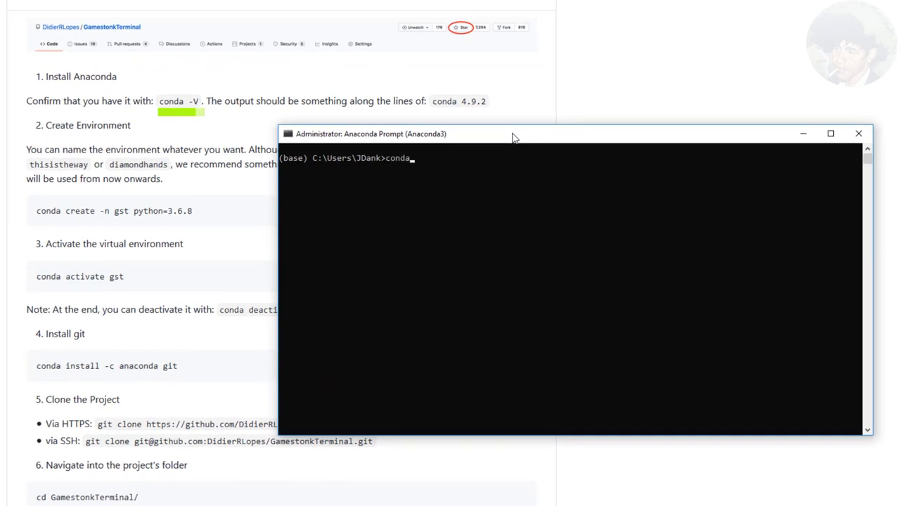
pyautogui.press('Return')
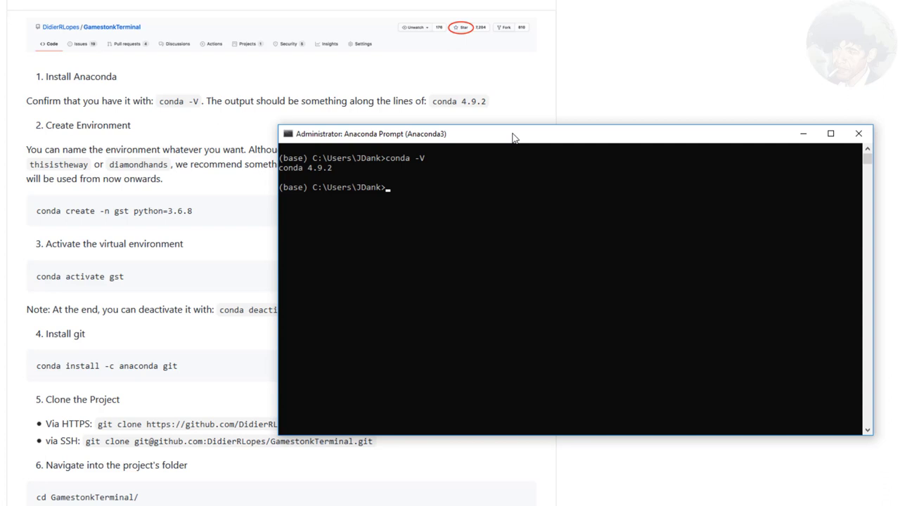
# Run conda create -n gst python=3.6.8 to start building the gst environment
pyautogui.write('conda create')
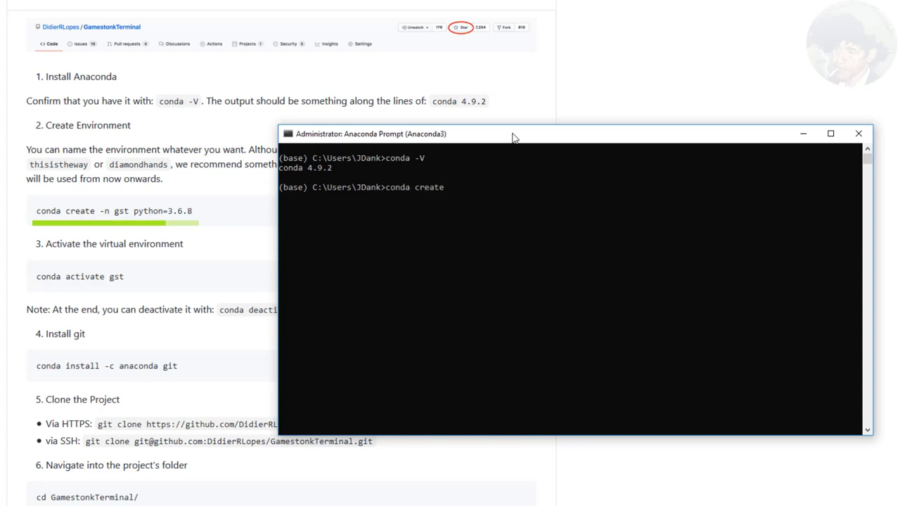
pyautogui.write('-n gst')
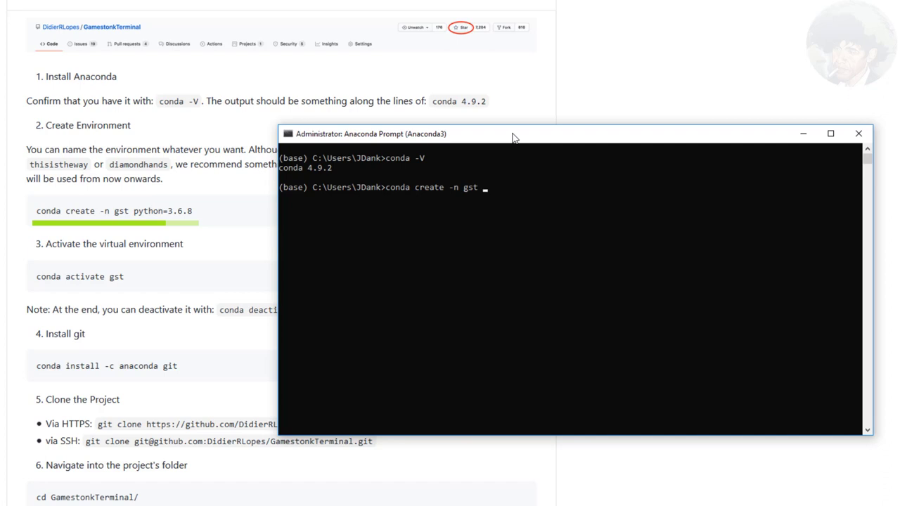
pyautogui.write('python=')
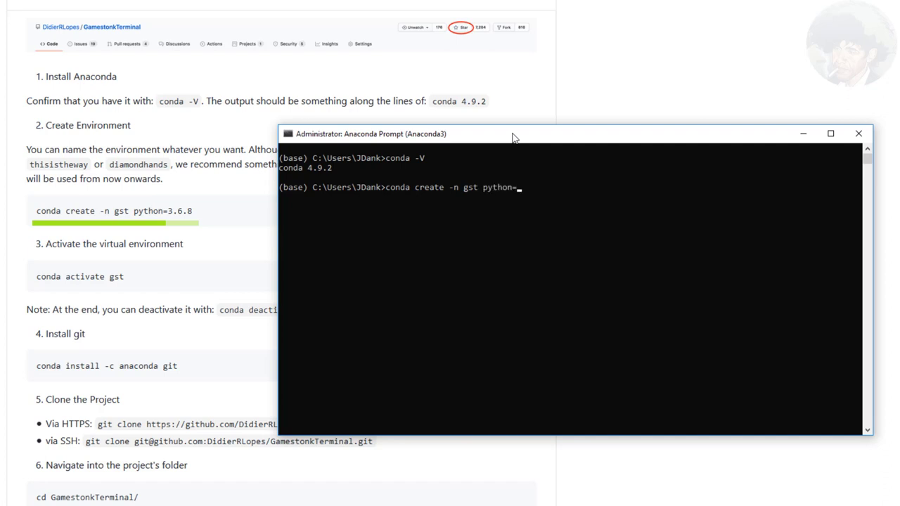
pyautogui.write('3.6.8')
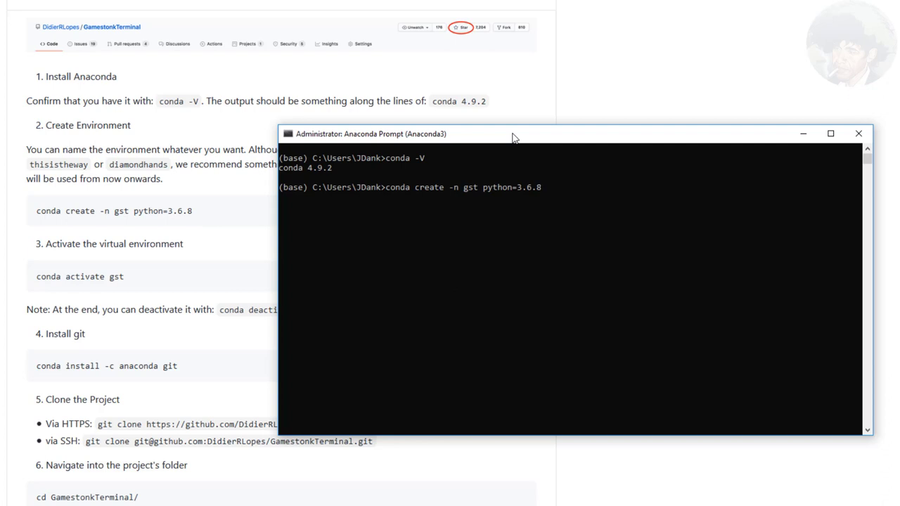
pyautogui.press('Return')
pyautogui.write('y')
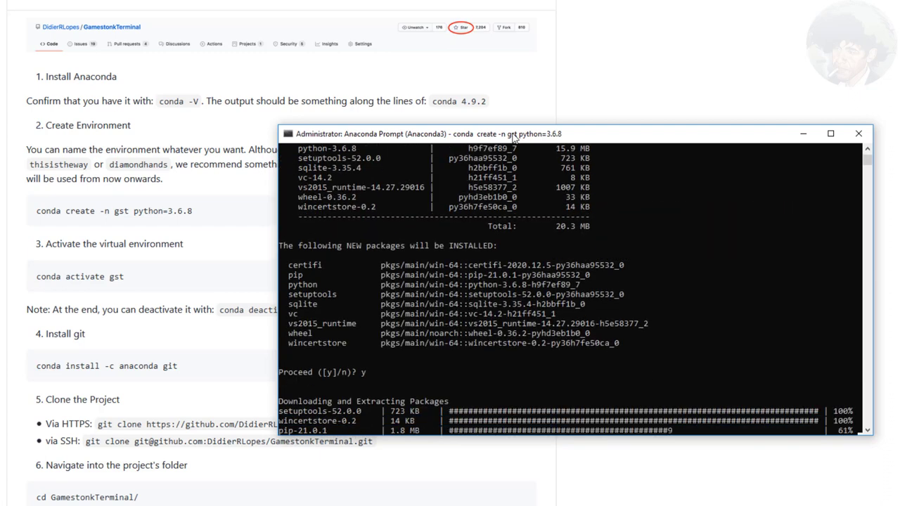
# Confirm the gst environment creation and begin the conda activate gst command
pyautogui.scroll(-3)
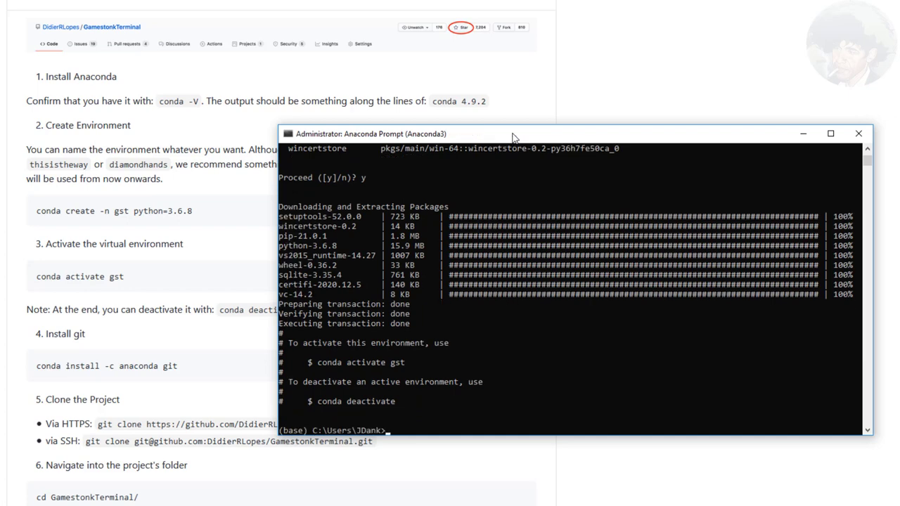
pyautogui.write('co')
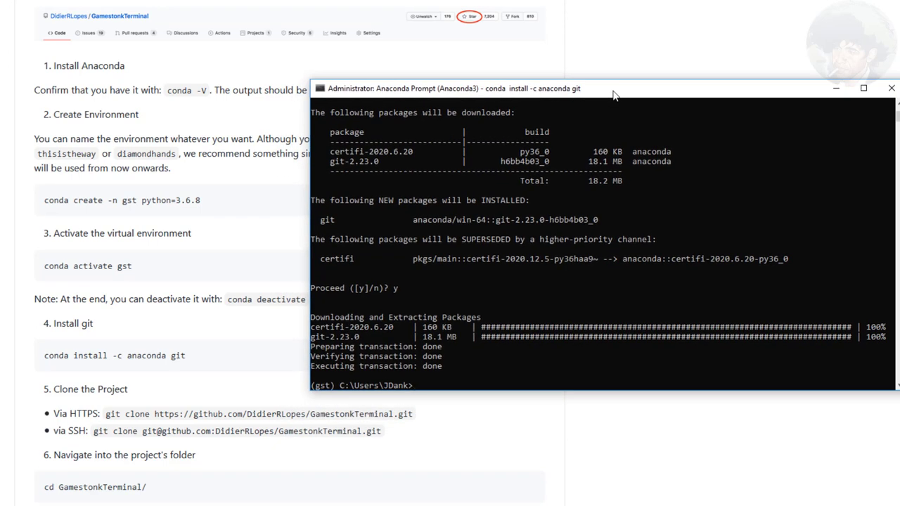
# Clone the GamestonkTerminal repository from GitHub with git clone
pyautogui.write('git clone htt')
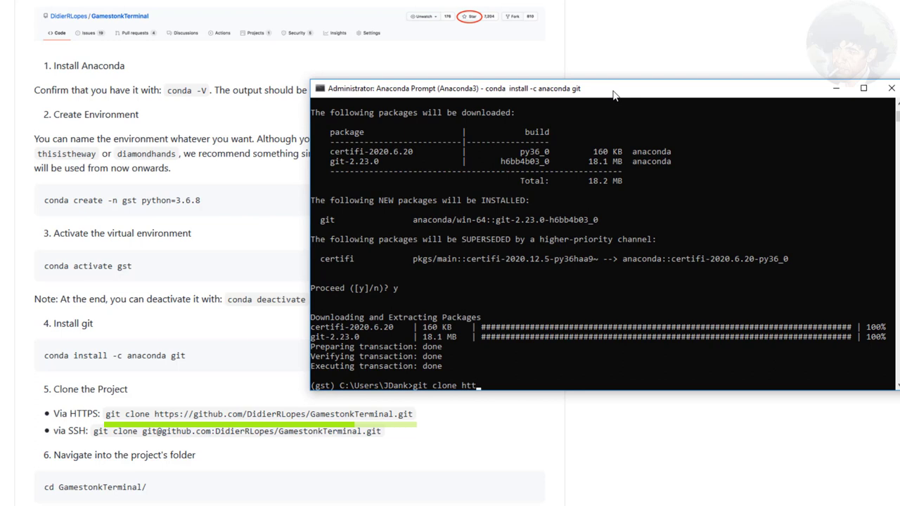
pyautogui.write('ps://github.com/Didier')
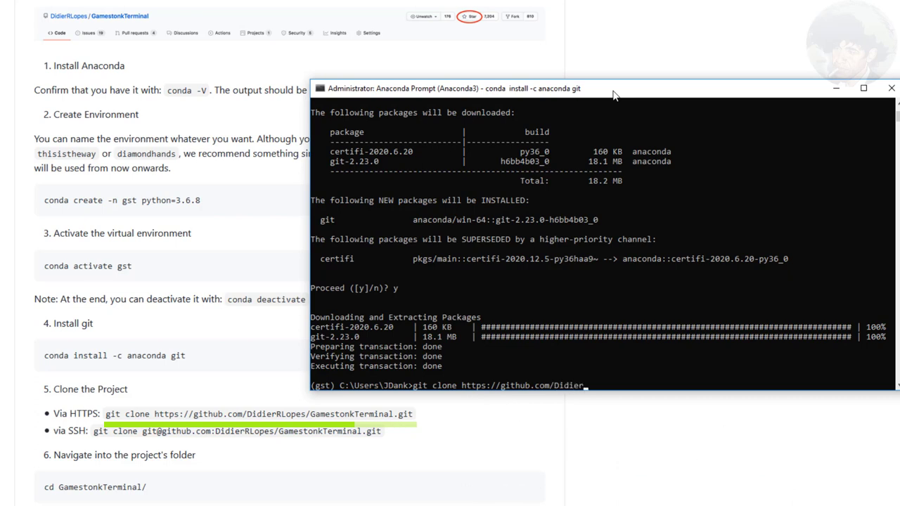
pyautogui.write('RLopes')
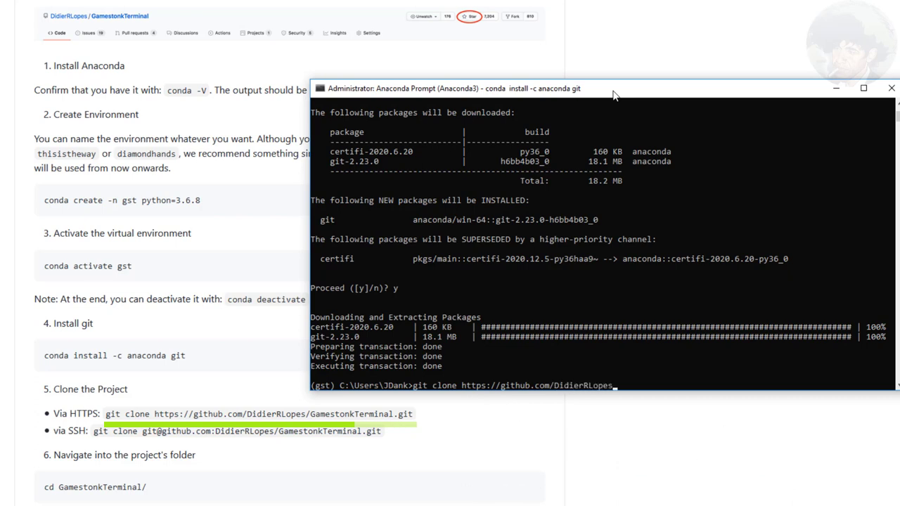
pyautogui.write('GamestonkTerminal.git')
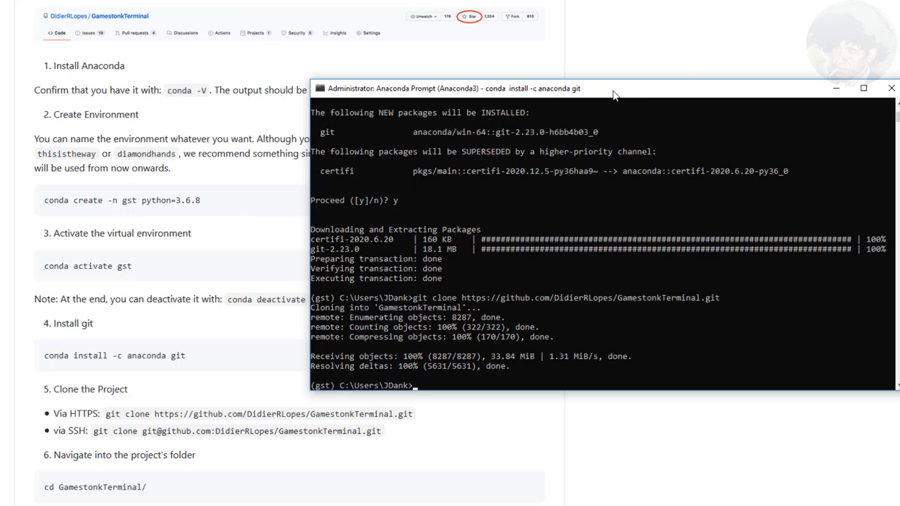
# Change into the cloned GamestonkTerminal folder with cd GamestonkTerminal
pyautogui.write('cd Game')
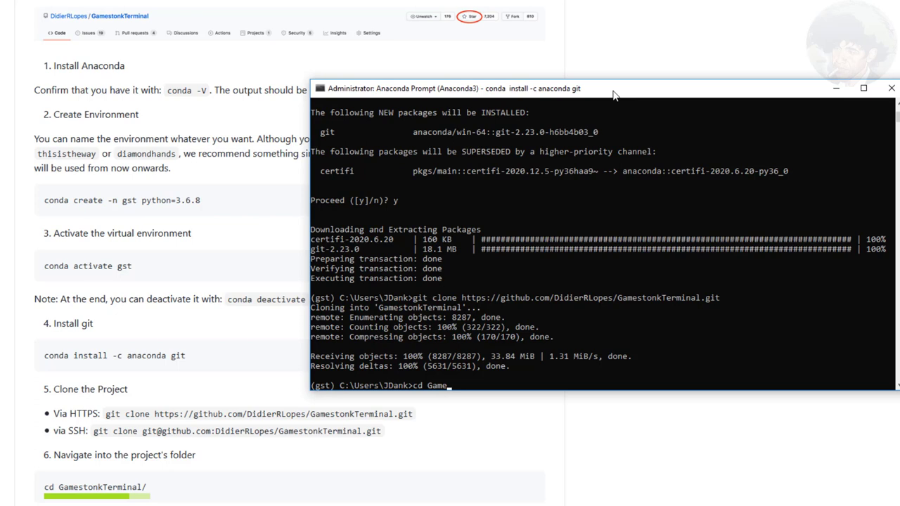
pyautogui.write('stonk')
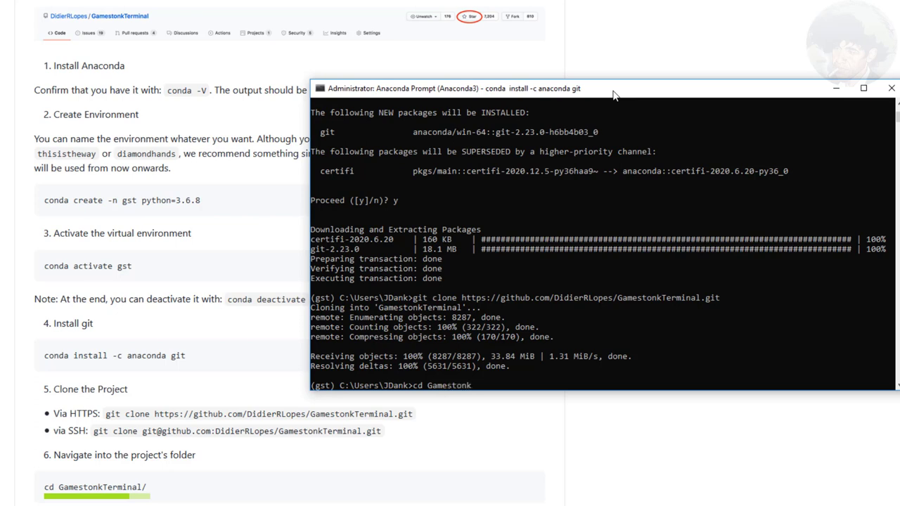
pyautogui.write('Terminal')
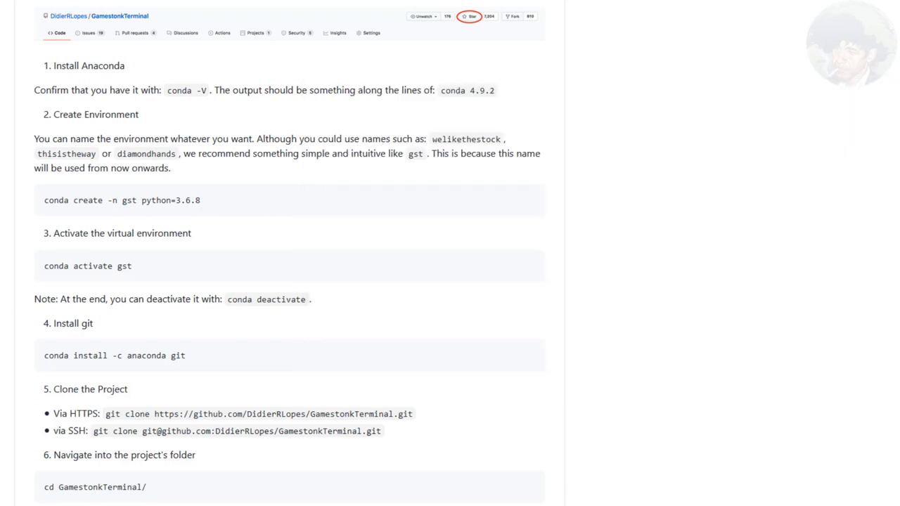
# Install poetry with conda install poetry, confirming with y
pyautogui.scroll(-3)
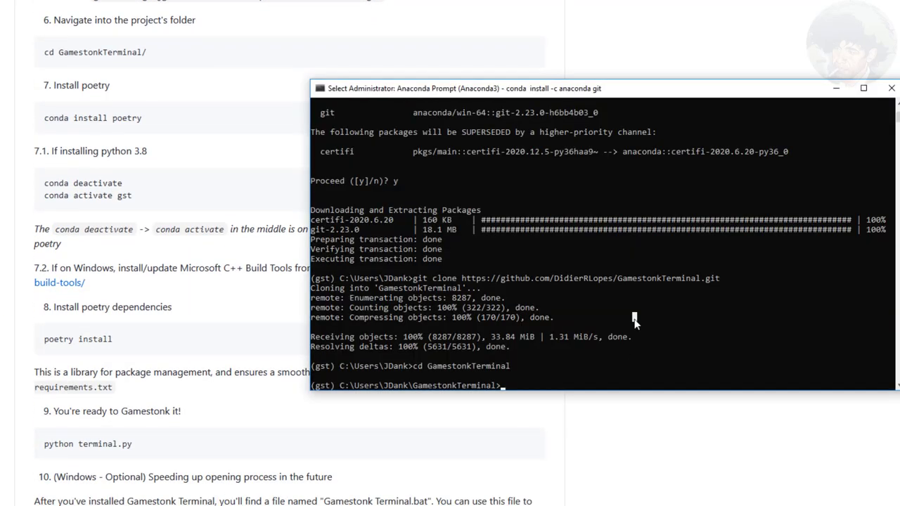
pyautogui.write('conda ins')
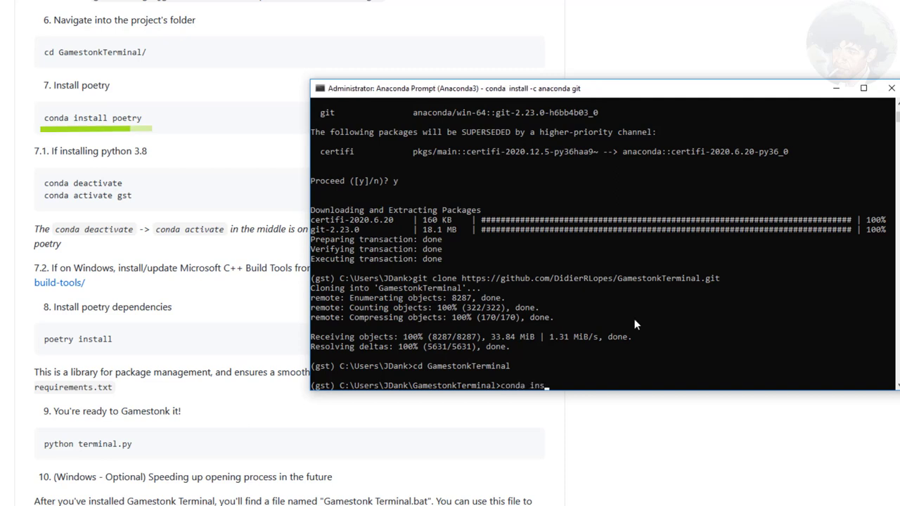
pyautogui.write('tall poetry')
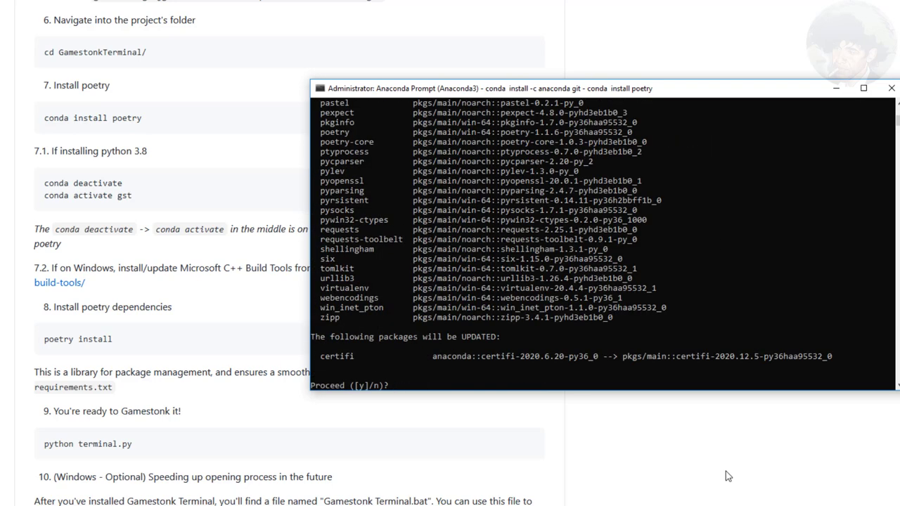
pyautogui.write('y')
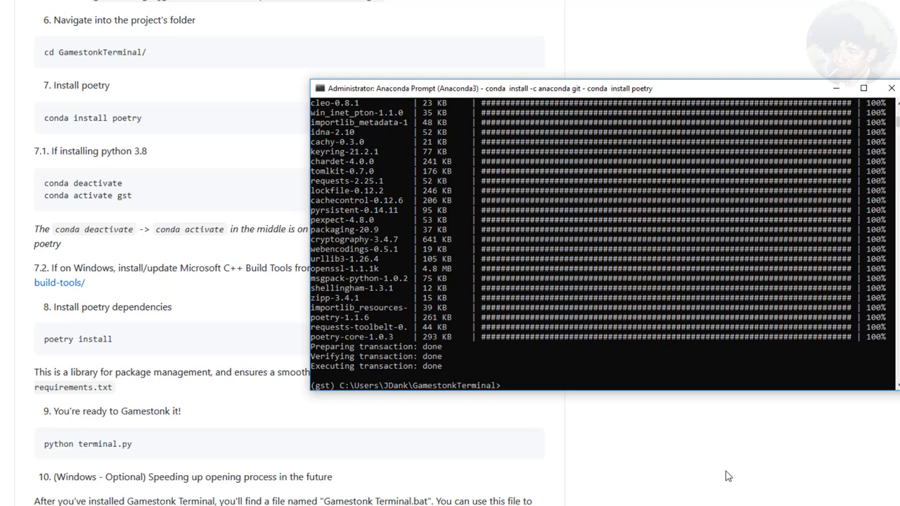
# Deactivate the conda environment, then reactivate the gst environment
pyautogui.write('conda deacti')
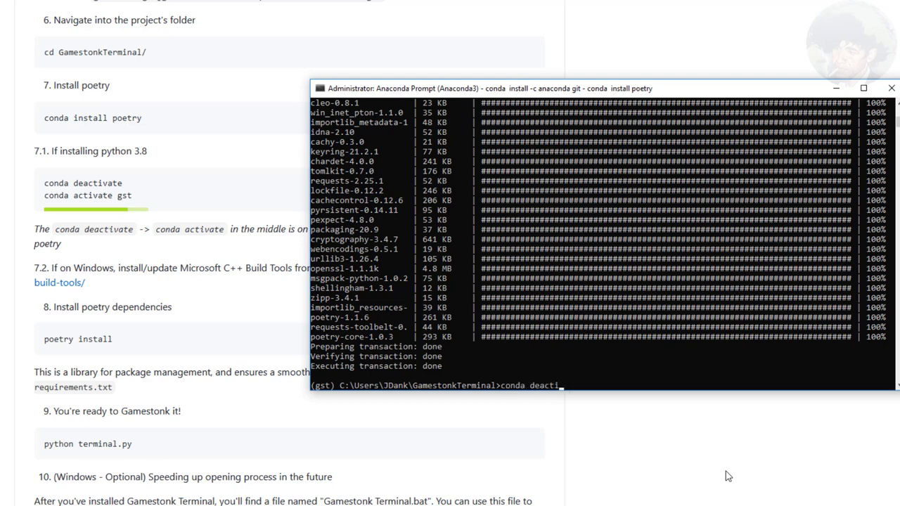
pyautogui.press('Return')
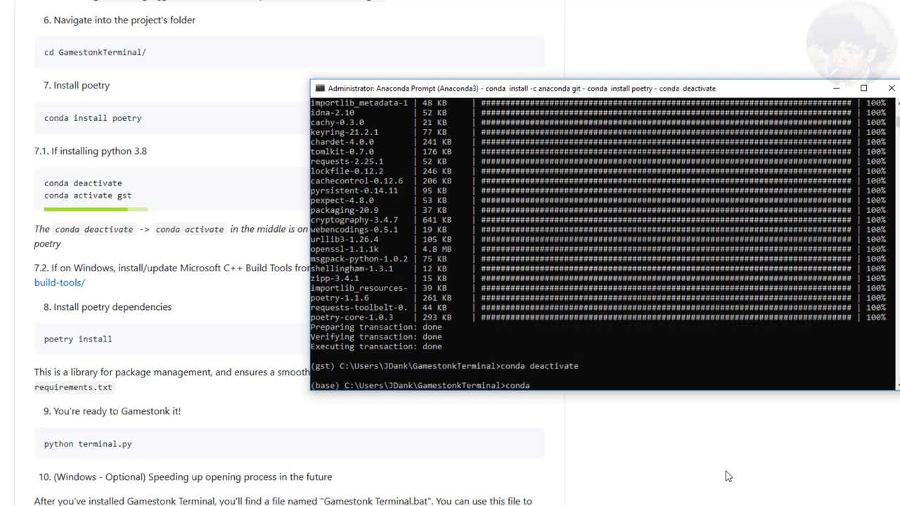
pyautogui.write('activate')
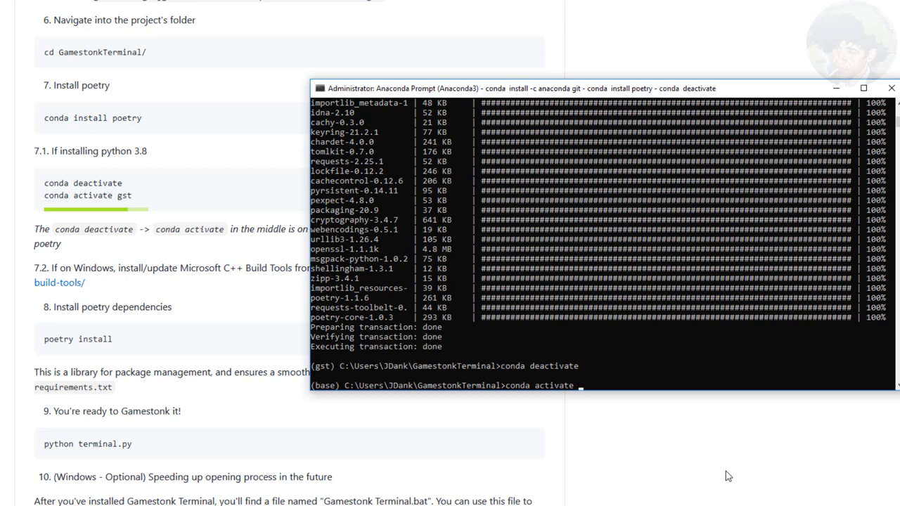
pyautogui.write('gst')
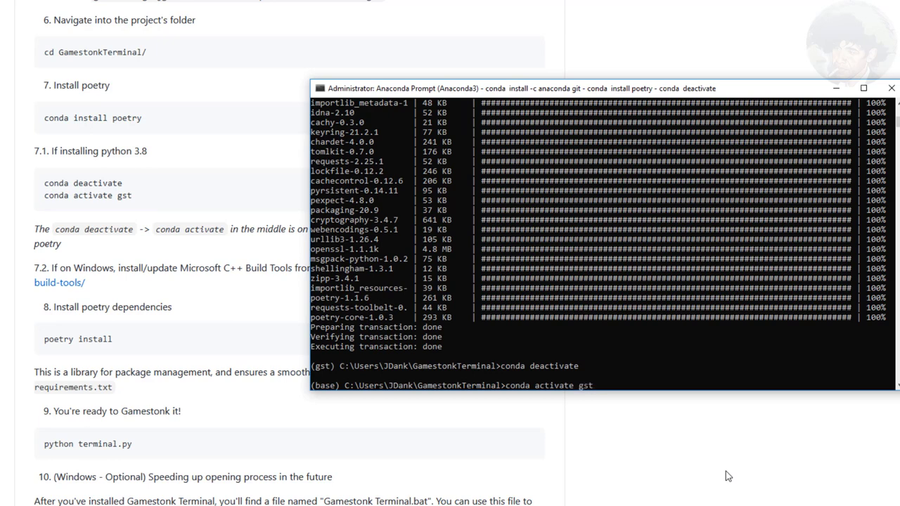
pyautogui.press('Return')
pyautogui.write('p')
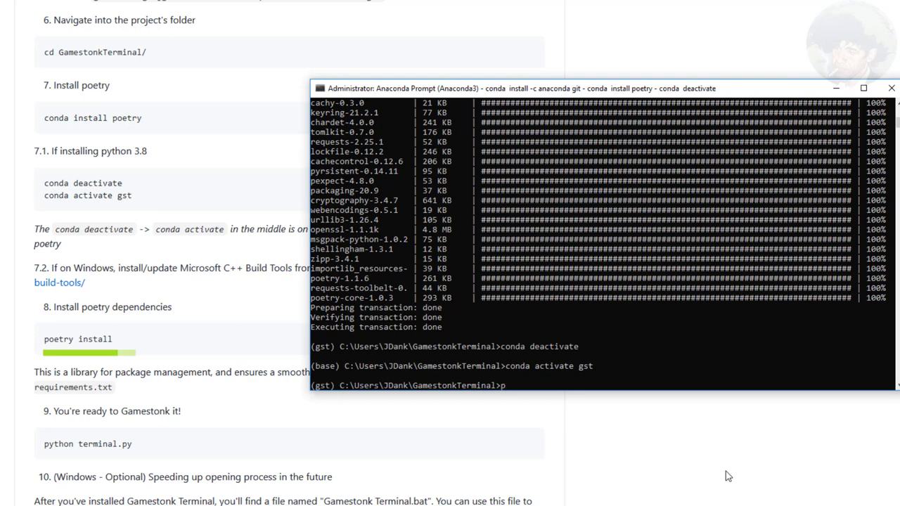
# Run poetry install to add the project's dependencies to the gst environment
pyautogui.write('oetry install')
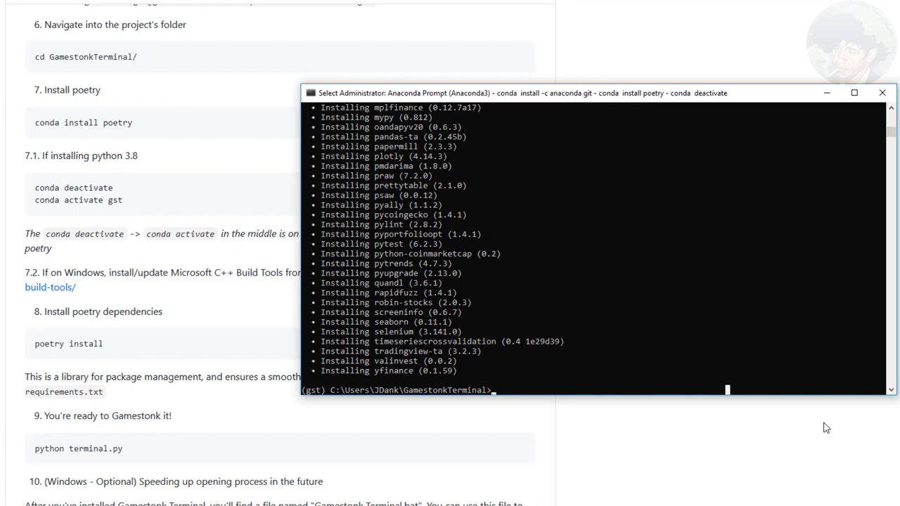
pyautogui.write('pytho')
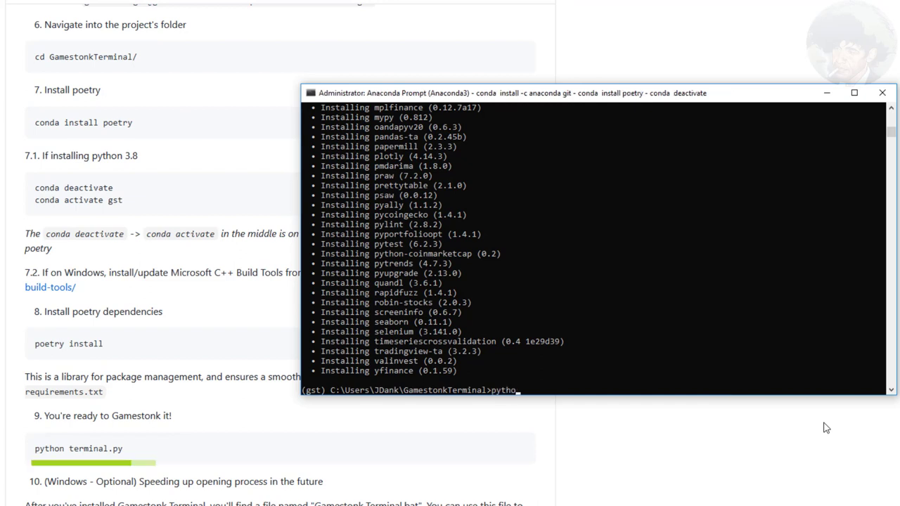
# Launch Gamestonk Terminal with python terminal.py, then quit its main menu with q
pyautogui.write('n terminal.py')
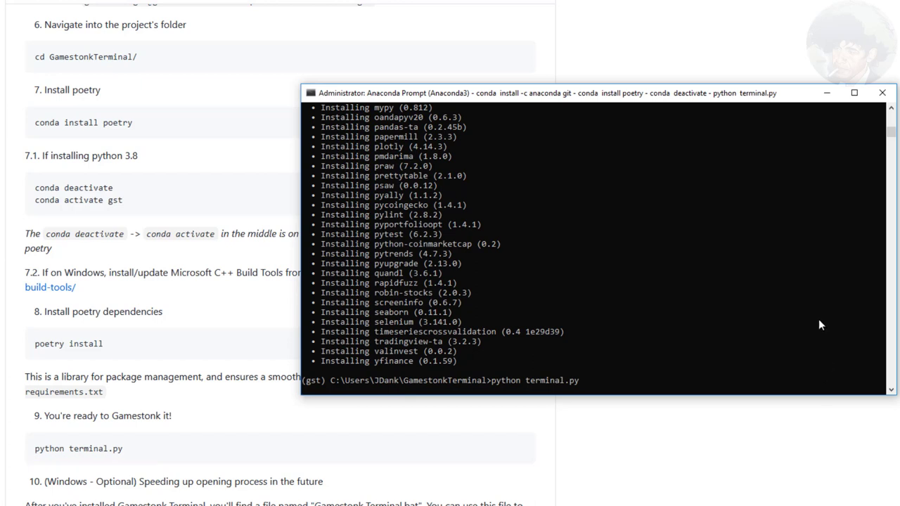
pyautogui.moveTo(816, 291)
pyautogui.write('y')
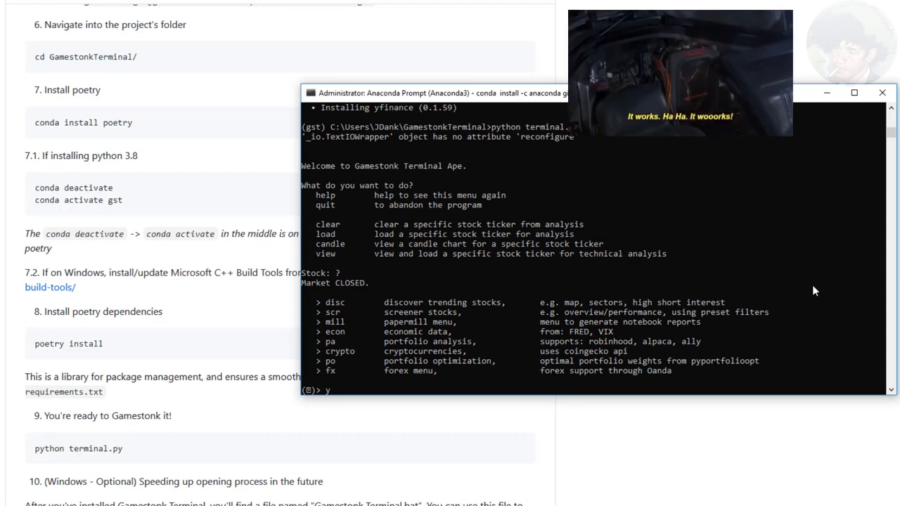
pyautogui.write('q')
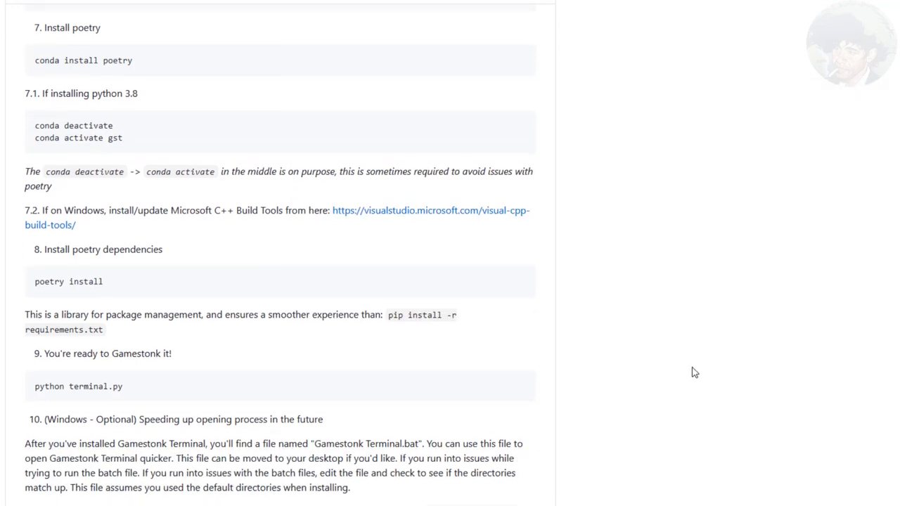
# Scroll the README down to step 10 and the conda activate gst note
pyautogui.scroll(-3)
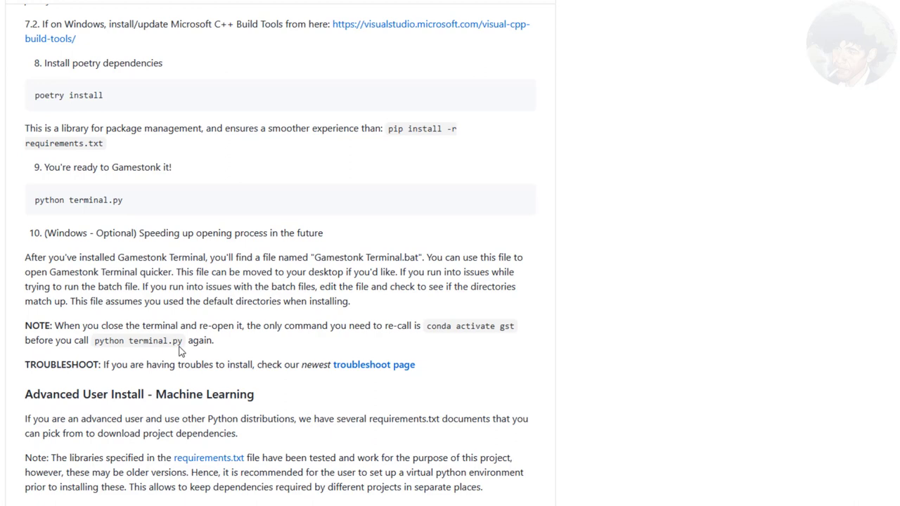
pyautogui.scroll(-3)
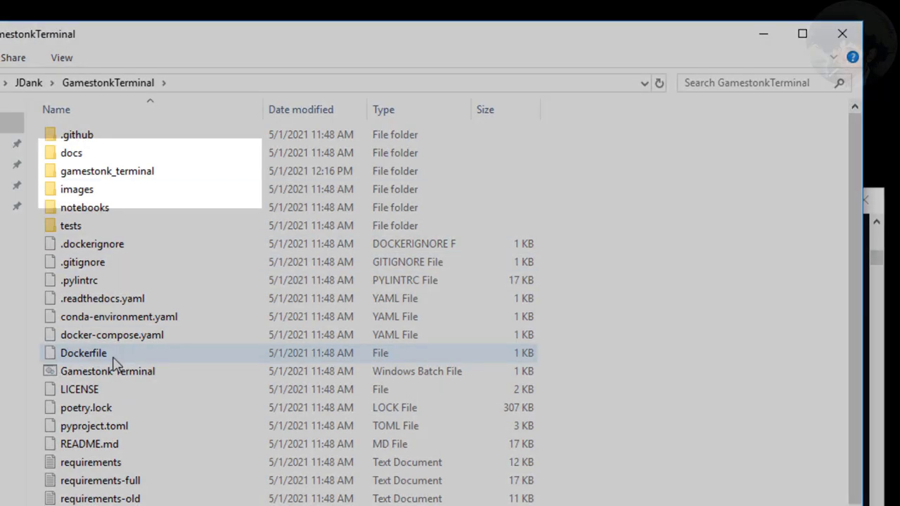
# Enter the gamestonk_terminal folder and open feature_flags.py for editing
pyautogui.click(107, 172)
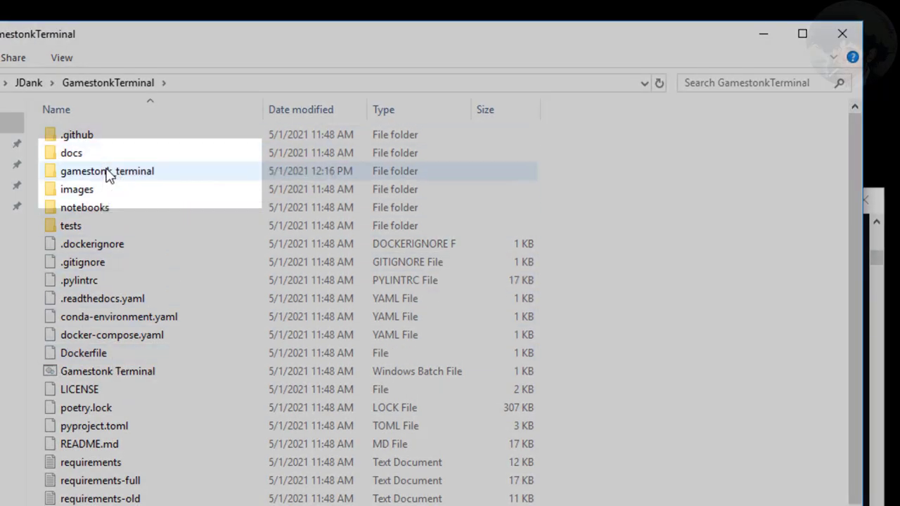
pyautogui.doubleClick(107, 172)
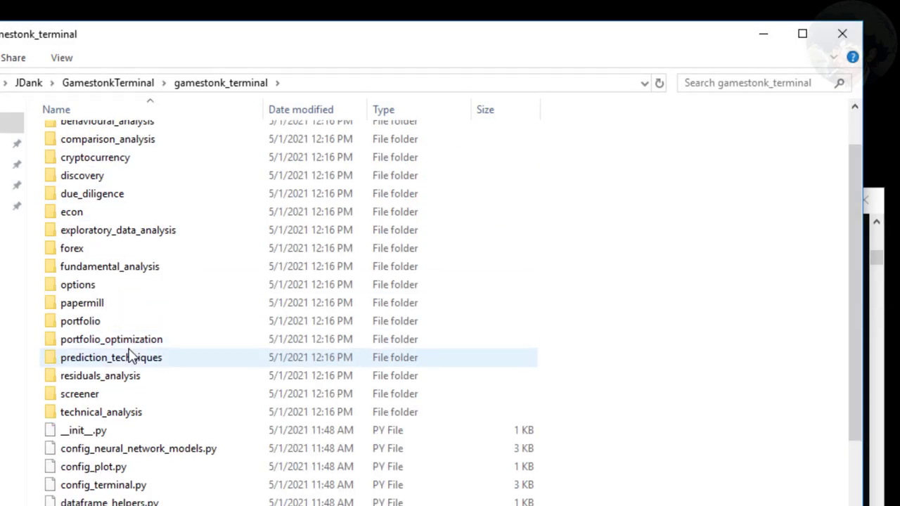
pyautogui.scroll(-3)
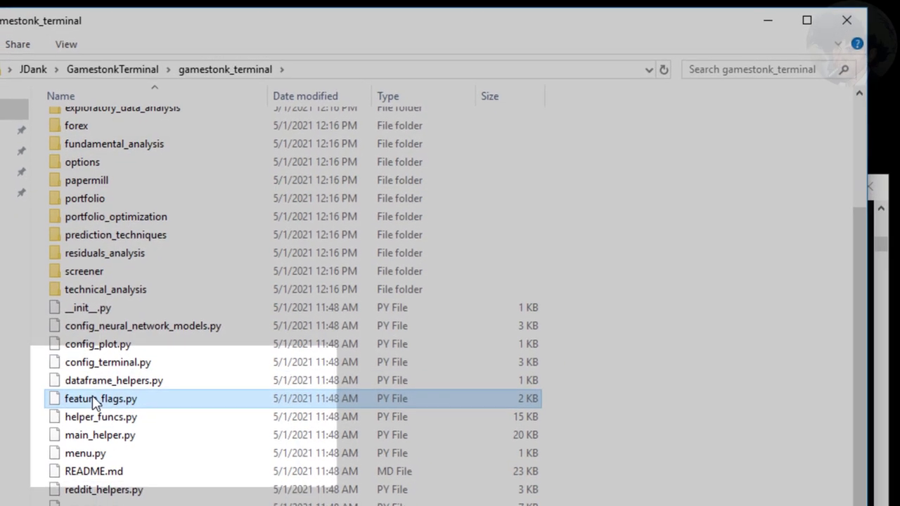
pyautogui.doubleClick(101, 399)
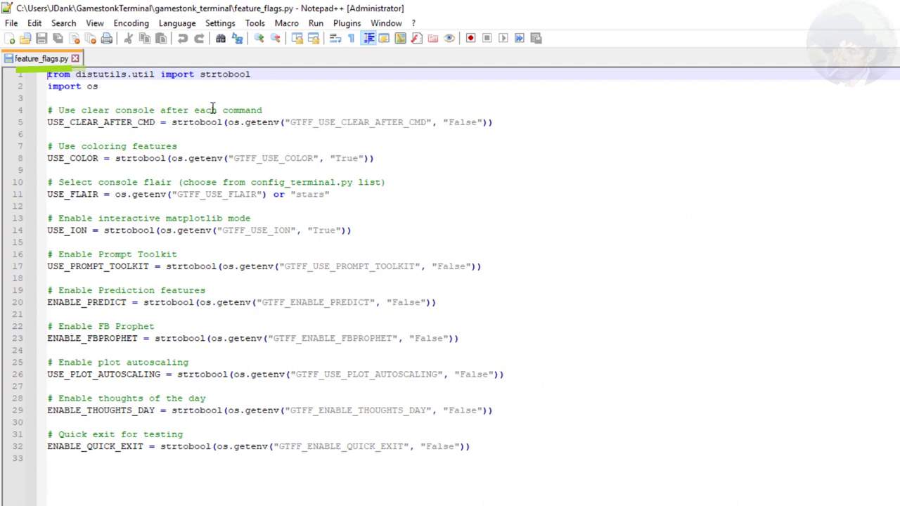
pyautogui.moveTo(305, 257)
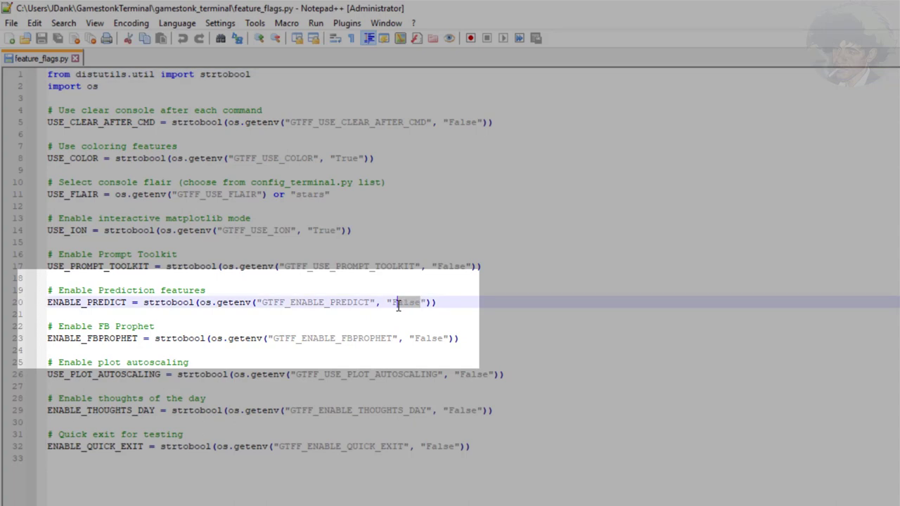
# Set ENABLE_PREDICT and ENABLE_FBPROPHET to True in feature_flags.py
pyautogui.write('True')
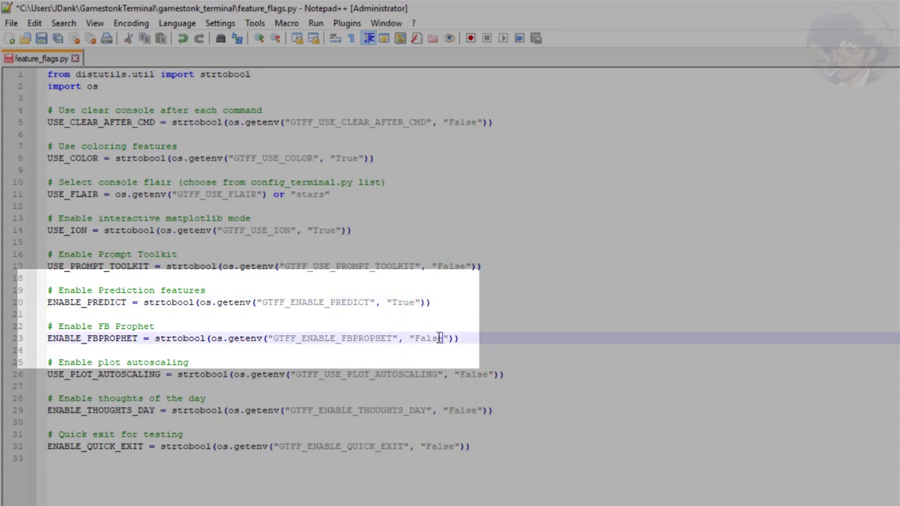
pyautogui.write('Tru')
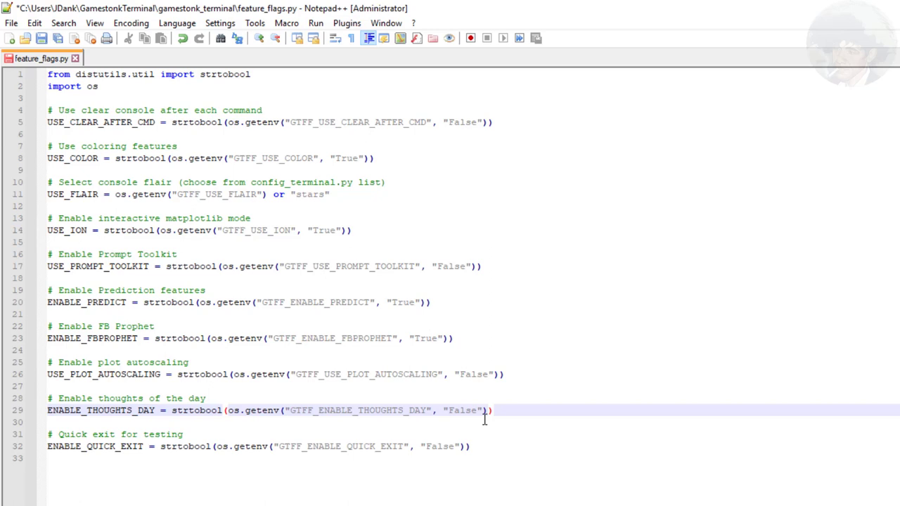
pyautogui.doubleClick(463, 410)
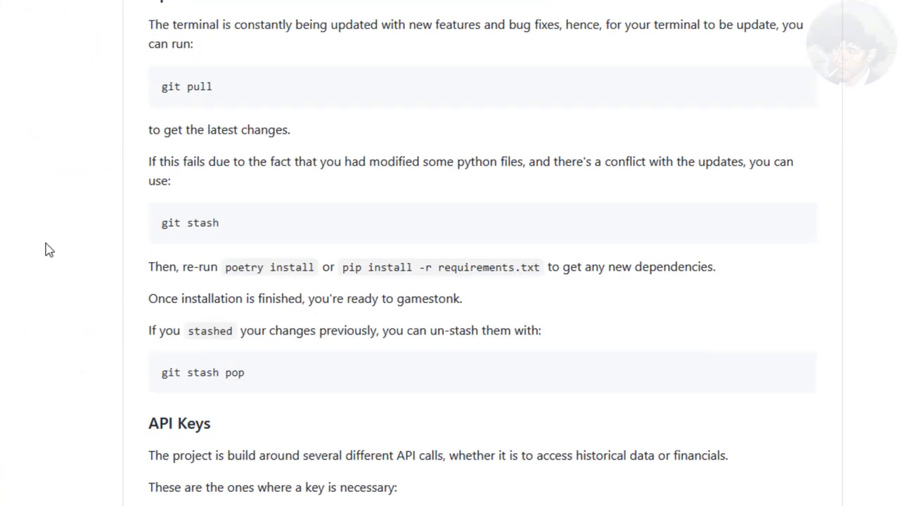
# Scroll the README down to the API Keys section
pyautogui.scroll(-3)
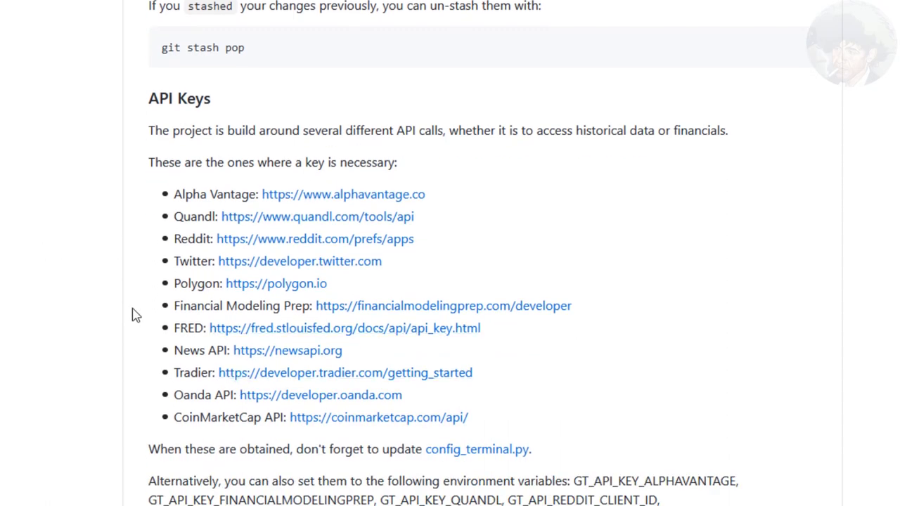
pyautogui.scroll(-3)
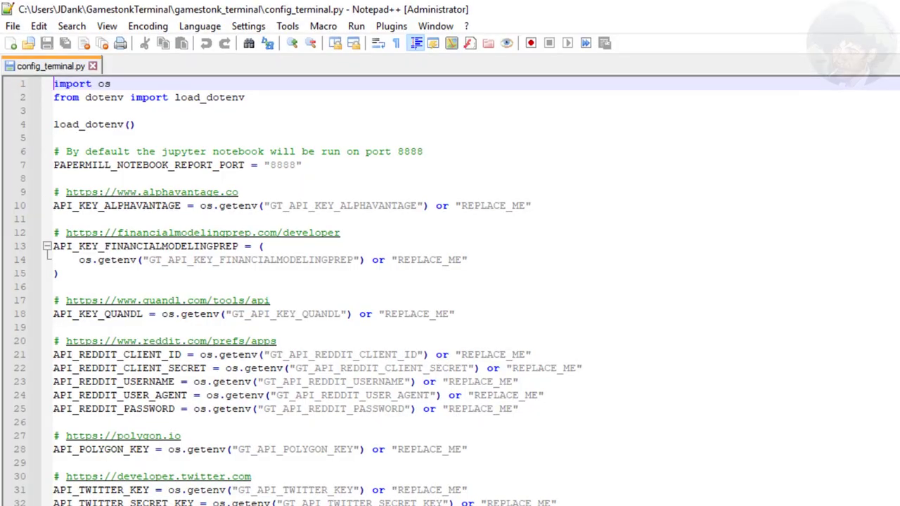
# Scroll through config_terminal.py's REPLACE_ME API key settings
pyautogui.scroll(-3)
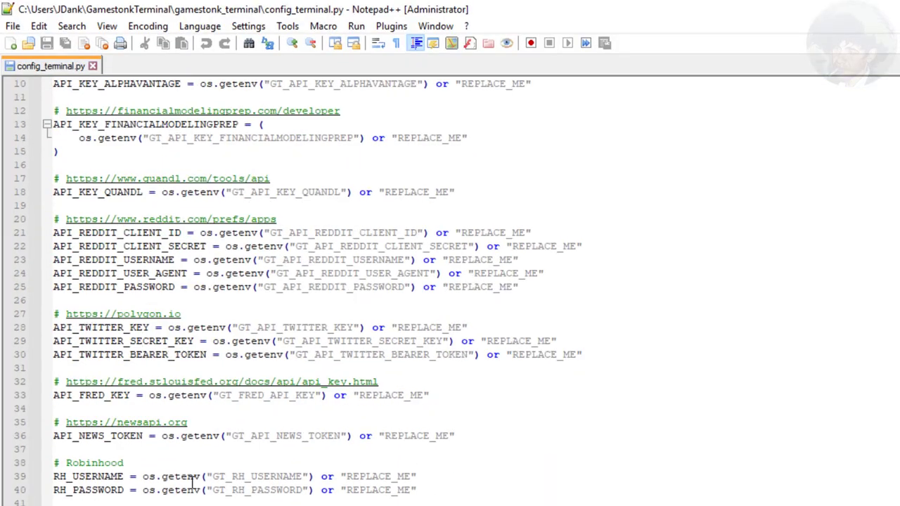
pyautogui.scroll(3)
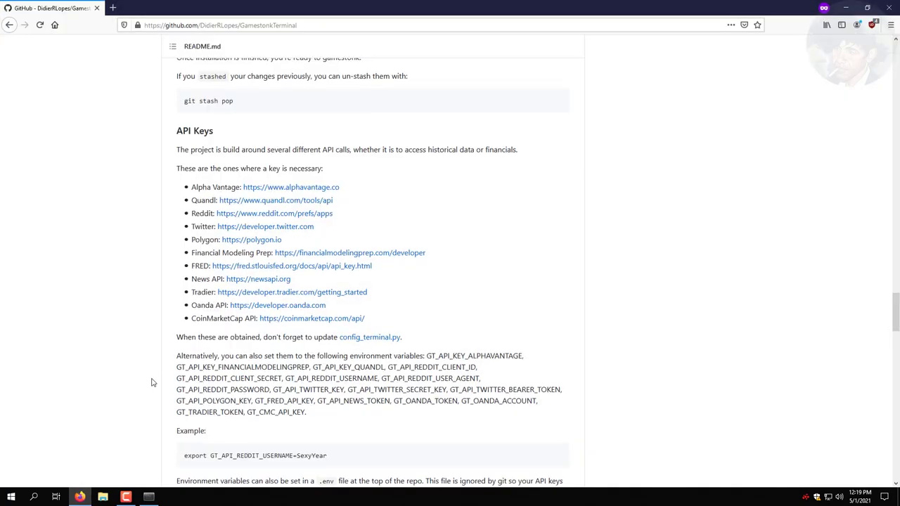
# Scroll the README to the Advanced User Install - Machine Learning section
pyautogui.scroll(3)
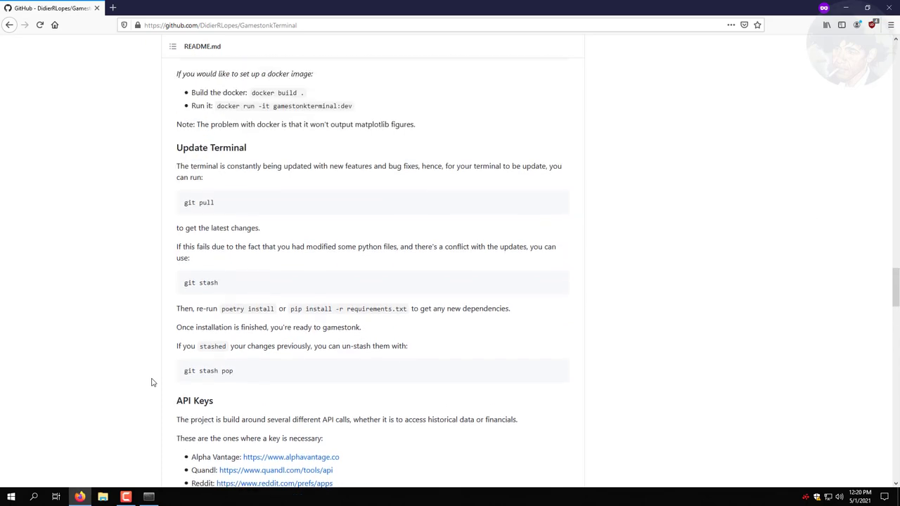
pyautogui.scroll(3)
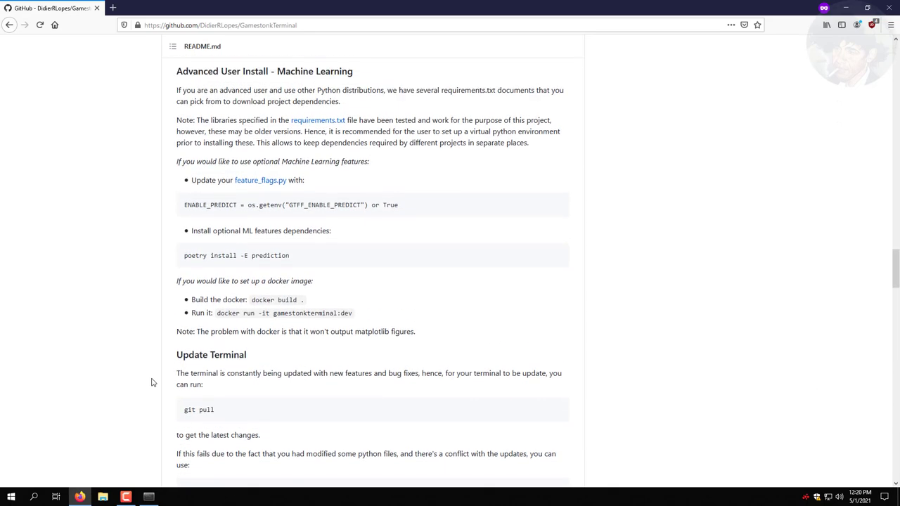
pyautogui.moveTo(458, 124)
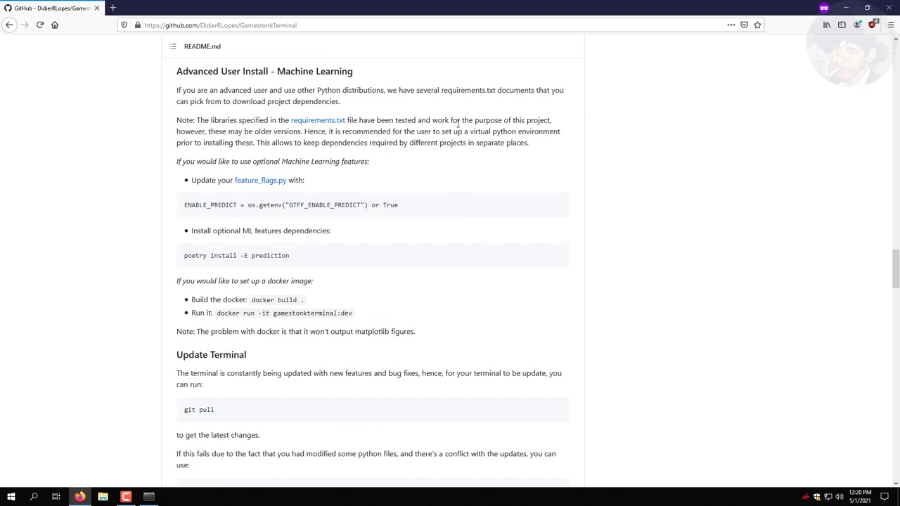
pyautogui.moveTo(318, 120)
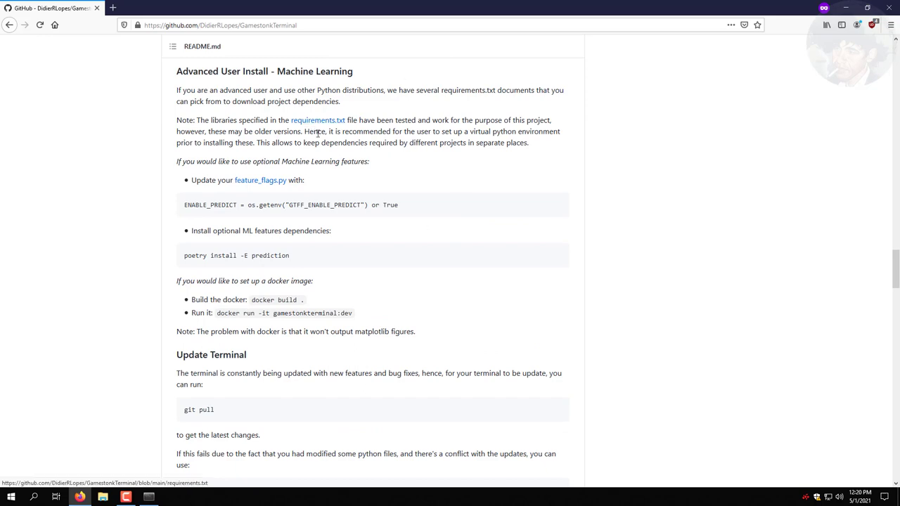
pyautogui.moveTo(192, 360)
pyautogui.write('poetry install -')
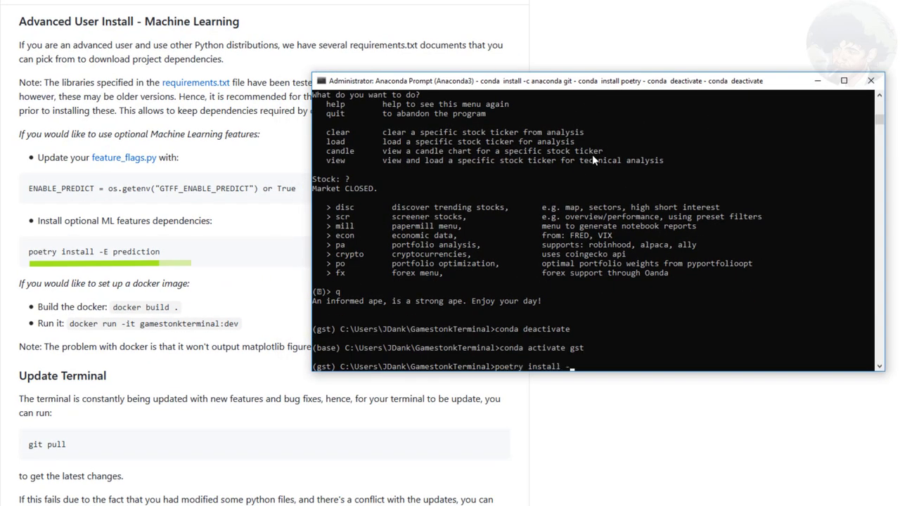
# Run 'poetry install -E prediction', which fails with an fbprophet build error
pyautogui.write('E prediction')
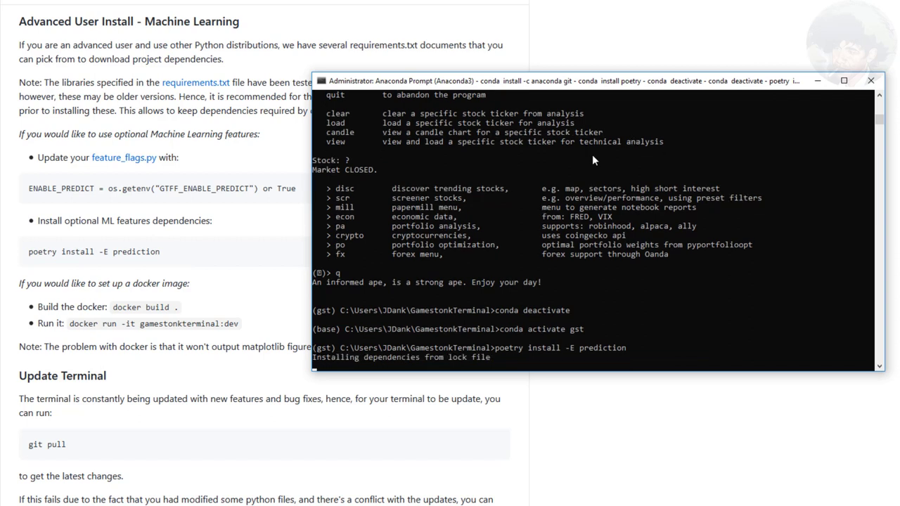
pyautogui.moveTo(686, 87)
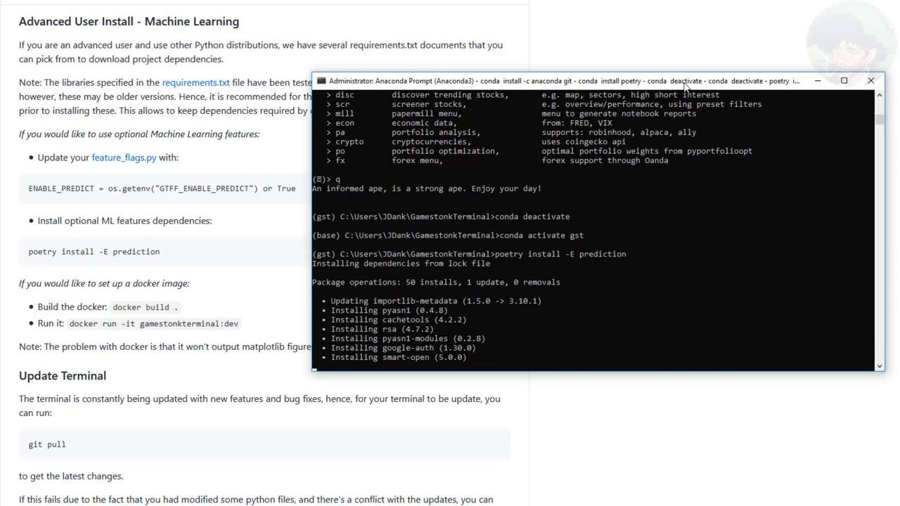
pyautogui.scroll(-3)
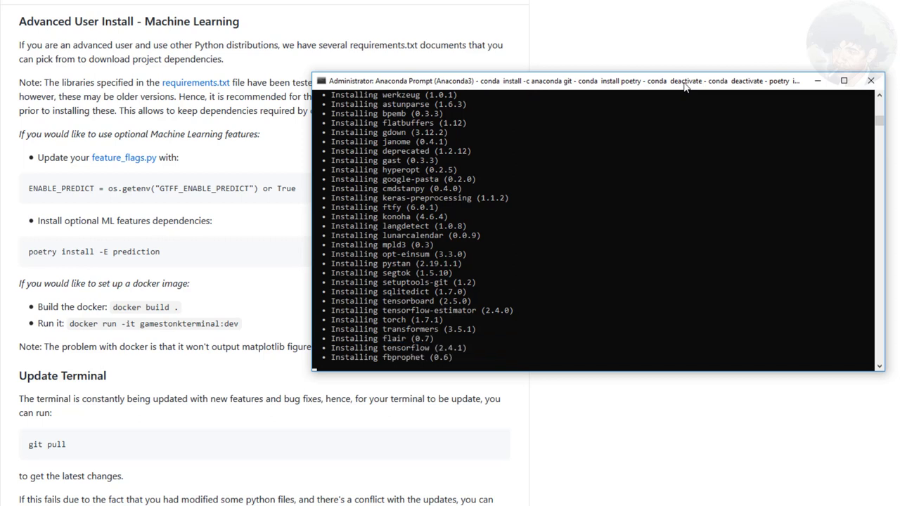
pyautogui.moveTo(692, 34)
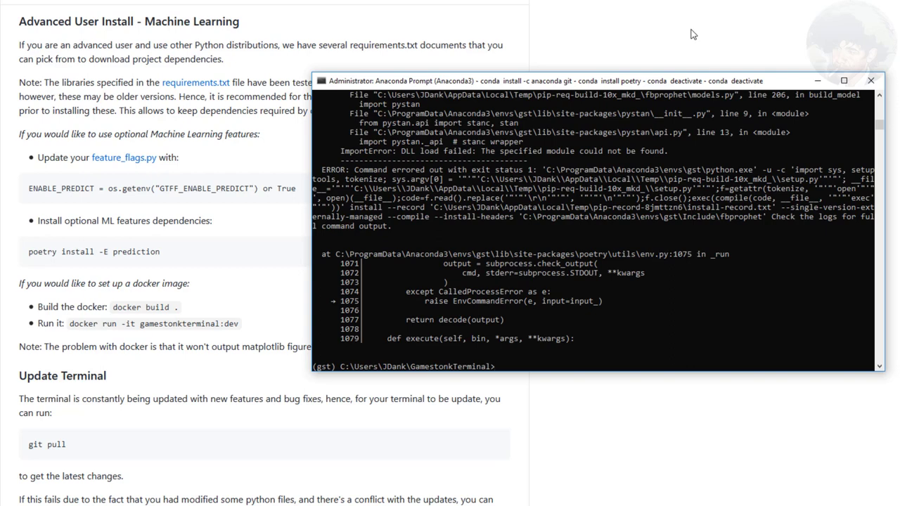
# Deactivate the gst conda environment after the failed install
pyautogui.write('conda deactivate')
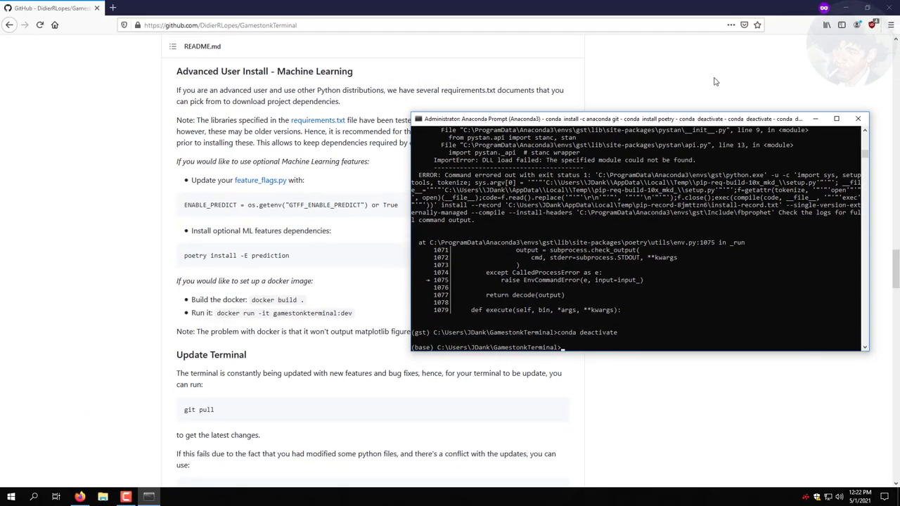
pyautogui.write('q')
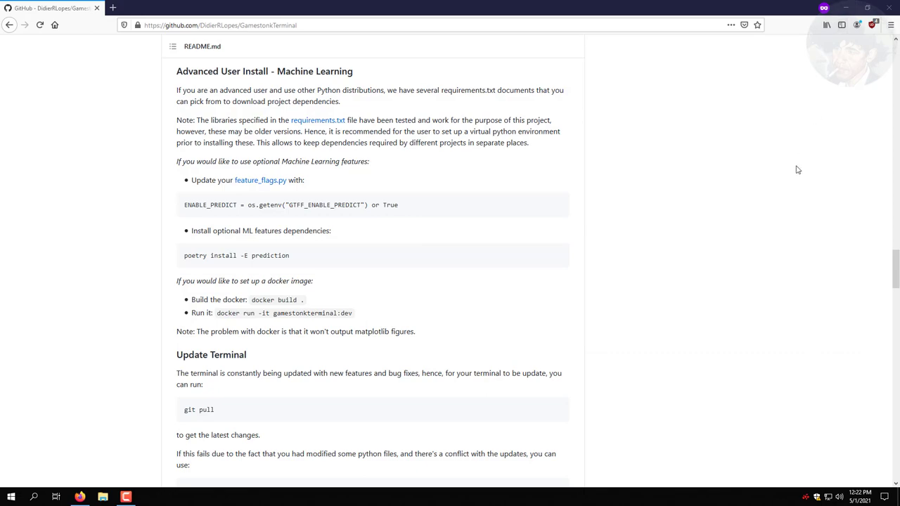
pyautogui.scroll(3)
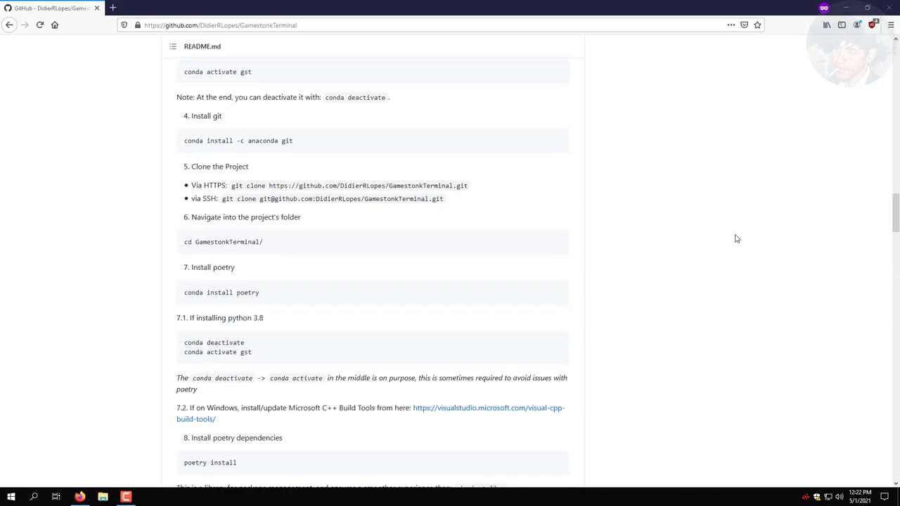
pyautogui.scroll(-3)
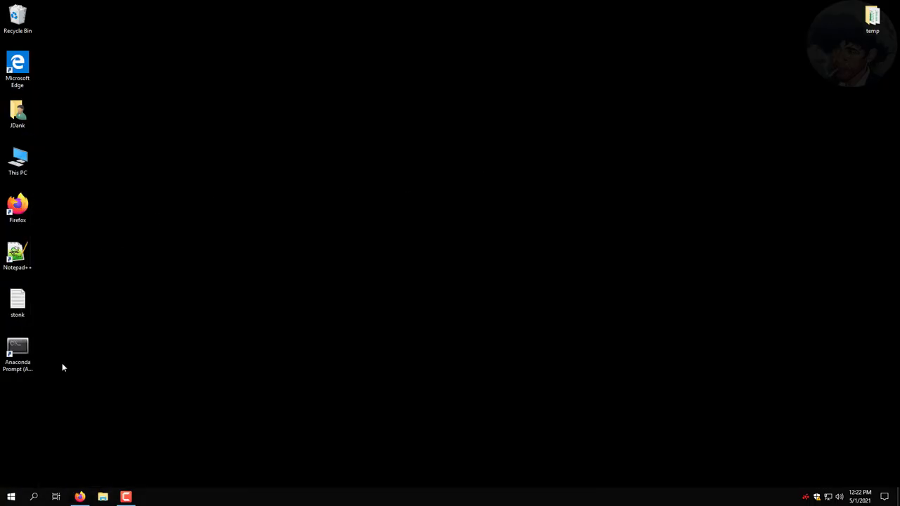
pyautogui.moveTo(3, 453)
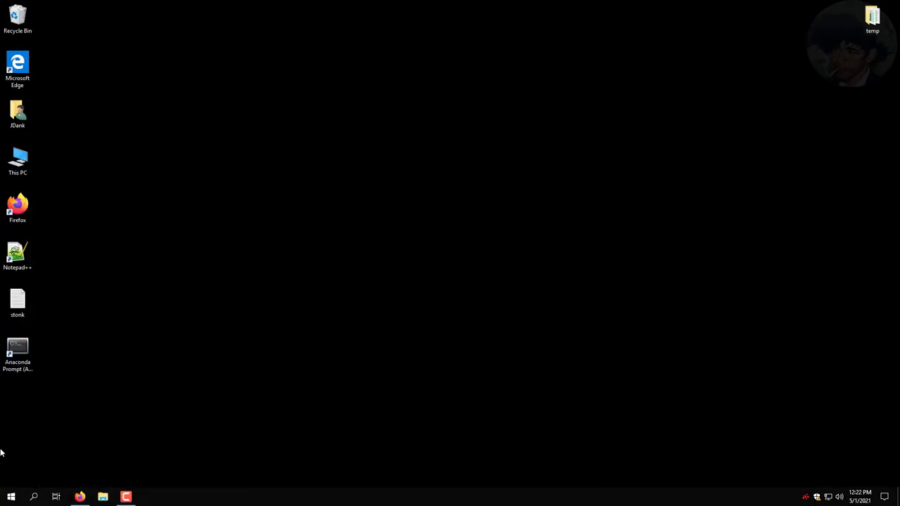
# Launch a fresh Anaconda Prompt and activate the gst environment
pyautogui.doubleClick(17, 349)
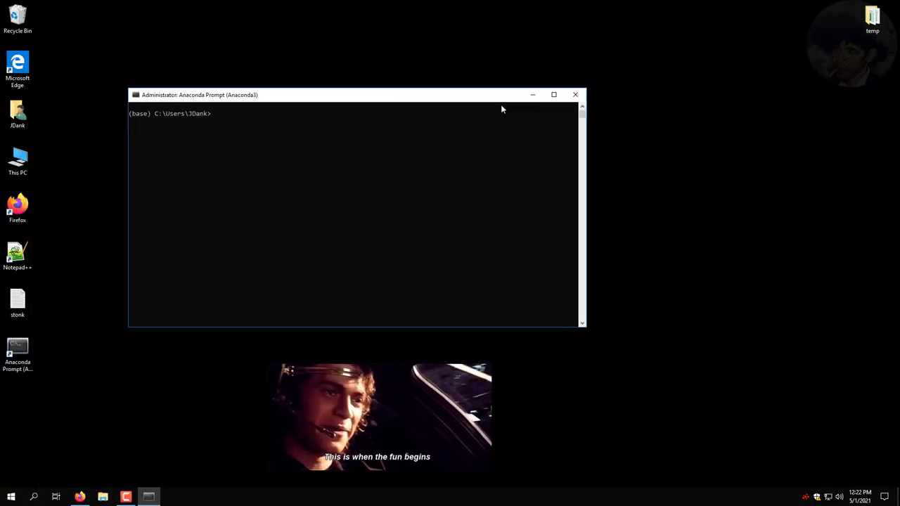
pyautogui.write('con')
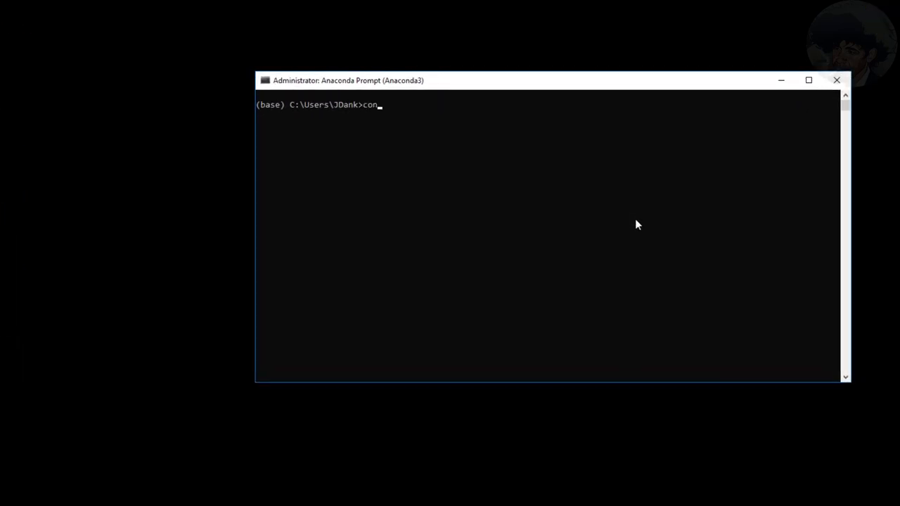
pyautogui.write('da activate G')
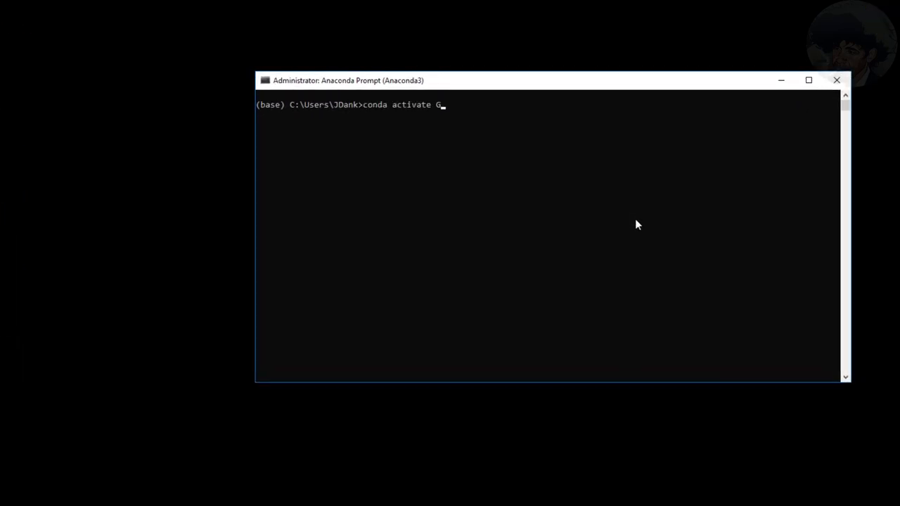
pyautogui.press('Return')
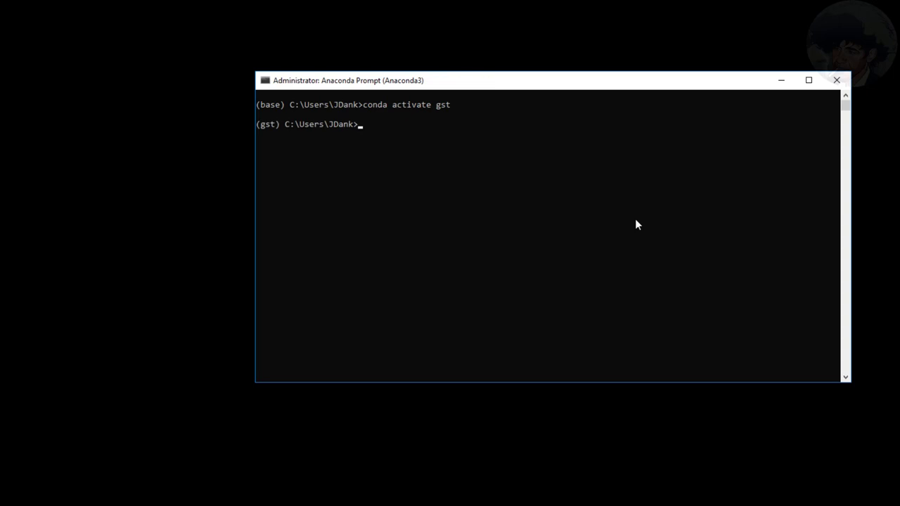
# Change into the GamestonkTerminal folder and begin the python command
pyautogui.write('cd GametstonkTerminal')
pyautogui.write('py')
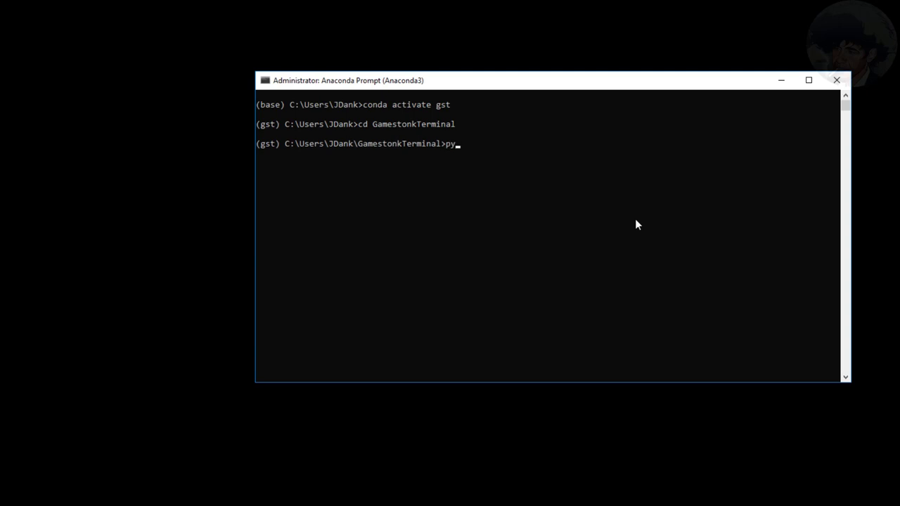
pyautogui.write('thon')
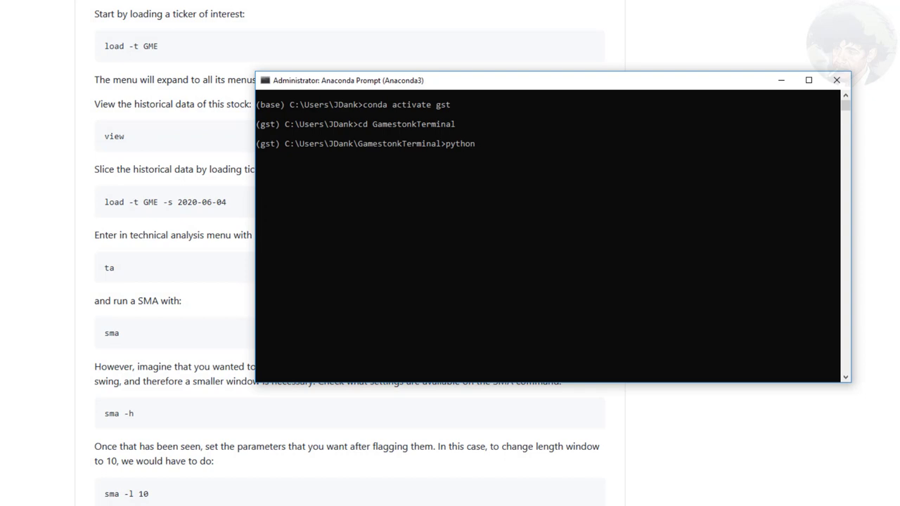
# Start GamestonkTerminal with 'python terminal.py' and move the prompt window right
pyautogui.write('terminal')
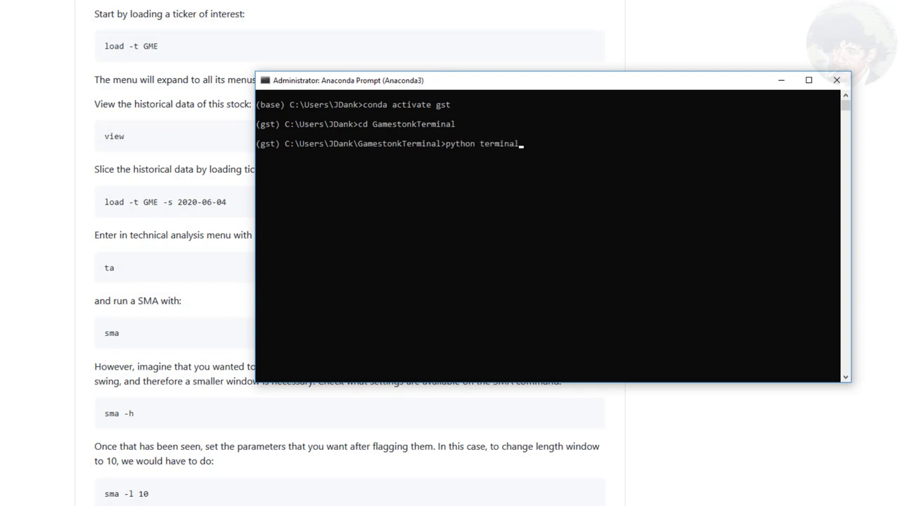
pyautogui.write('.py')
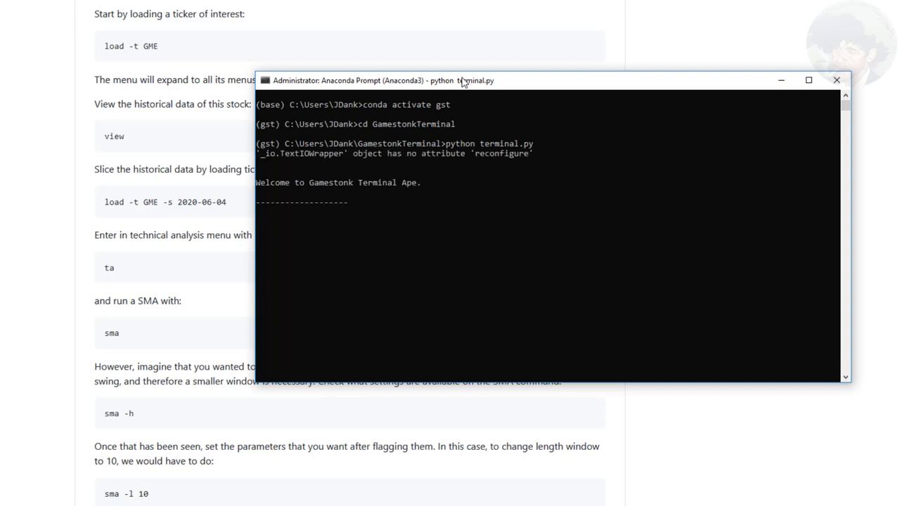
pyautogui.moveTo(462, 79); pyautogui.dragTo(548, 69)
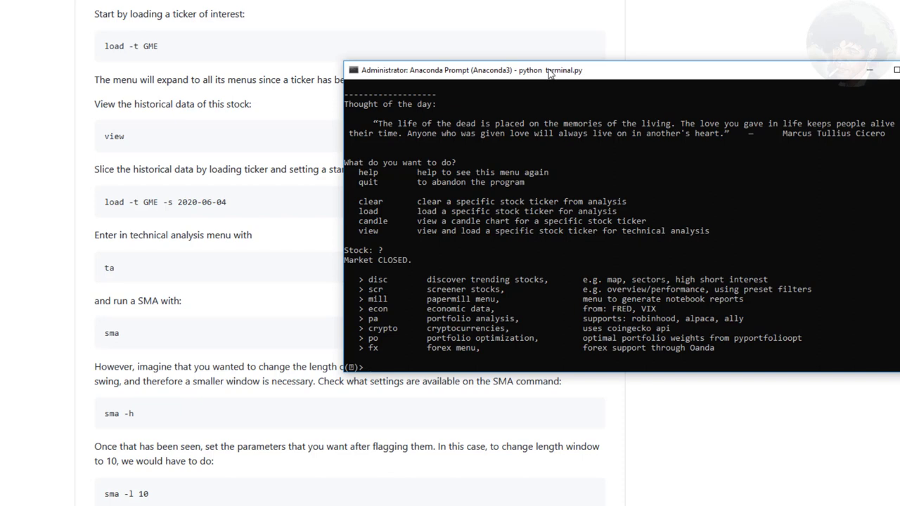
# Load ticker GME, view its historical price and volume chart, then close it
pyautogui.write('load -t')
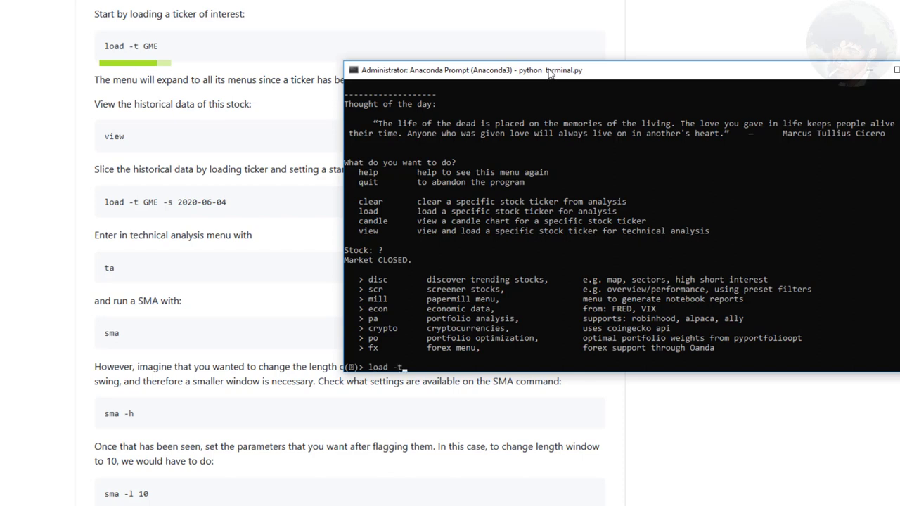
pyautogui.write('GME')
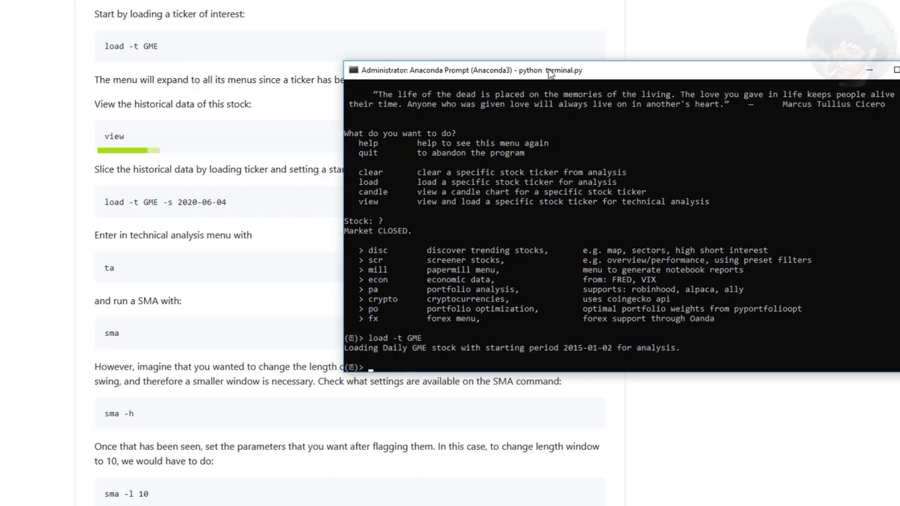
pyautogui.write('view')
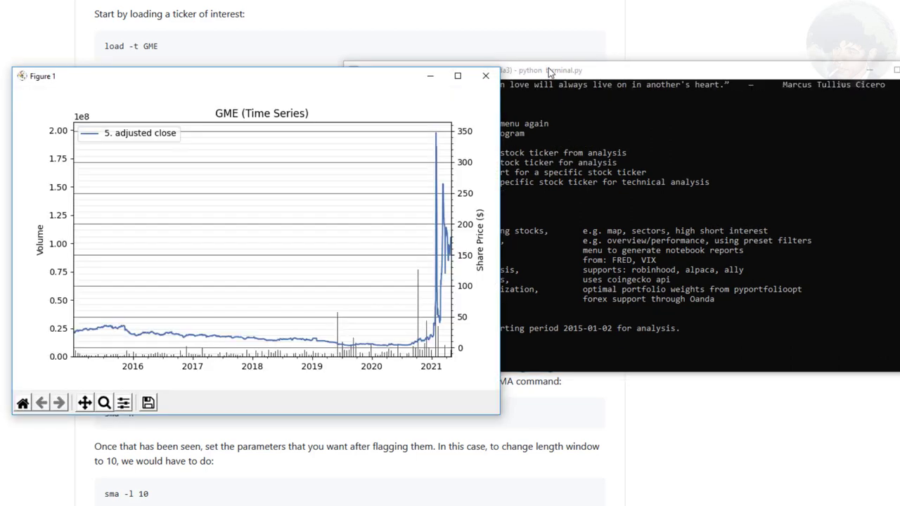
pyautogui.moveTo(104, 402)
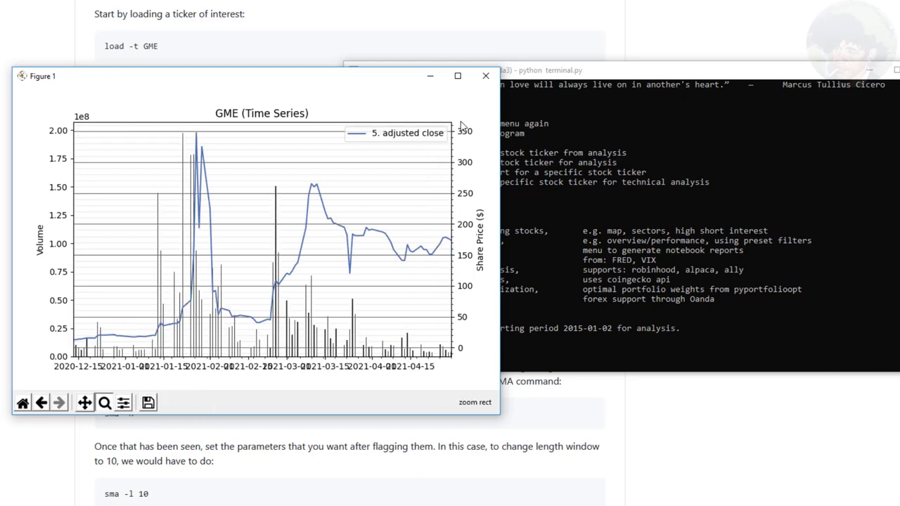
pyautogui.moveTo(501, 133)
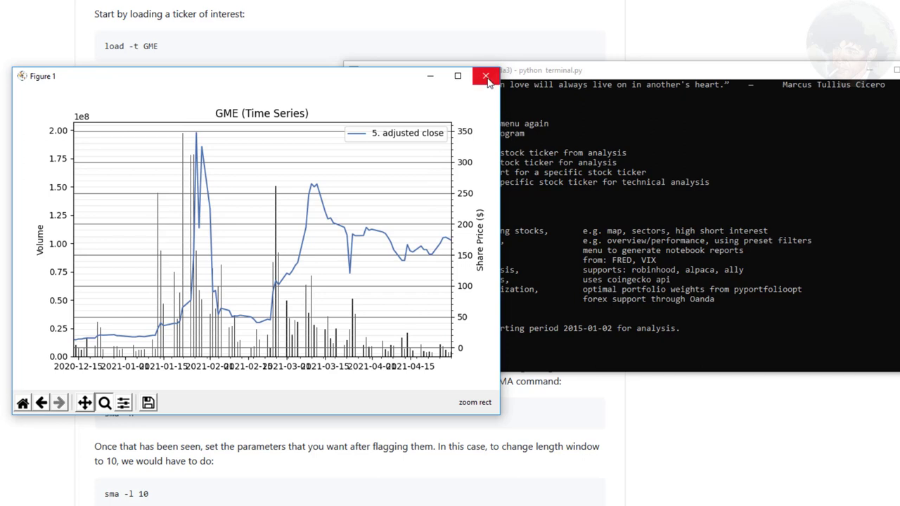
pyautogui.click(487, 76)
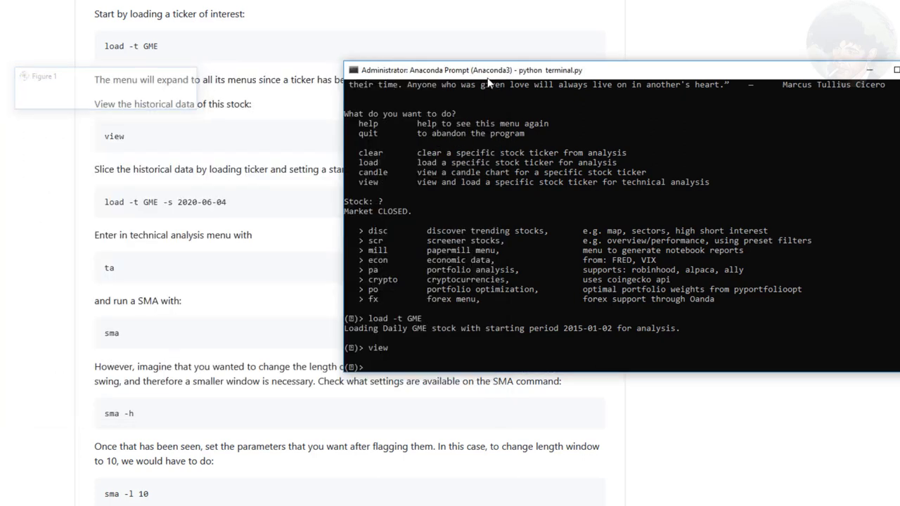
# Reload GME data with a start date of 2020-06-04
pyautogui.click(703, 211)
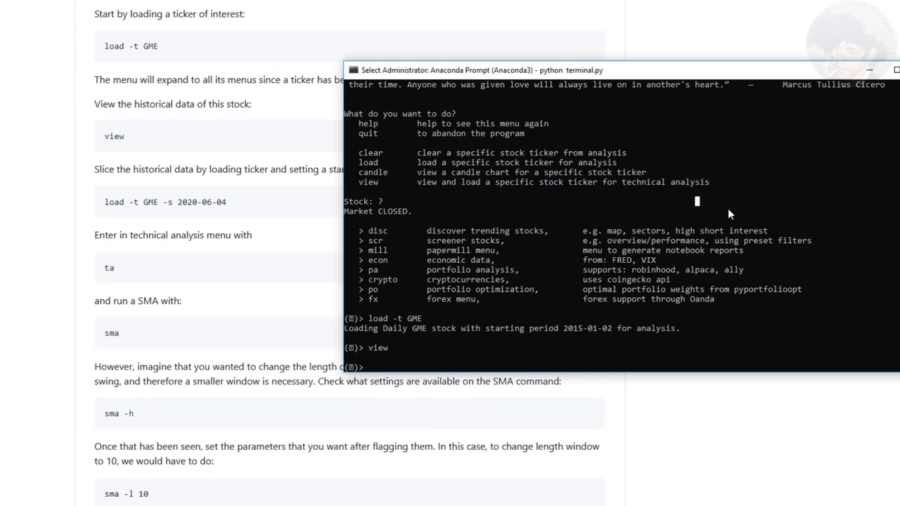
pyautogui.write('load -t')
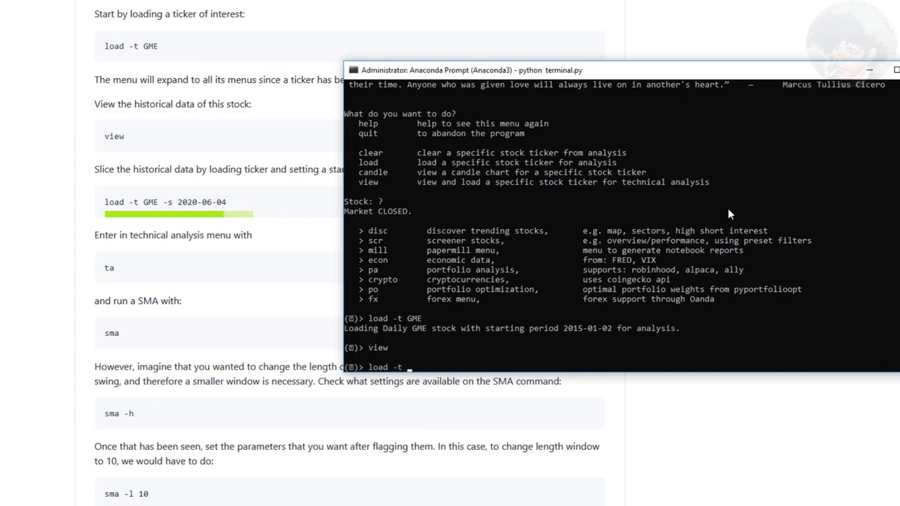
pyautogui.write('GME -s')
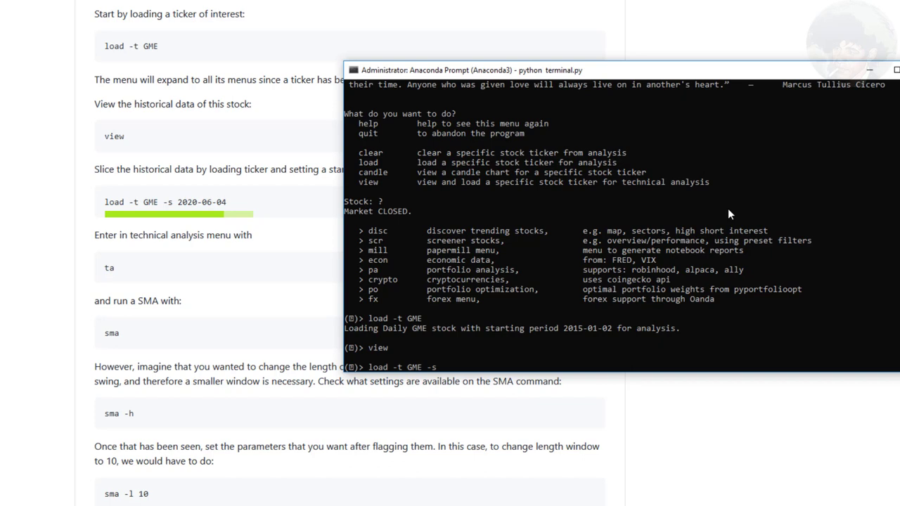
pyautogui.write('2020-06')
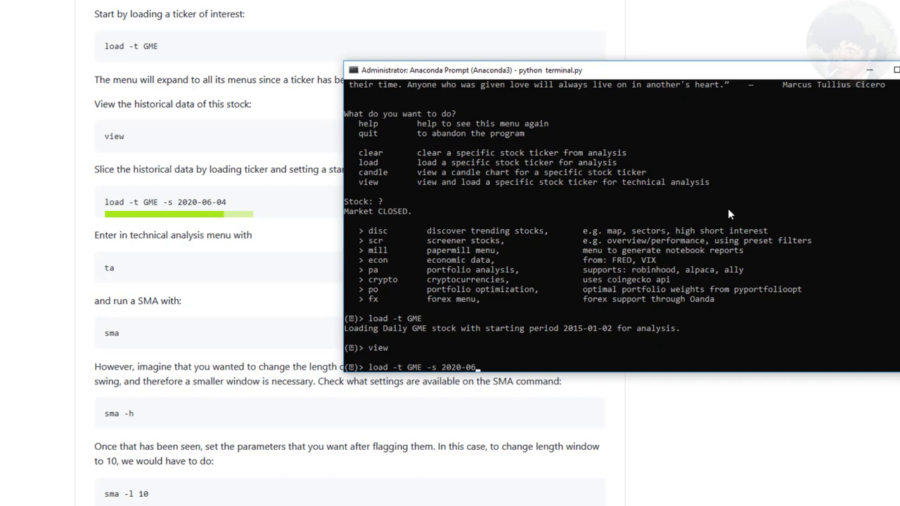
pyautogui.press('Return')
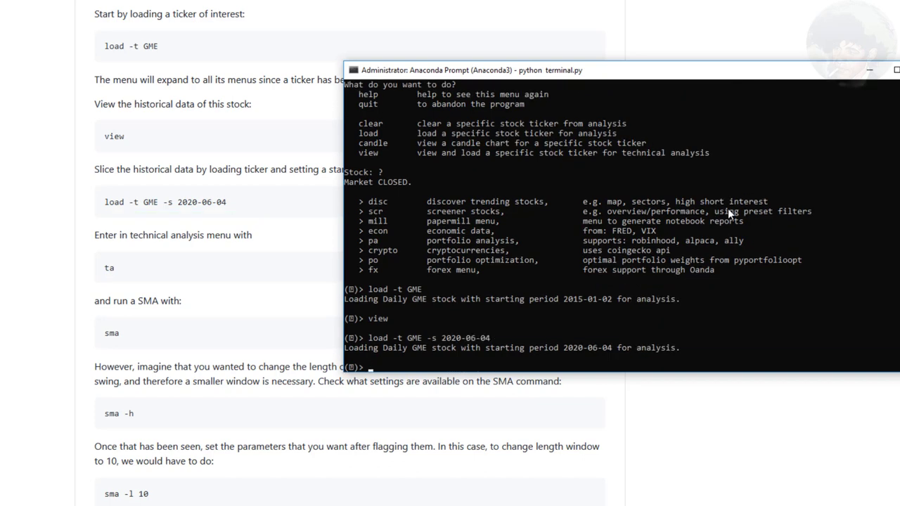
# Enter the technical analysis (ta) menu for GME
pyautogui.write('ta')
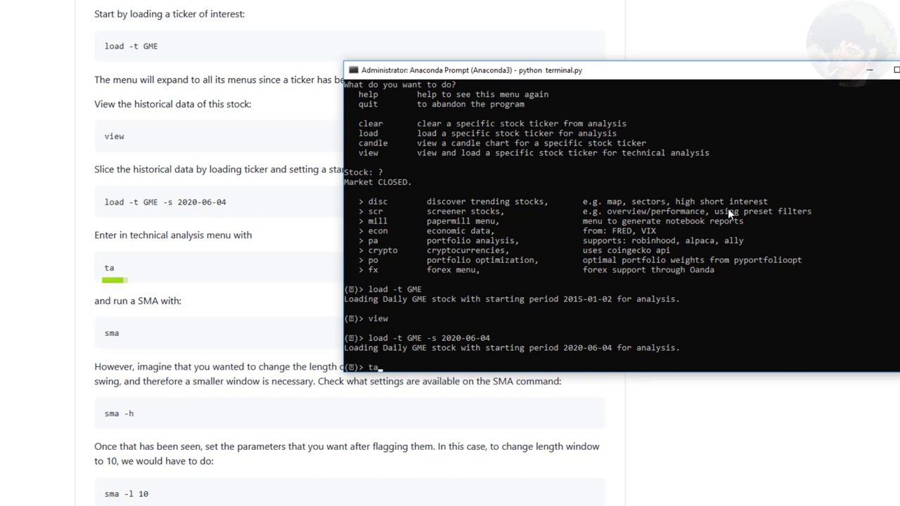
pyautogui.press('Return')
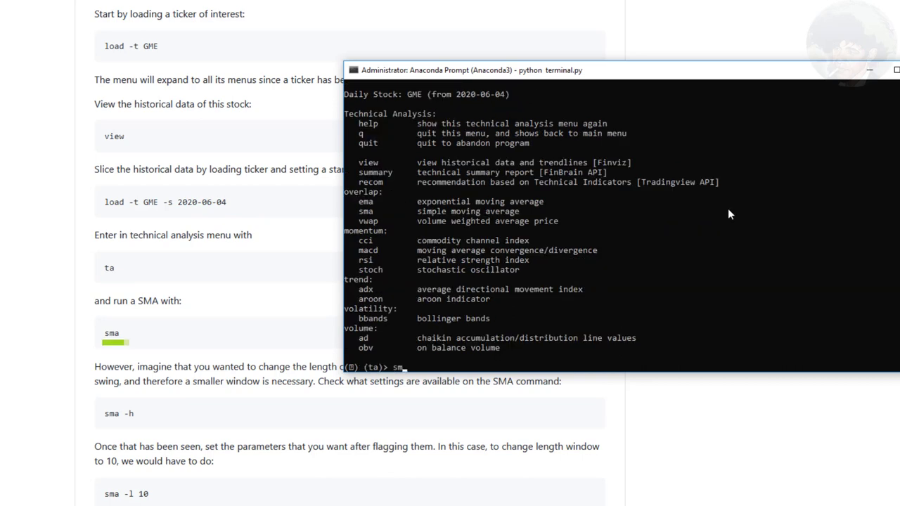
# Run sma and its help, then plot GME with a 10-day simple moving average
pyautogui.press('Return')
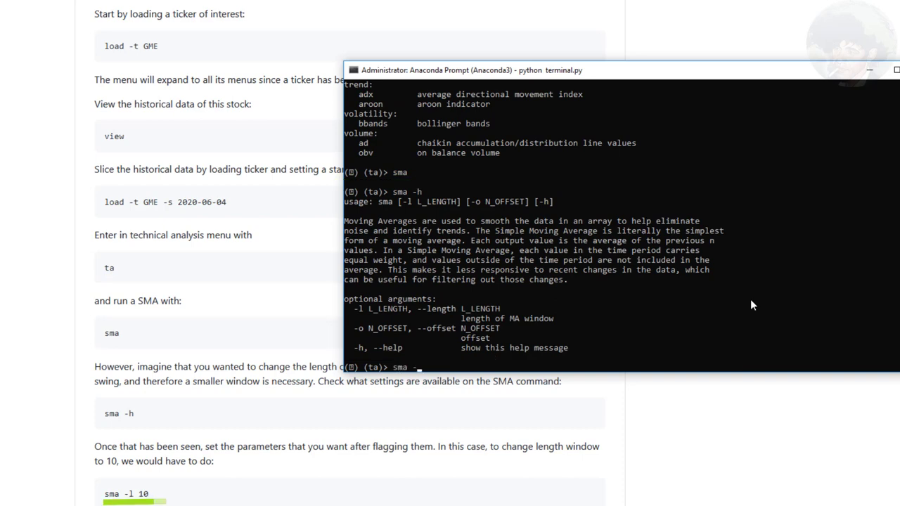
pyautogui.press('Return')
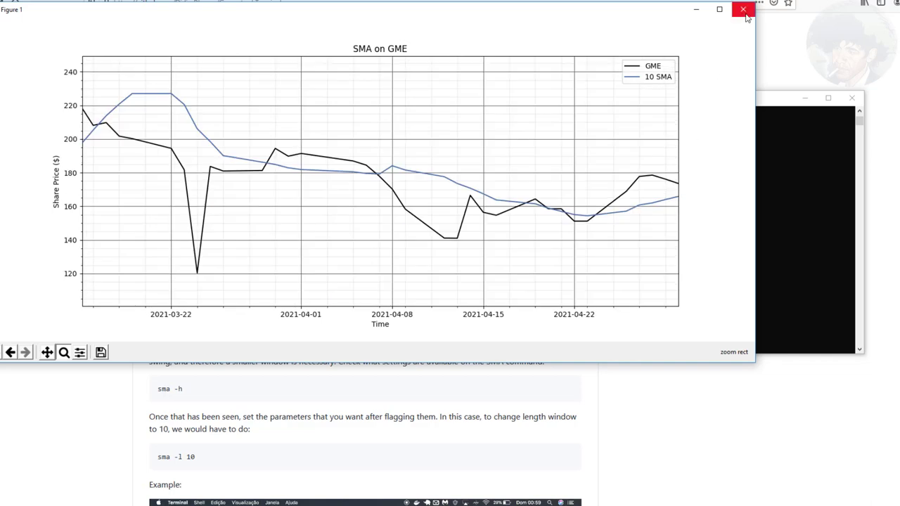
# Close the 10-day SMA chart and scroll the README toward its example screenshots
pyautogui.click(743, 8)
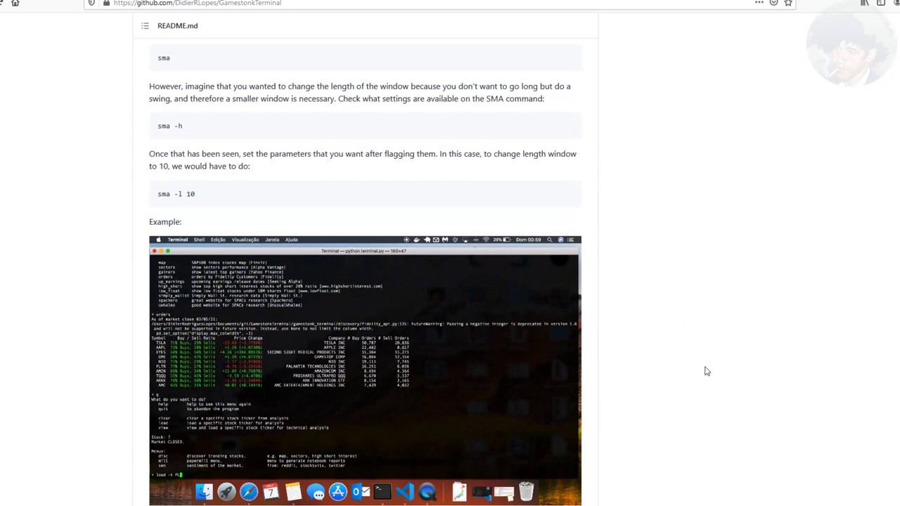
pyautogui.scroll(-3)
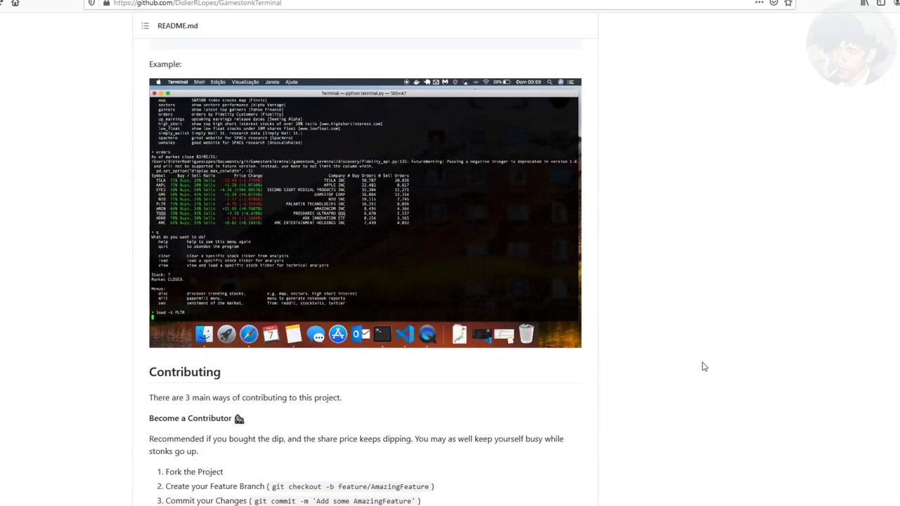
pyautogui.scroll(3)
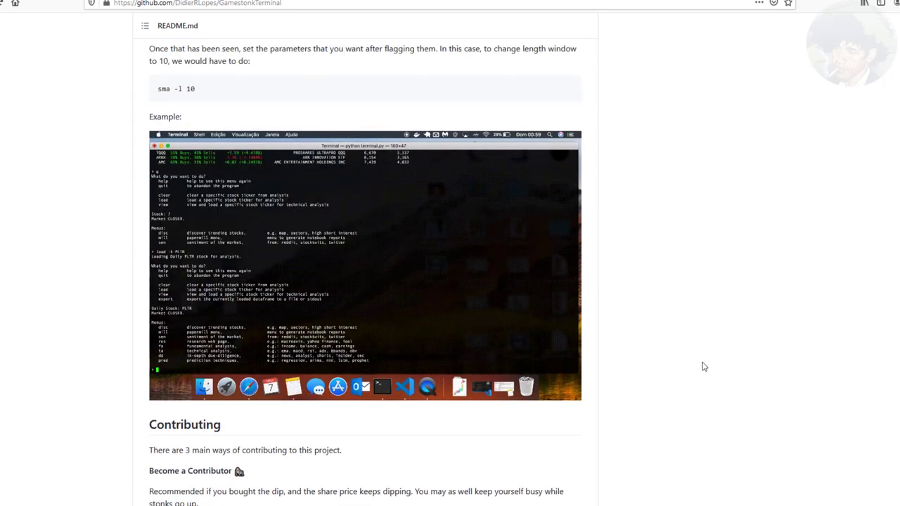
pyautogui.scroll(-3)
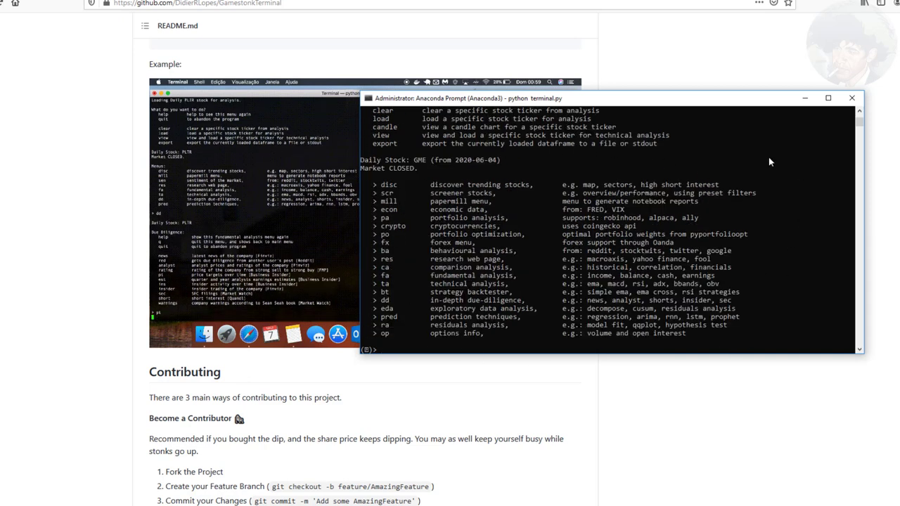
pyautogui.moveTo(672, 400)
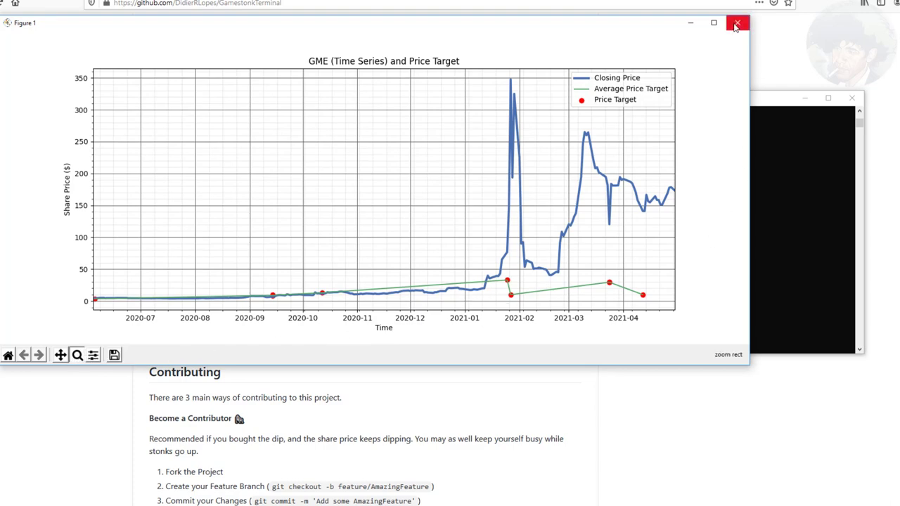
# Close the GME closing price versus analyst price target chart
pyautogui.click(737, 22)
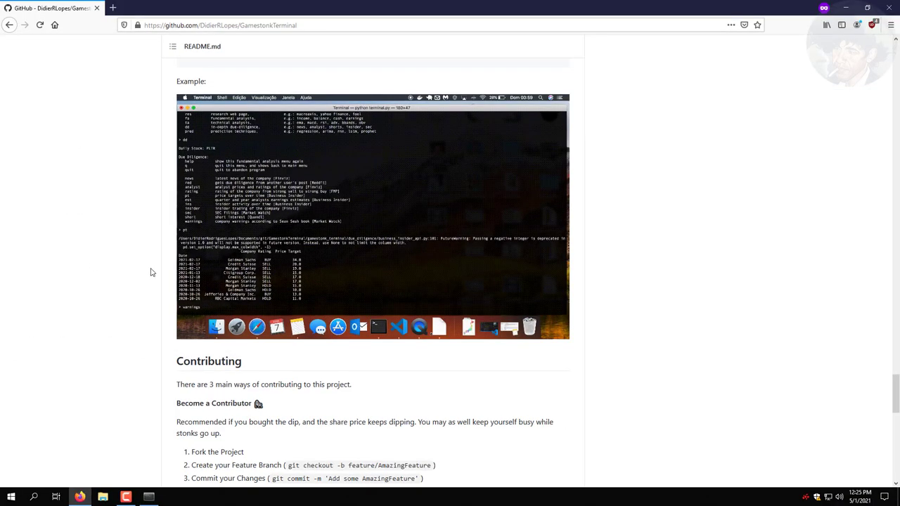
# Scroll the README past Contributing and follow the 'Buy me a coffee' badge
pyautogui.scroll(-3)
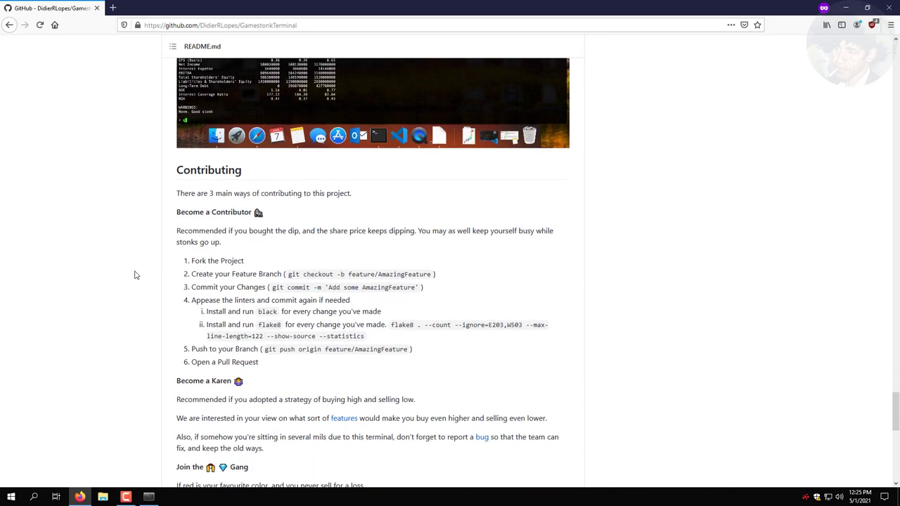
pyautogui.scroll(-3)
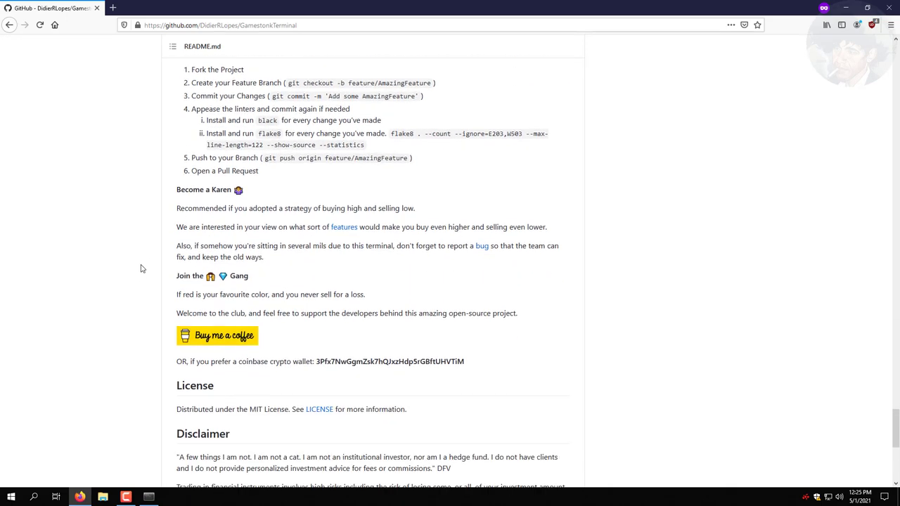
pyautogui.scroll(-3)
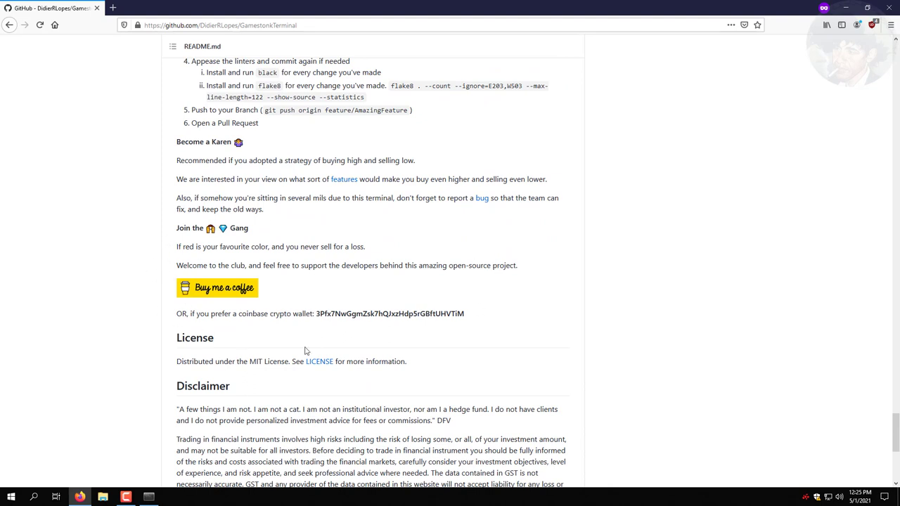
pyautogui.moveTo(397, 232)
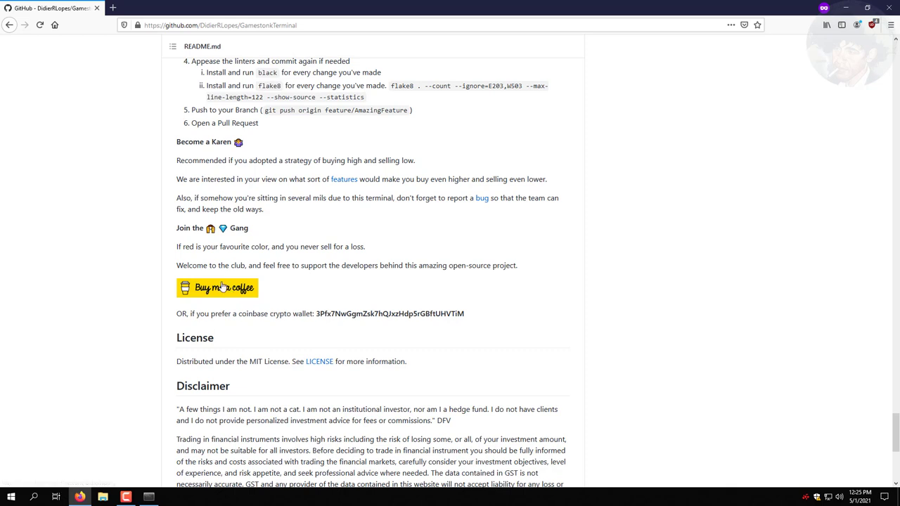
pyautogui.click(217, 287)
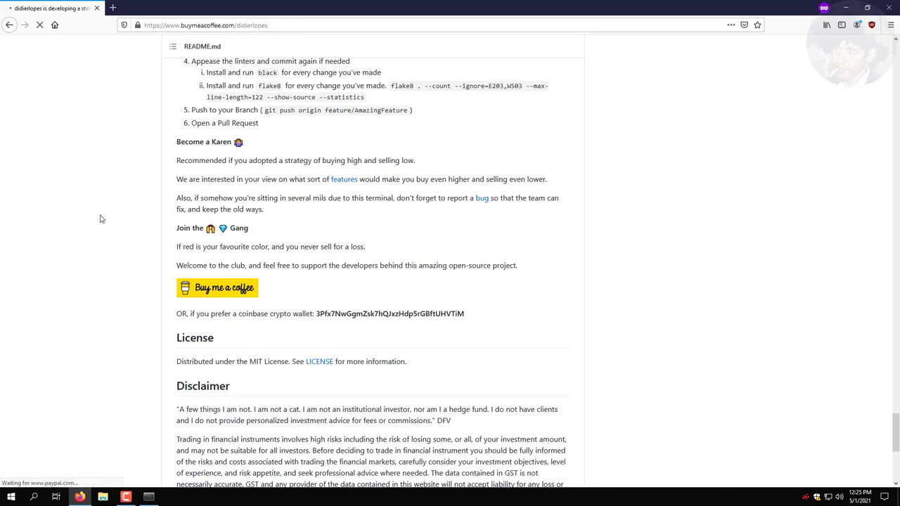
# Look over the didierlopes Buy Me a Coffee page, then go back to the GitHub README
pyautogui.click(217, 288)
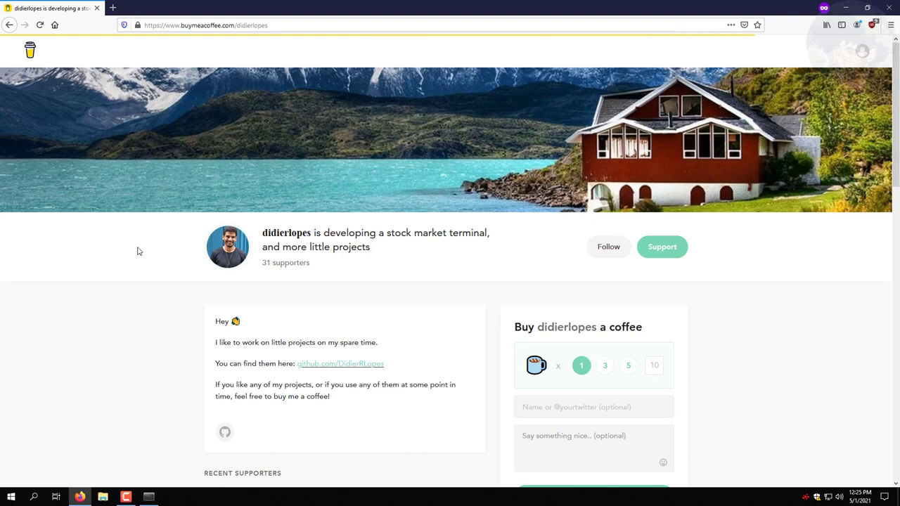
pyautogui.scroll(-3)
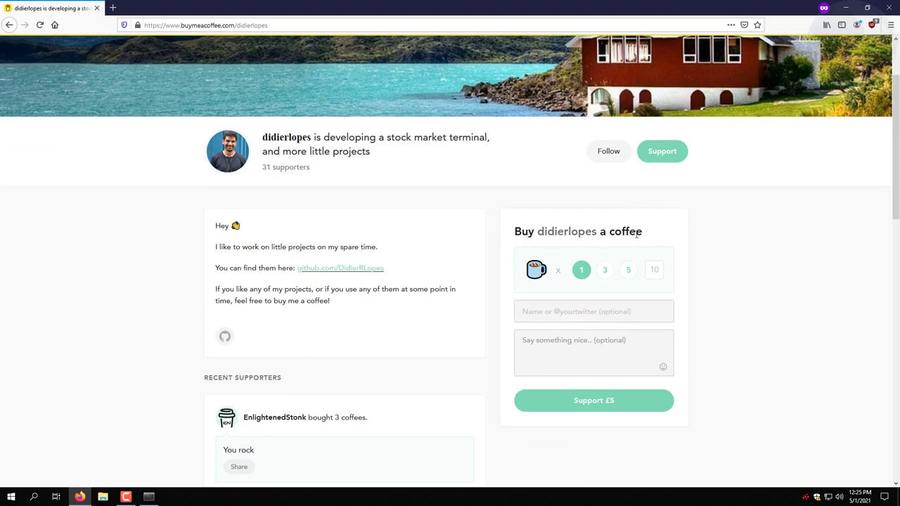
pyautogui.click(340, 268)
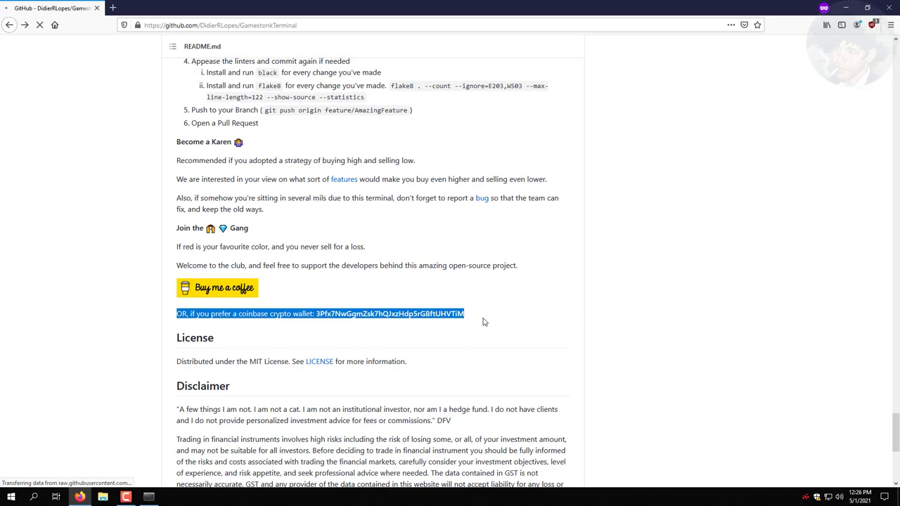
pyautogui.scroll(-3)
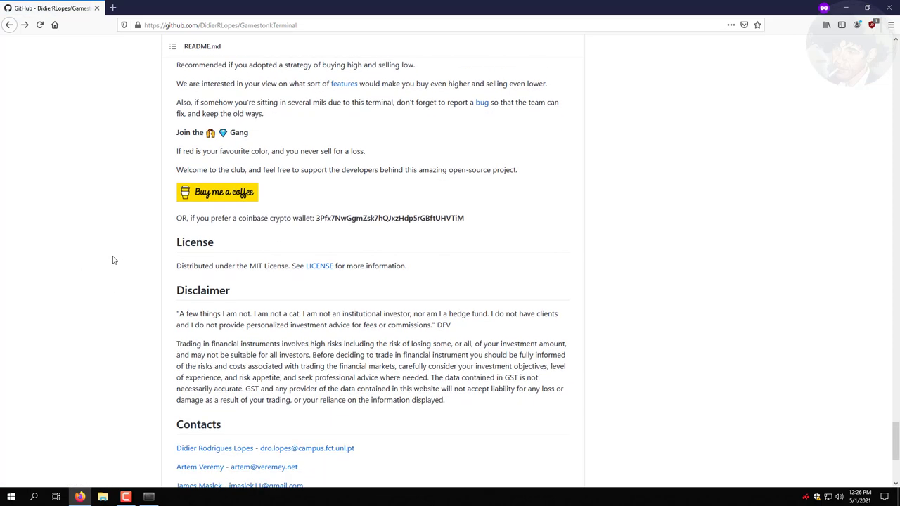
pyautogui.scroll(-3)
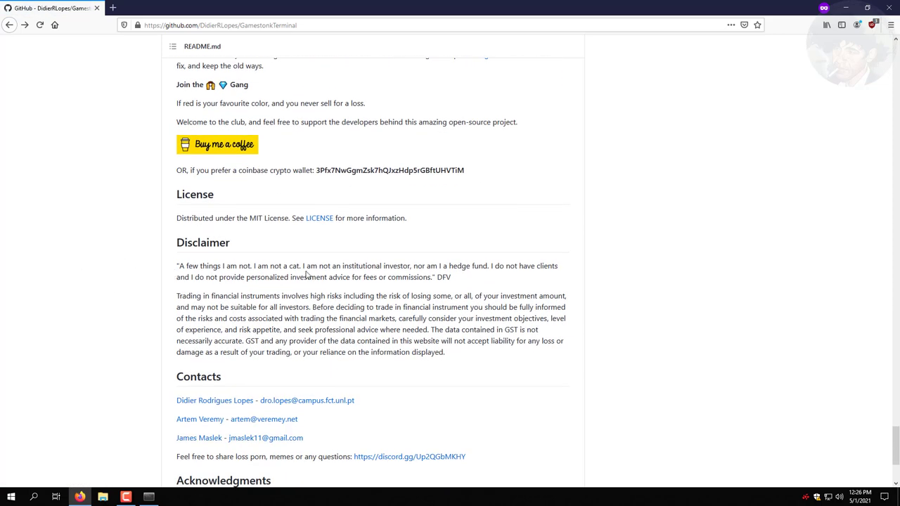
pyautogui.moveTo(302, 266); pyautogui.dragTo(464, 266)
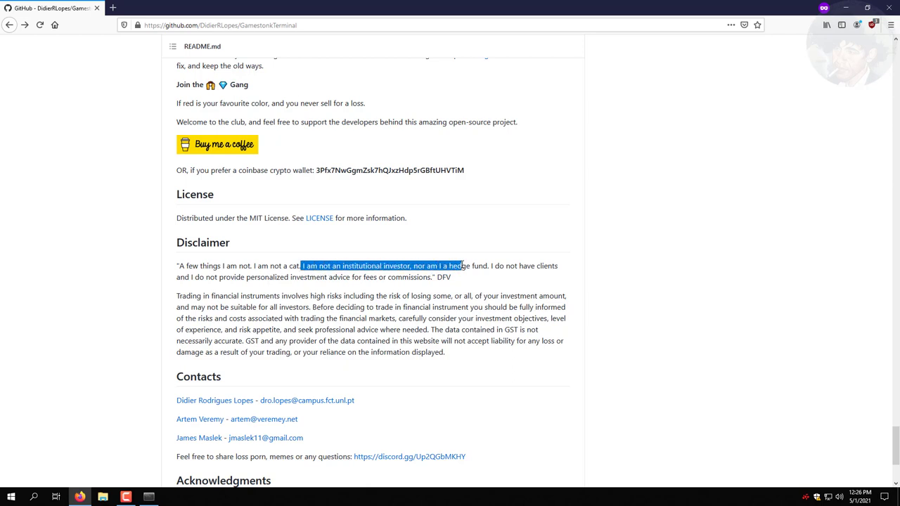
pyautogui.moveTo(462, 266); pyautogui.dragTo(434, 275)
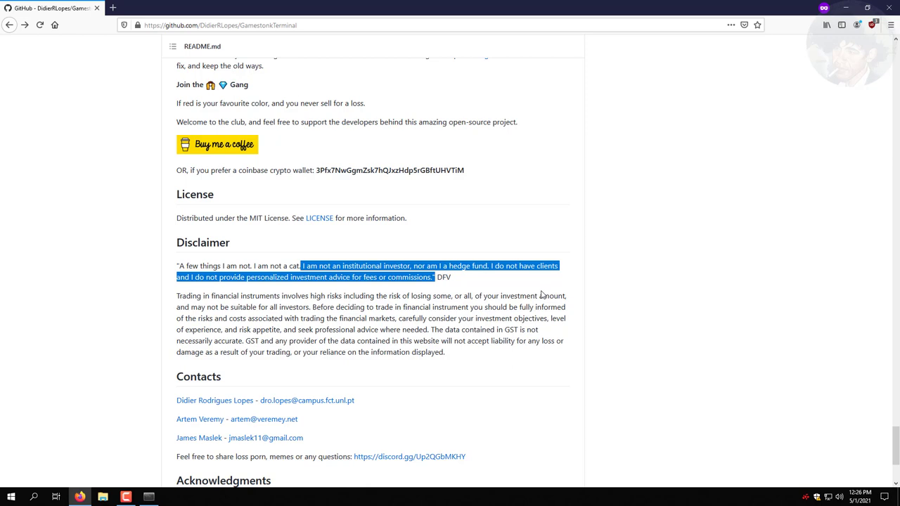
pyautogui.scroll(-3)
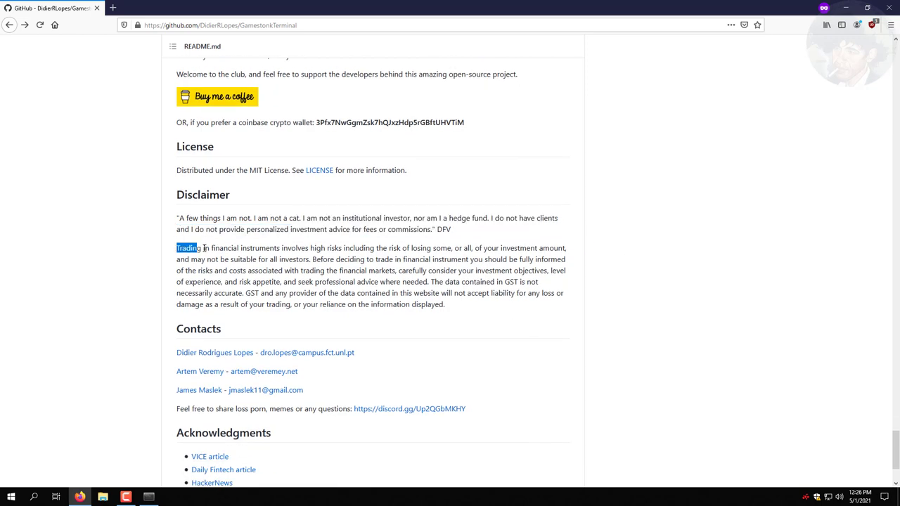
pyautogui.moveTo(177, 247); pyautogui.dragTo(313, 259)
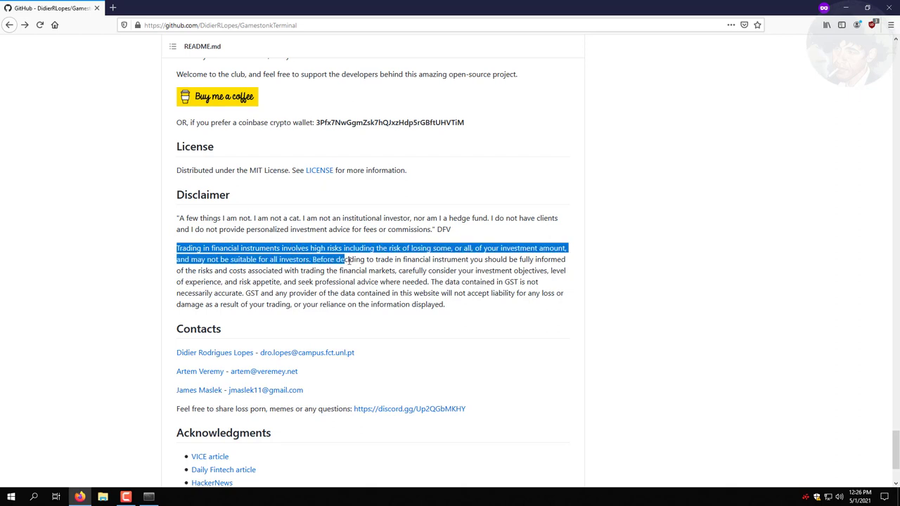
pyautogui.moveTo(345, 259); pyautogui.dragTo(470, 294)
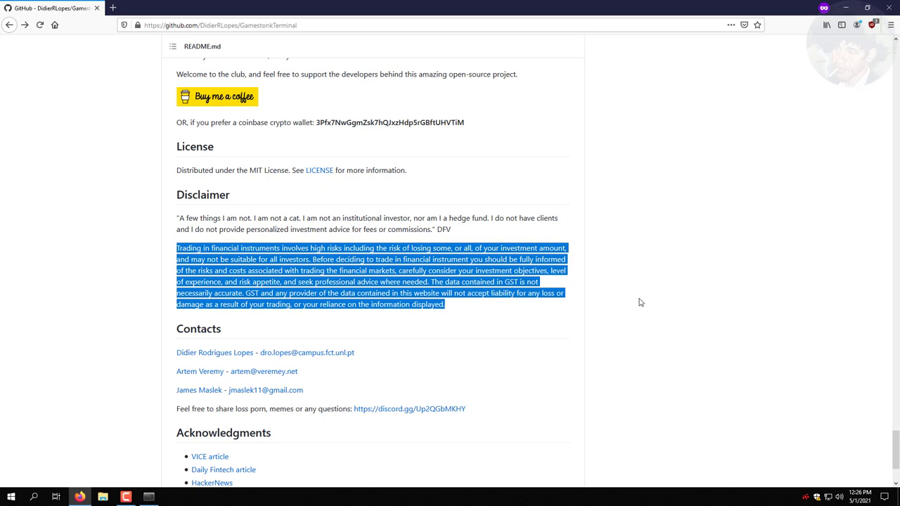
pyautogui.click(640, 303)
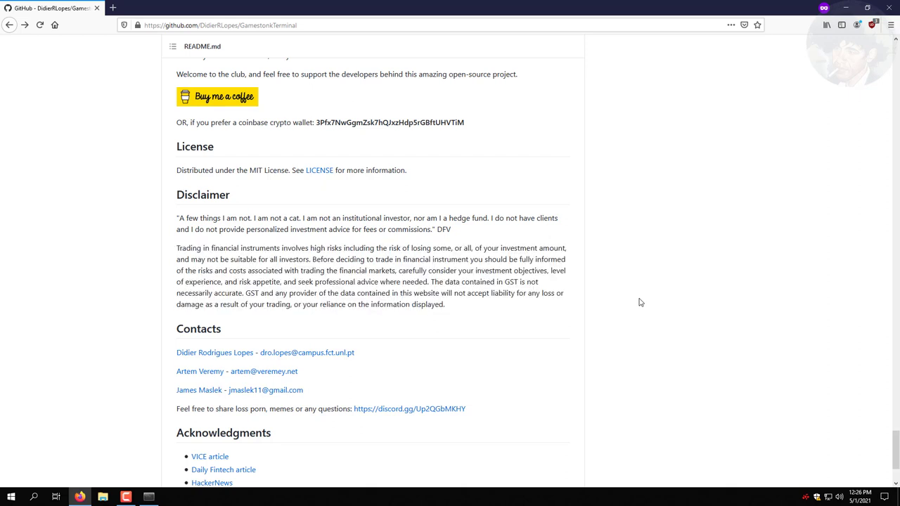
pyautogui.scroll(-3)
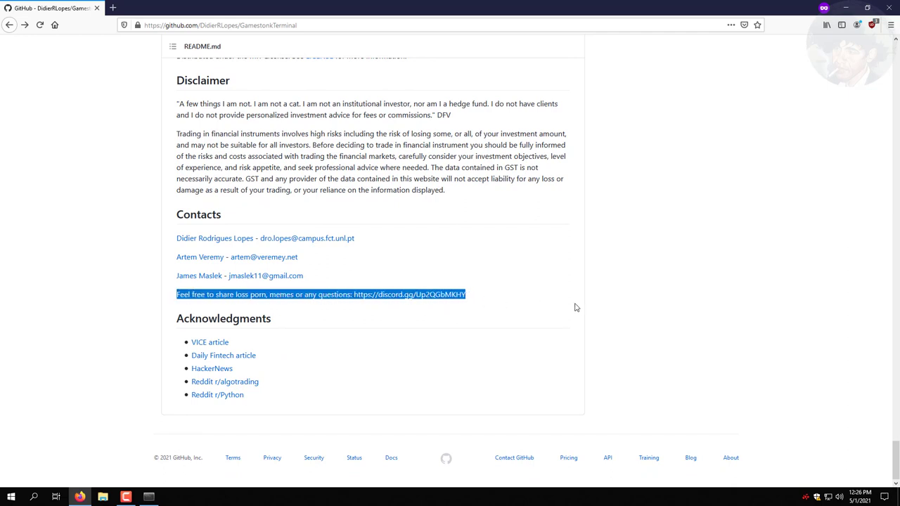
pyautogui.click(618, 306)
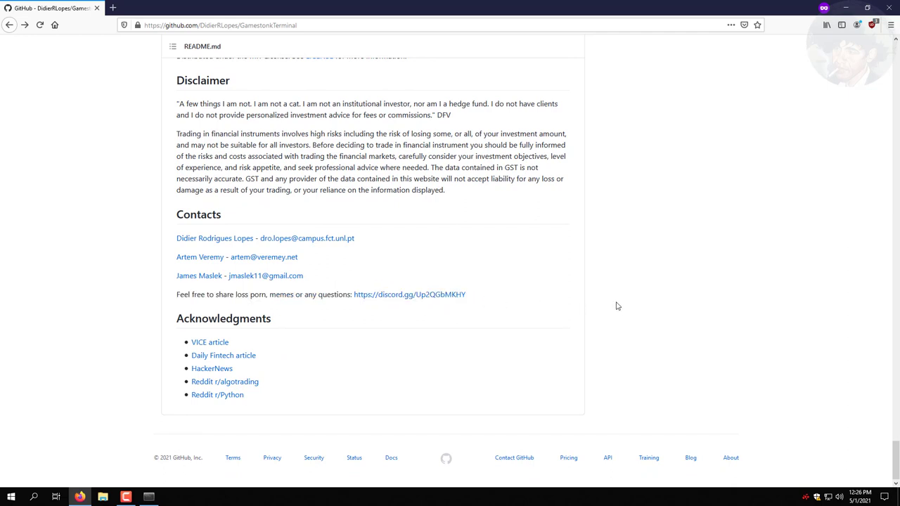
pyautogui.moveTo(622, 306)
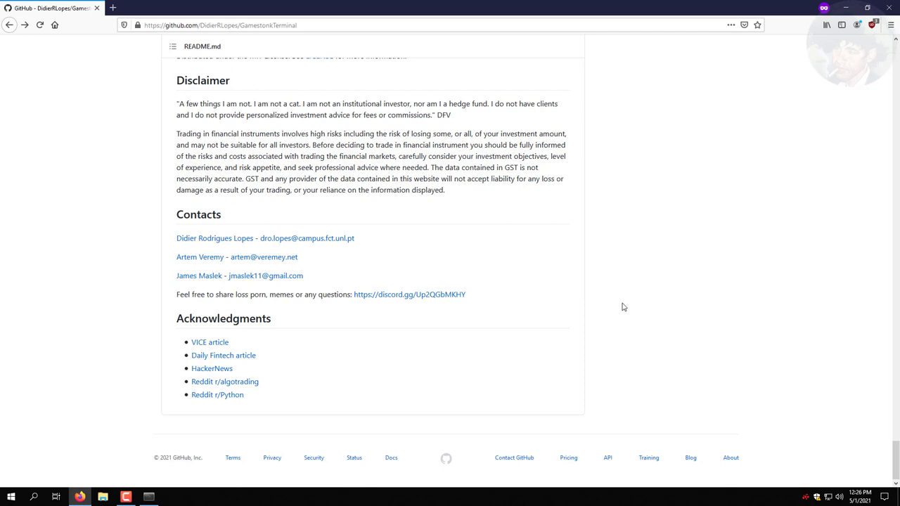
pyautogui.click(149, 498)
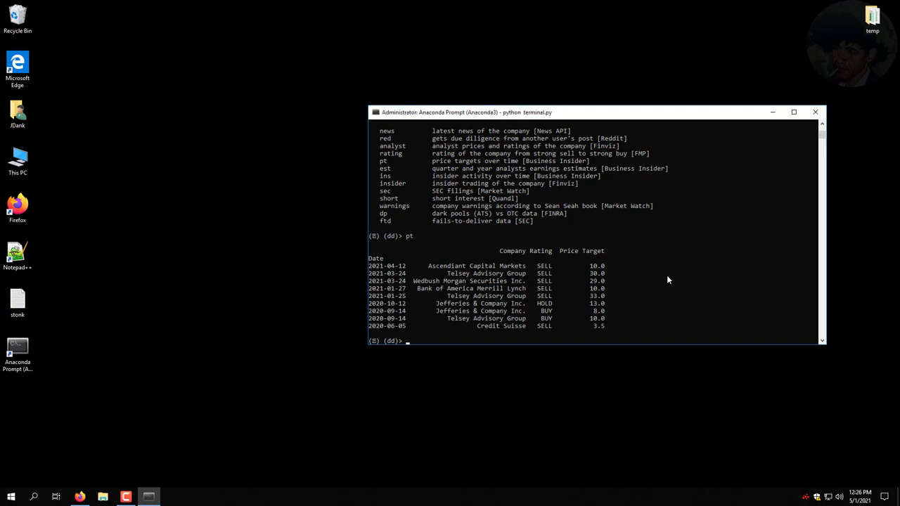
# Quit GamestonkTerminal with q, leaving its 'Diamond hands' farewell on screen
pyautogui.write('q')
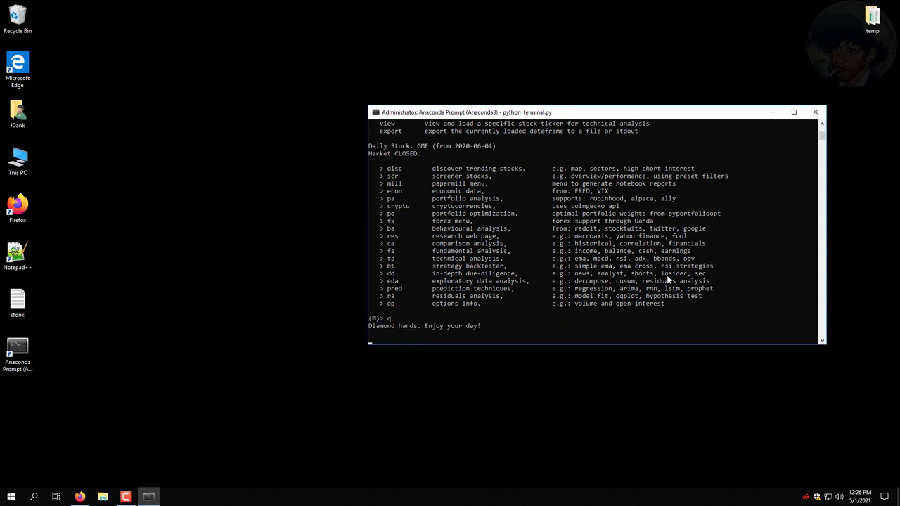